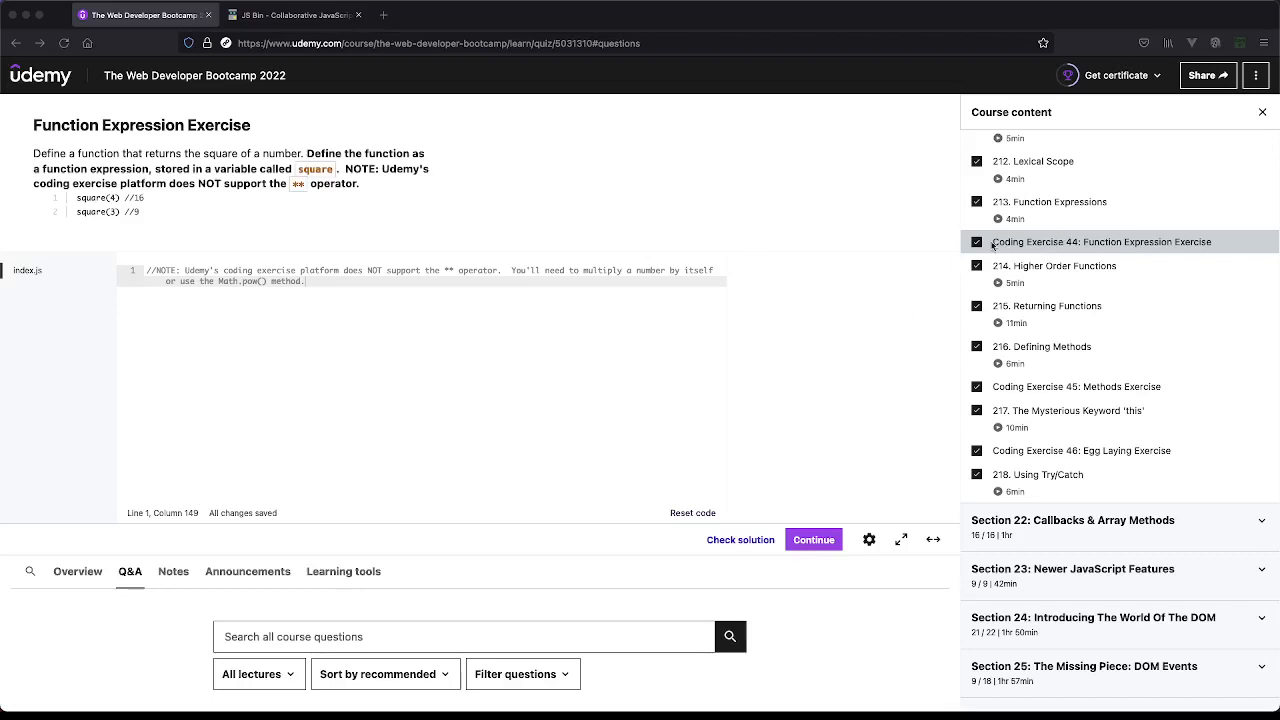
mouse_move(718, 340)
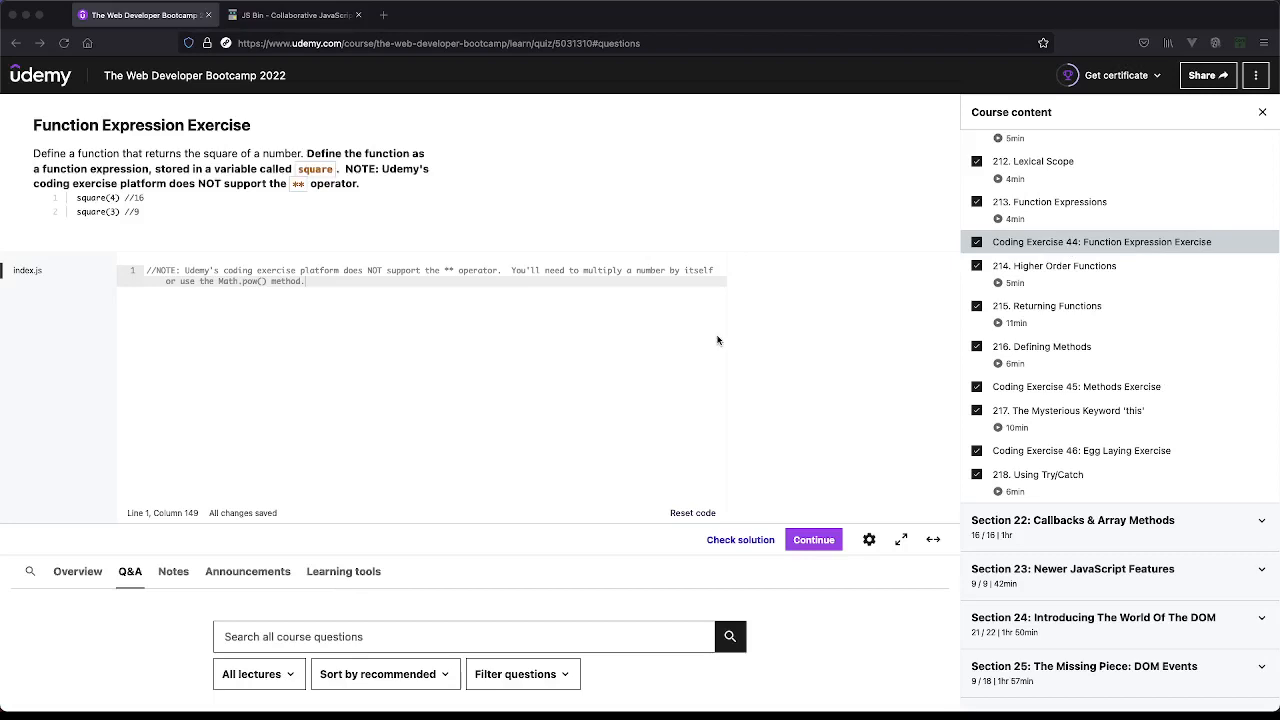
mouse_move(444, 292)
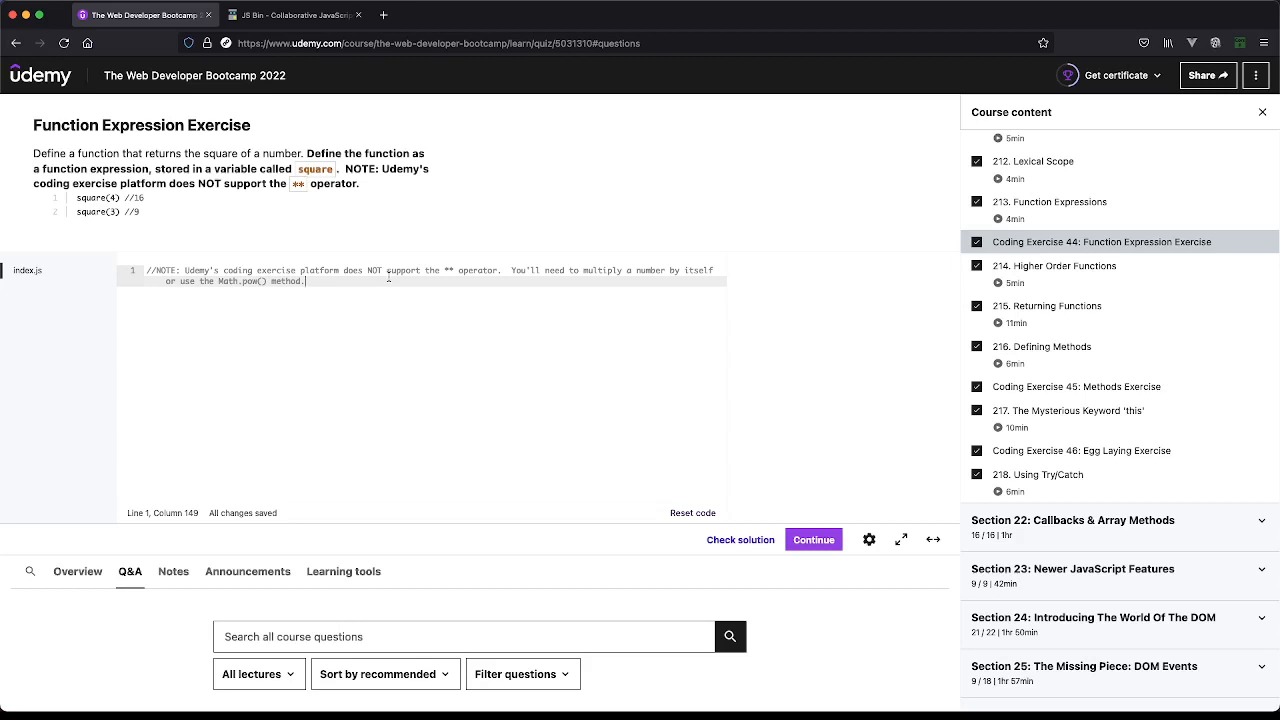
Step: Add two blank lines beneath the NOTE comment in index.js to make room for the solution
key("enter")
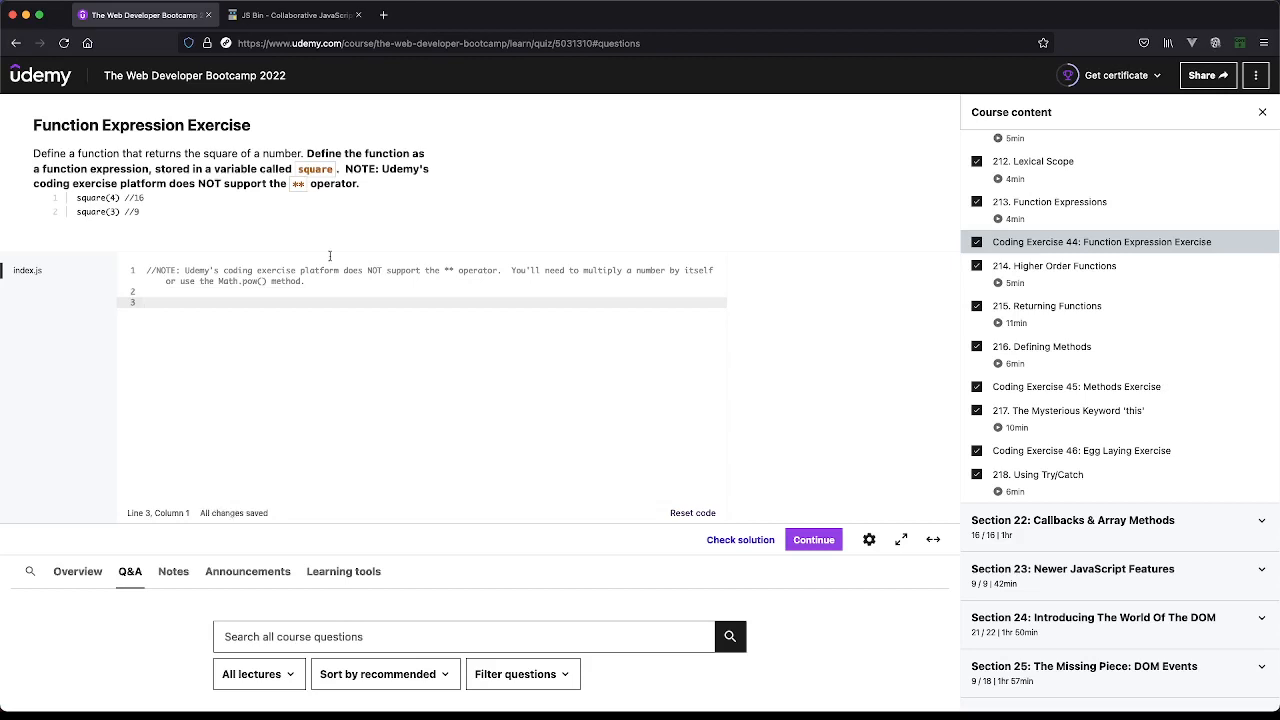
Step: Write the first pseudocode comment: // #1 create function square
type("// #1 ceat")
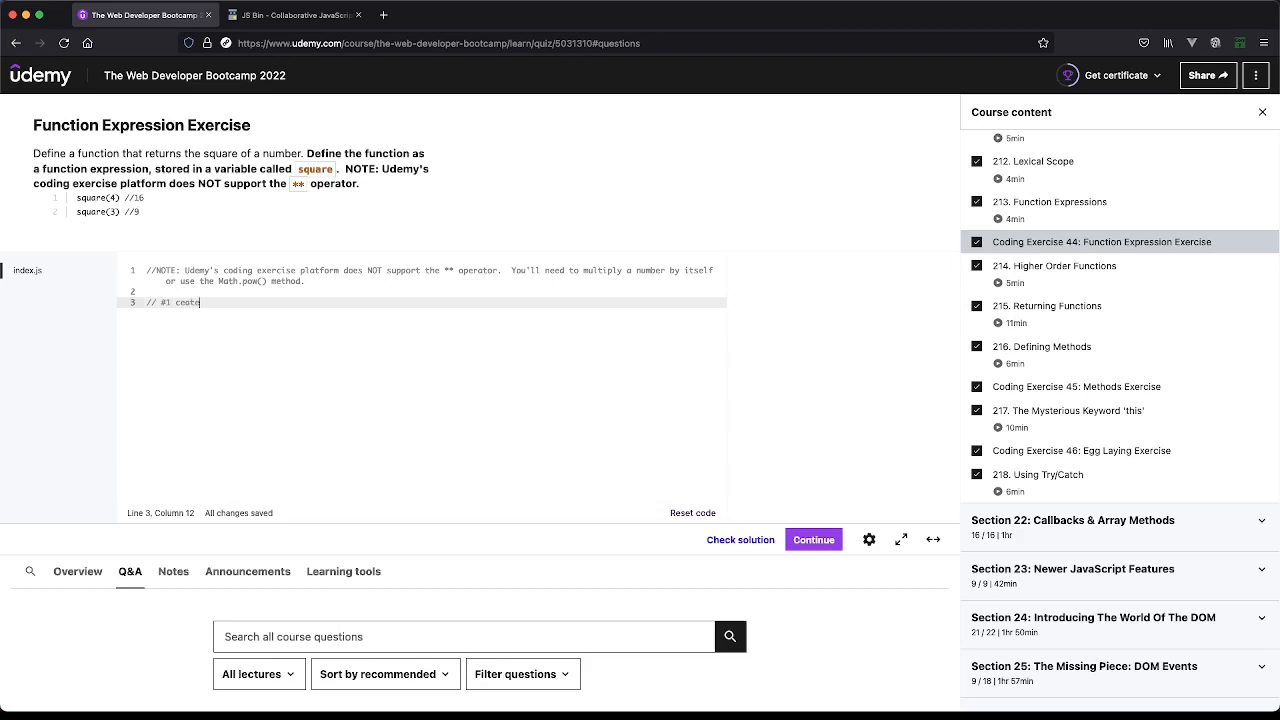
type("e")
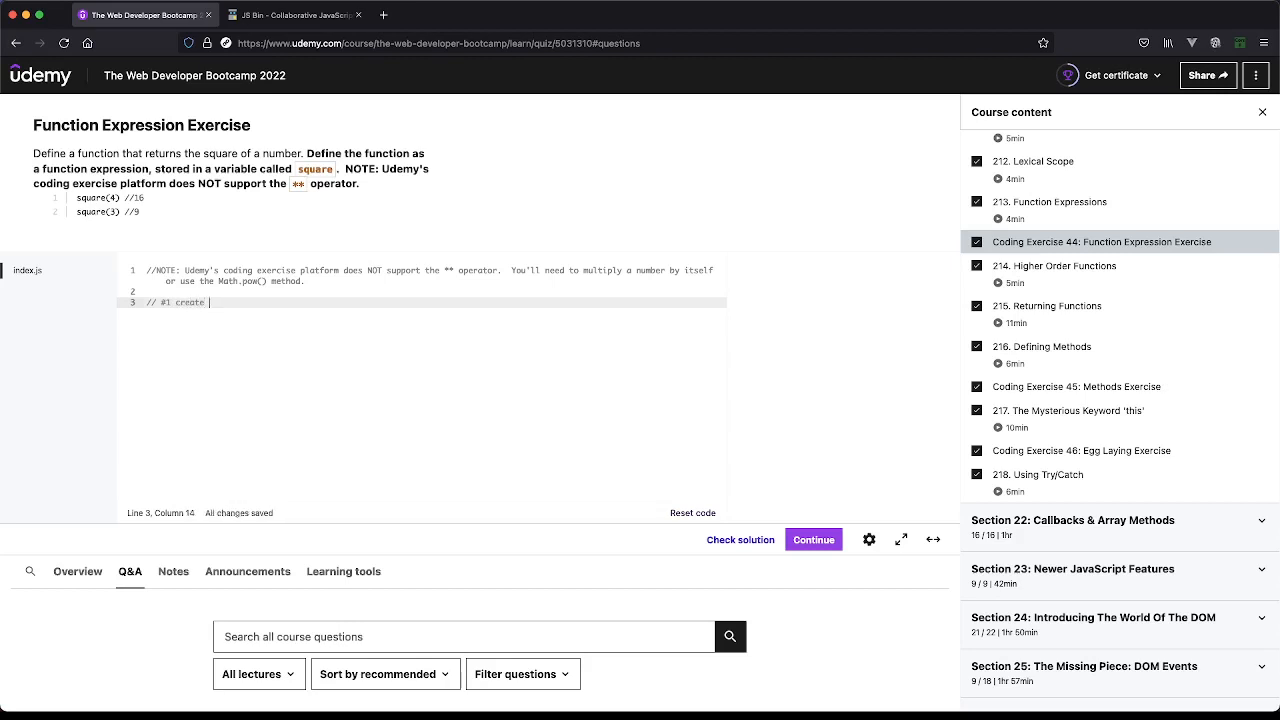
type("function")
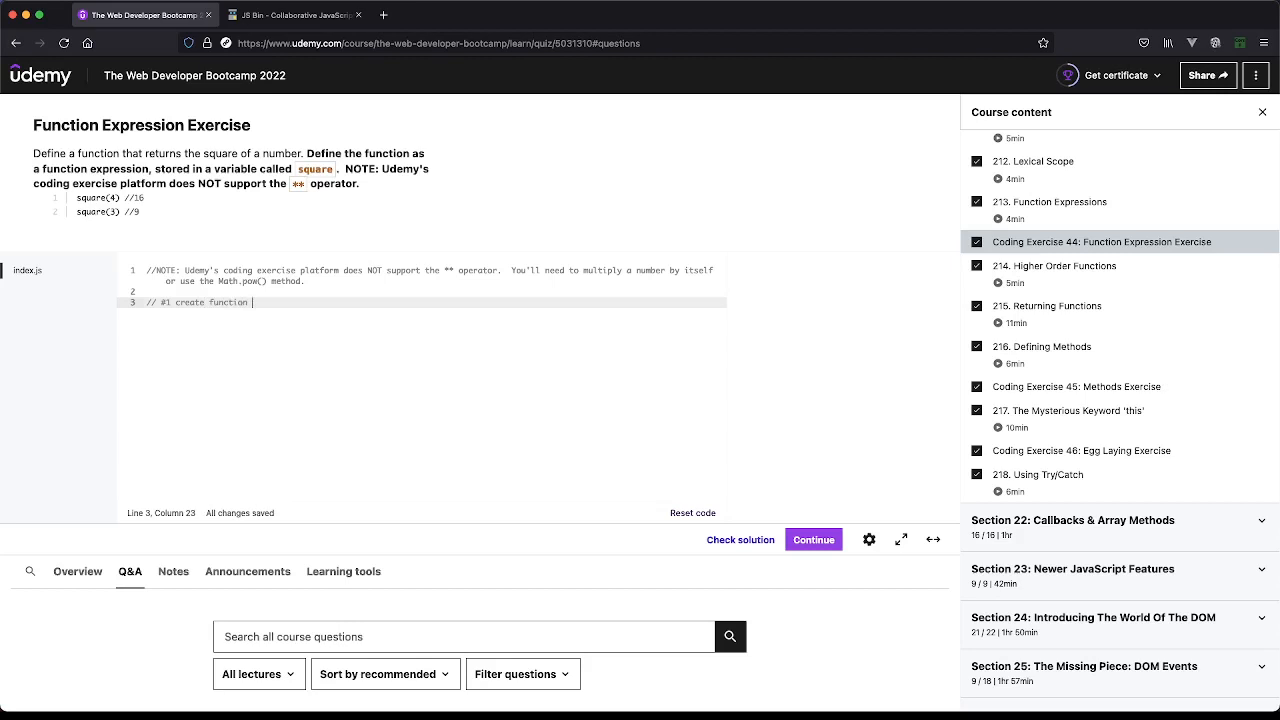
type("squar")
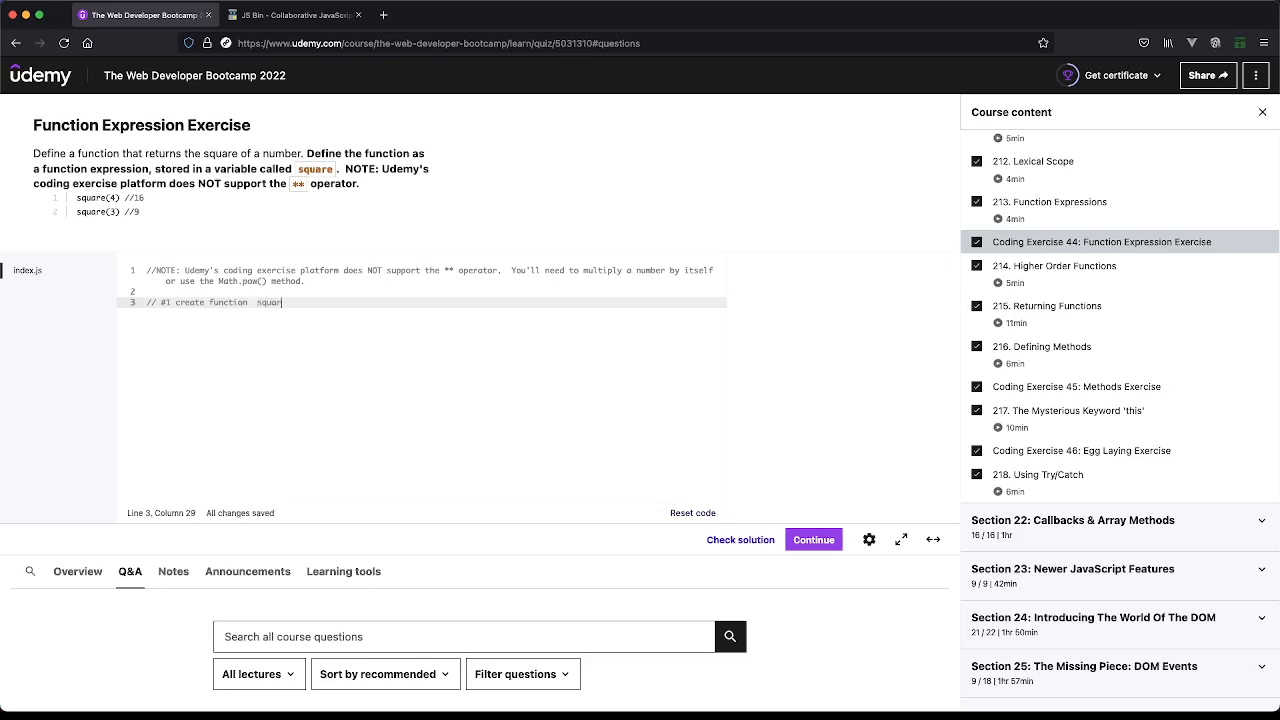
type("e")
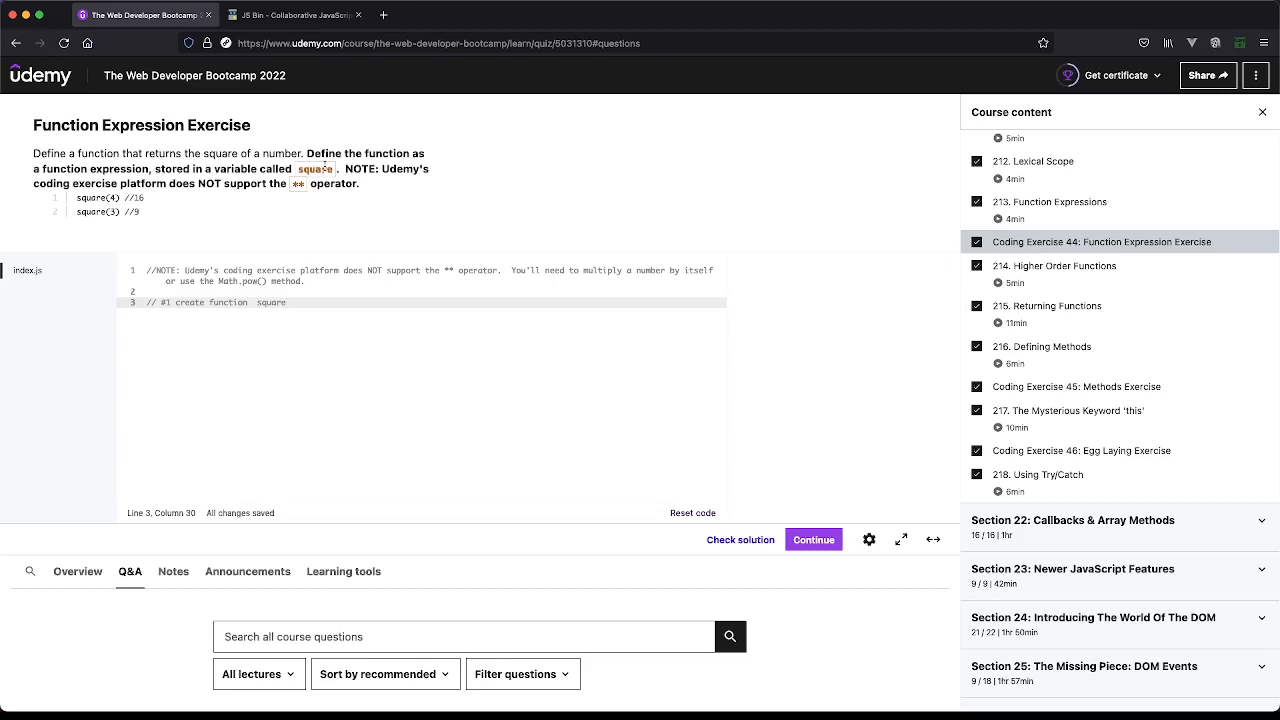
key("Return")
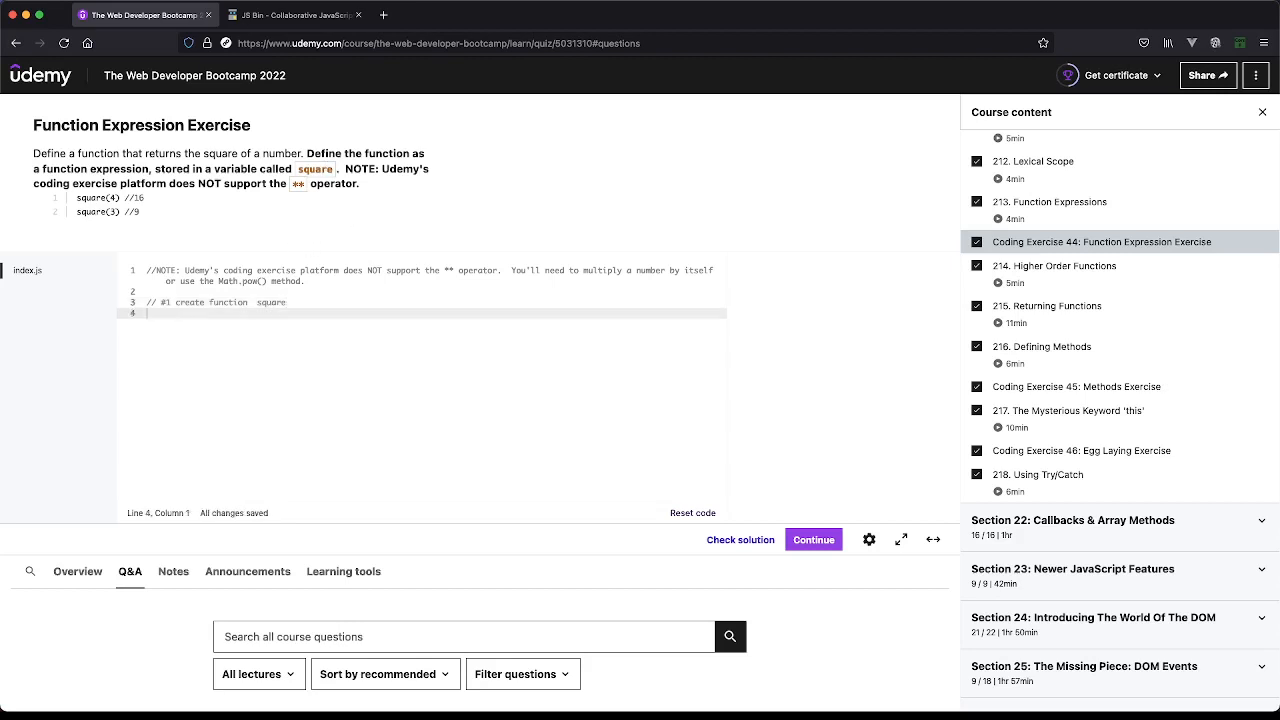
Step: Write the second comment: // #2 get a param that is a number
type("// #2")
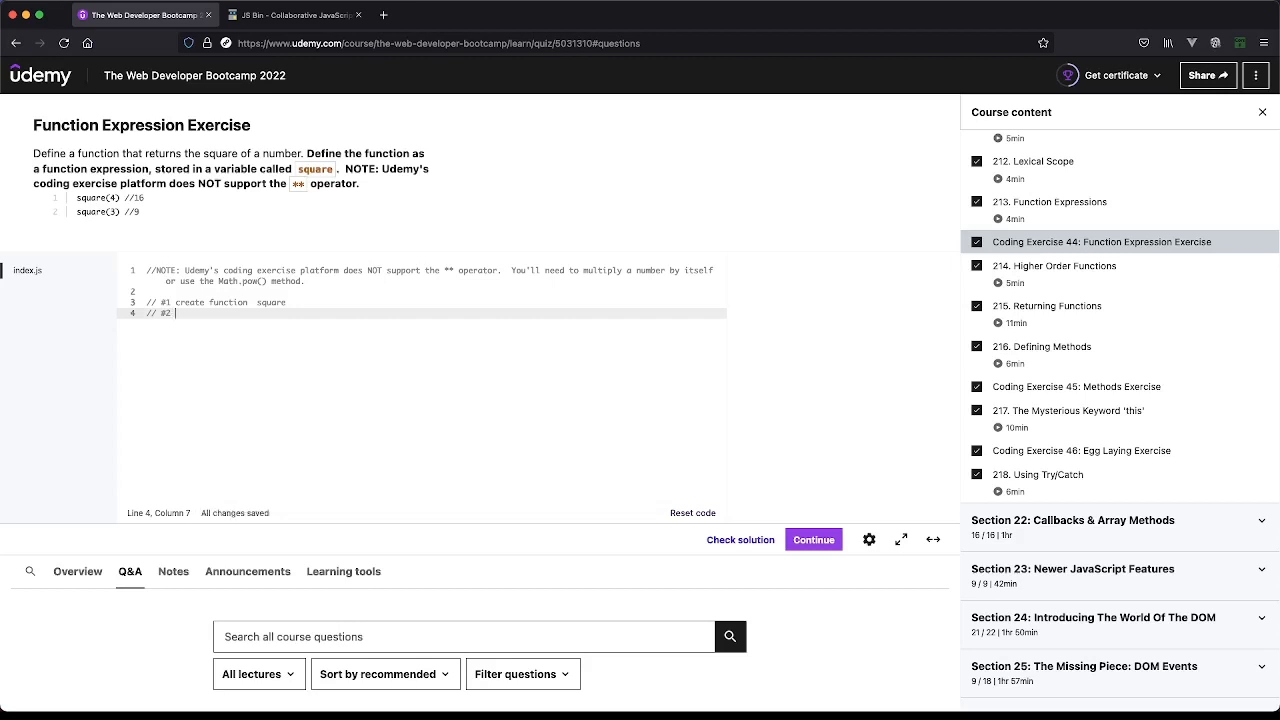
mouse_move(332, 144)
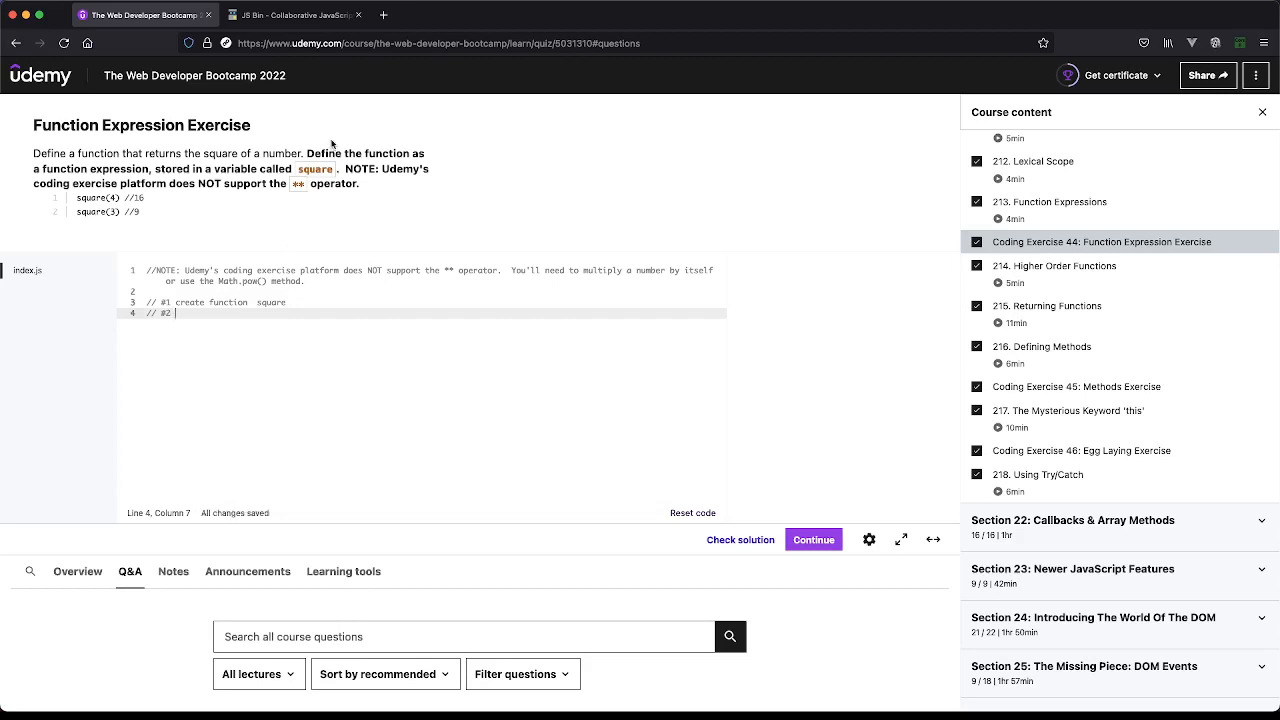
mouse_move(268, 158)
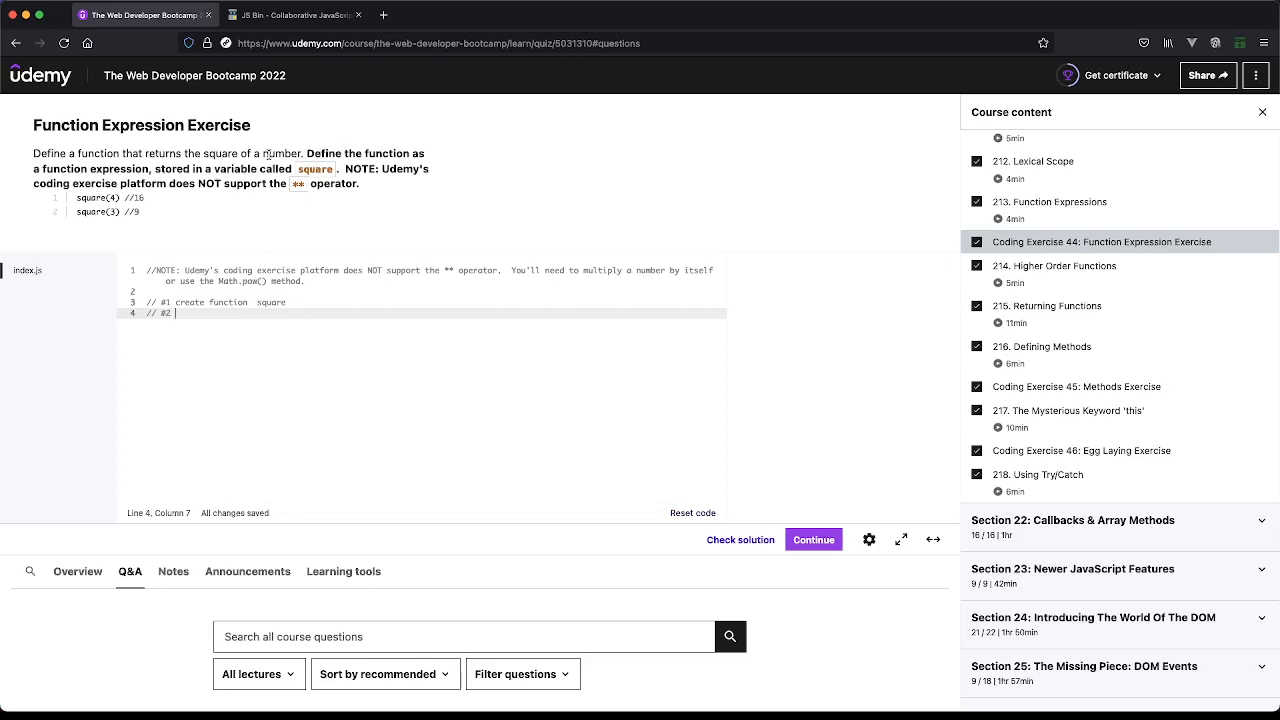
mouse_move(256, 216)
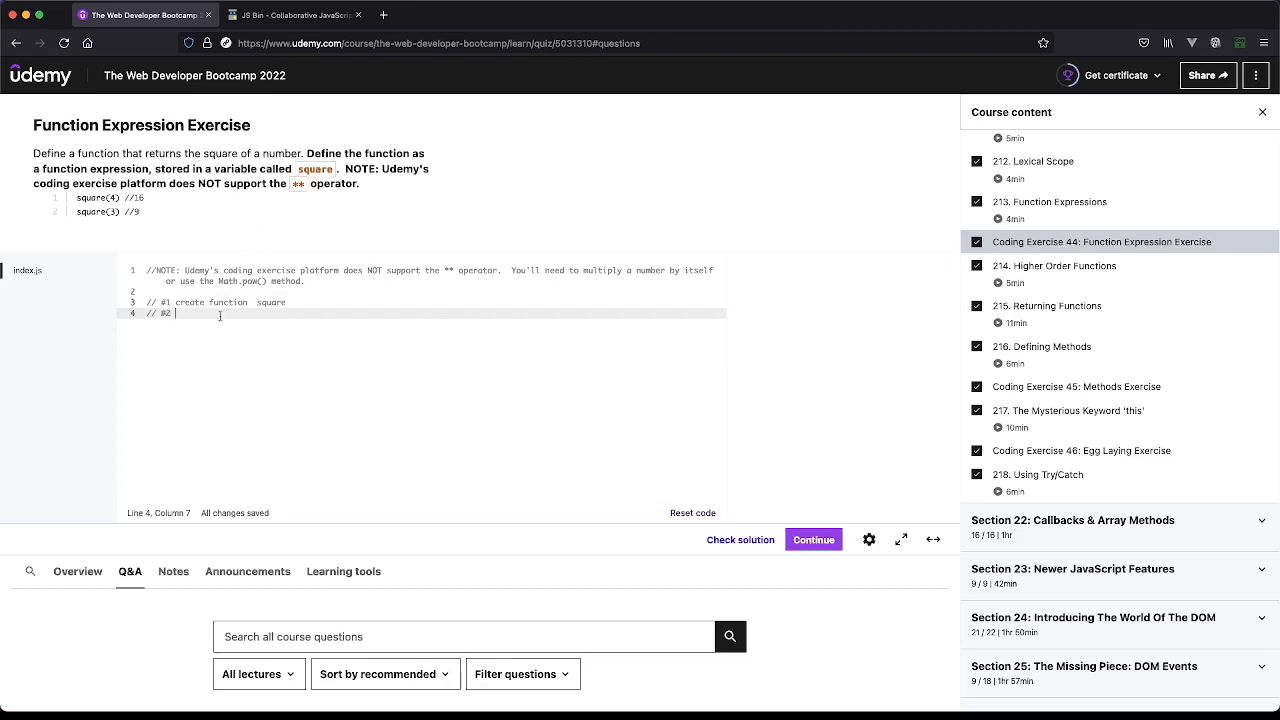
type("get s")
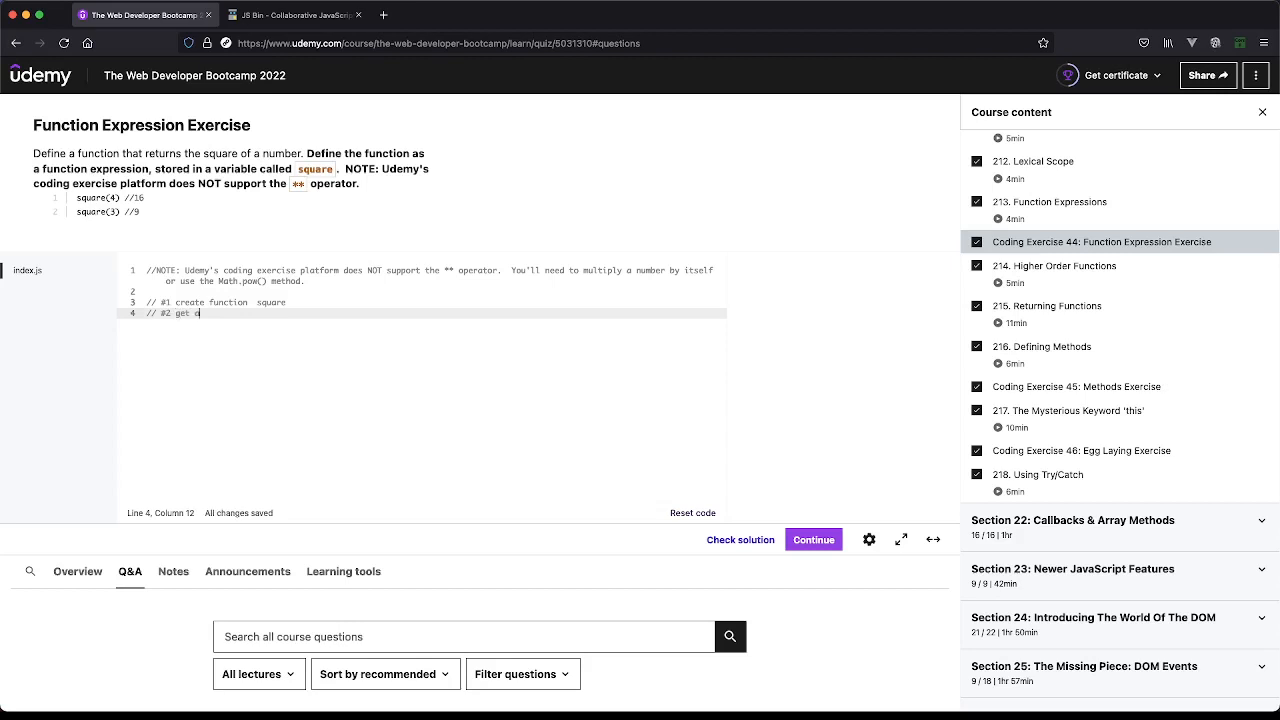
type("a param tha tis n")
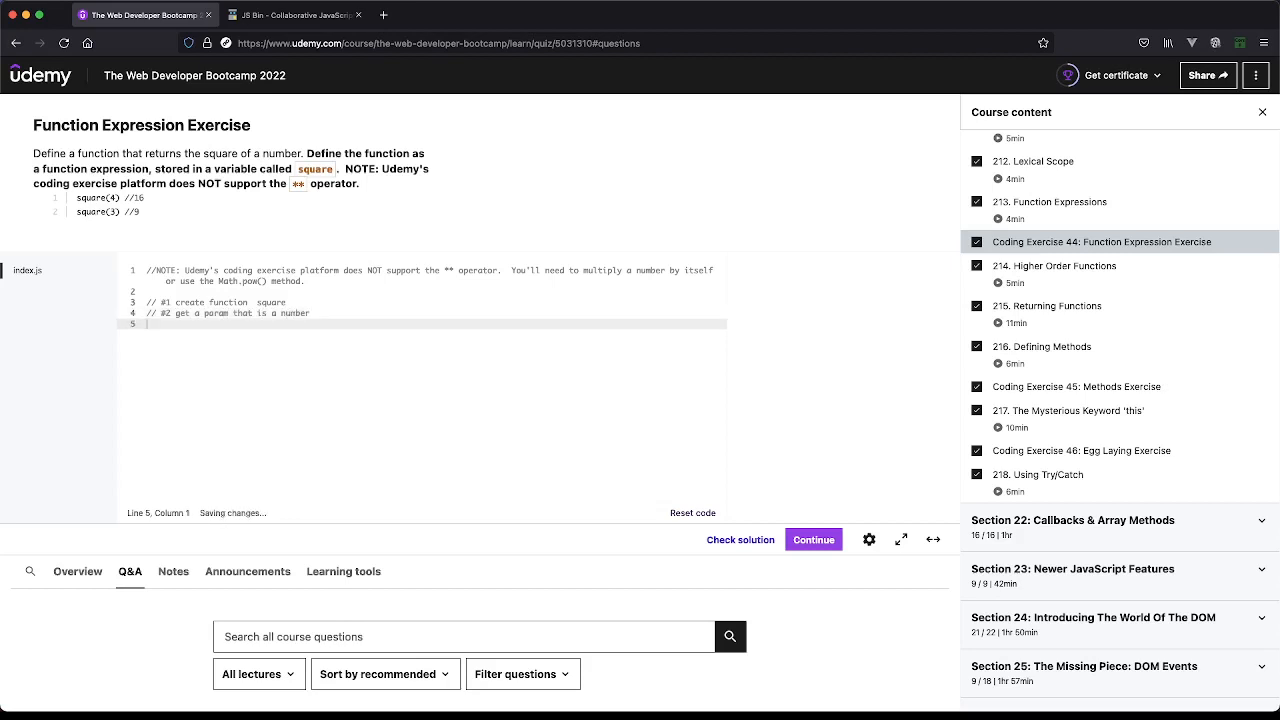
Step: Write comments // #3 square the param and // #4 return the new squared value
type("// #")
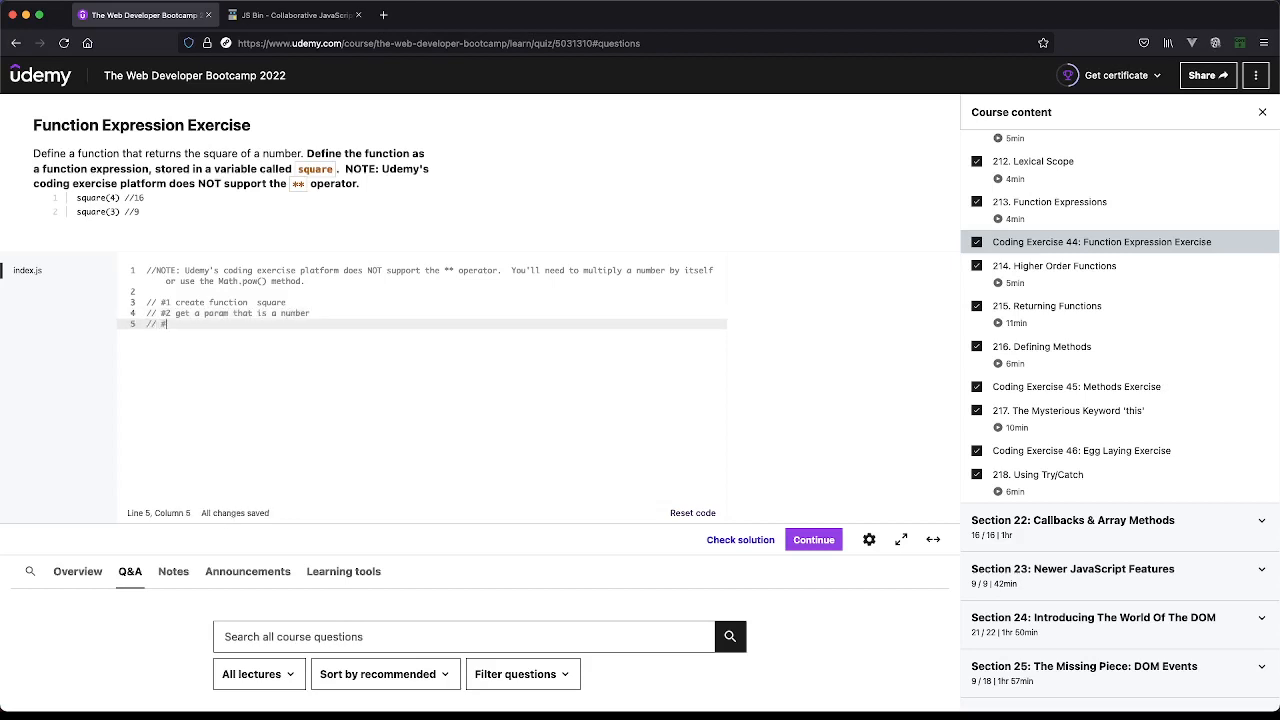
type("3")
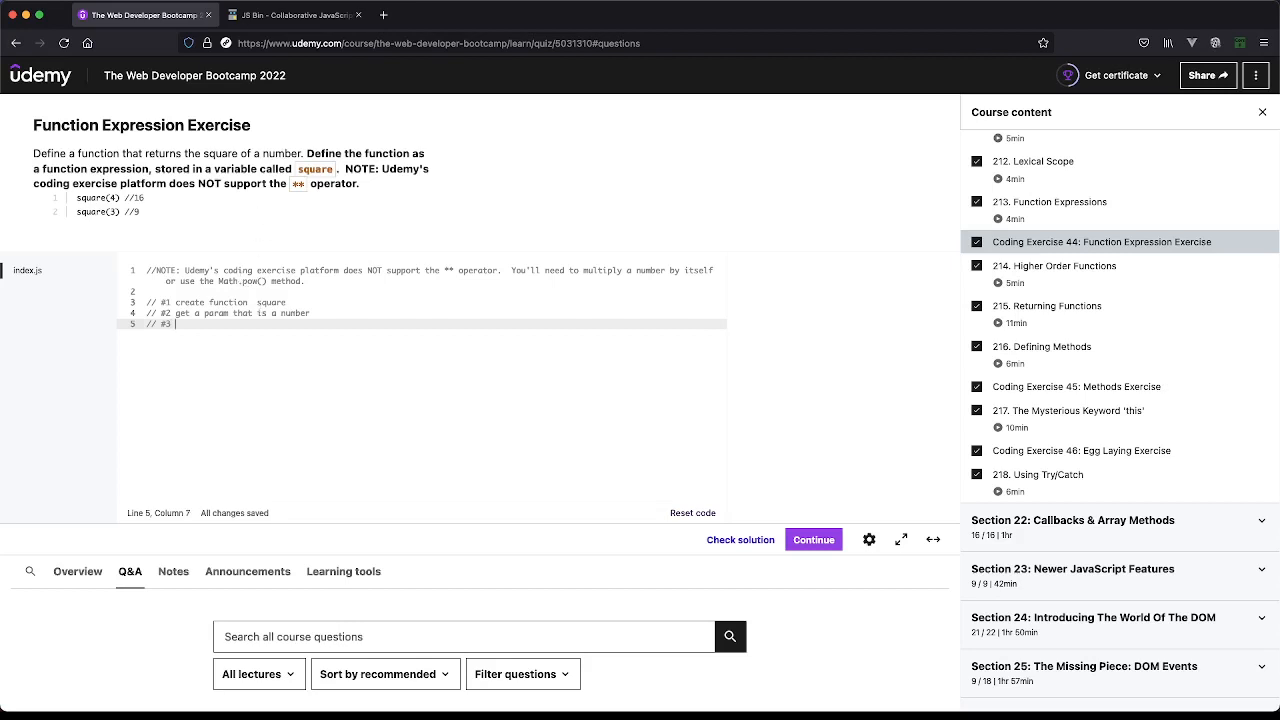
type("square the param")
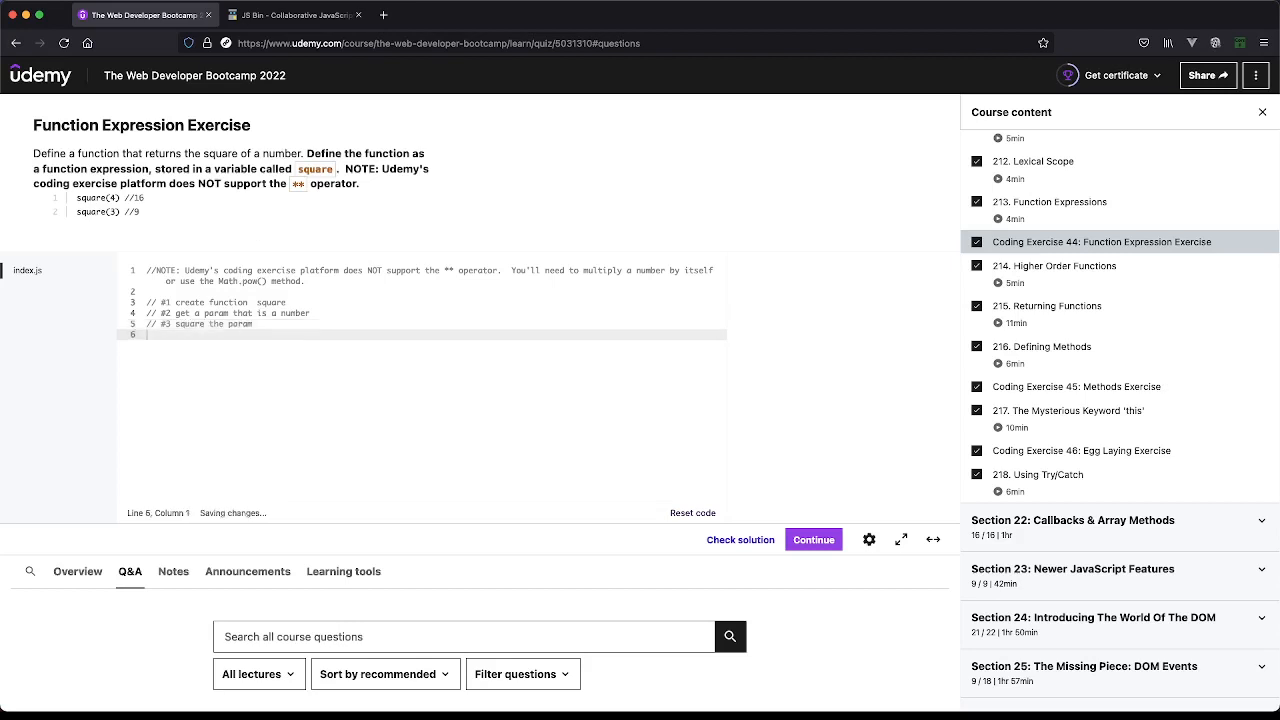
type("// #4")
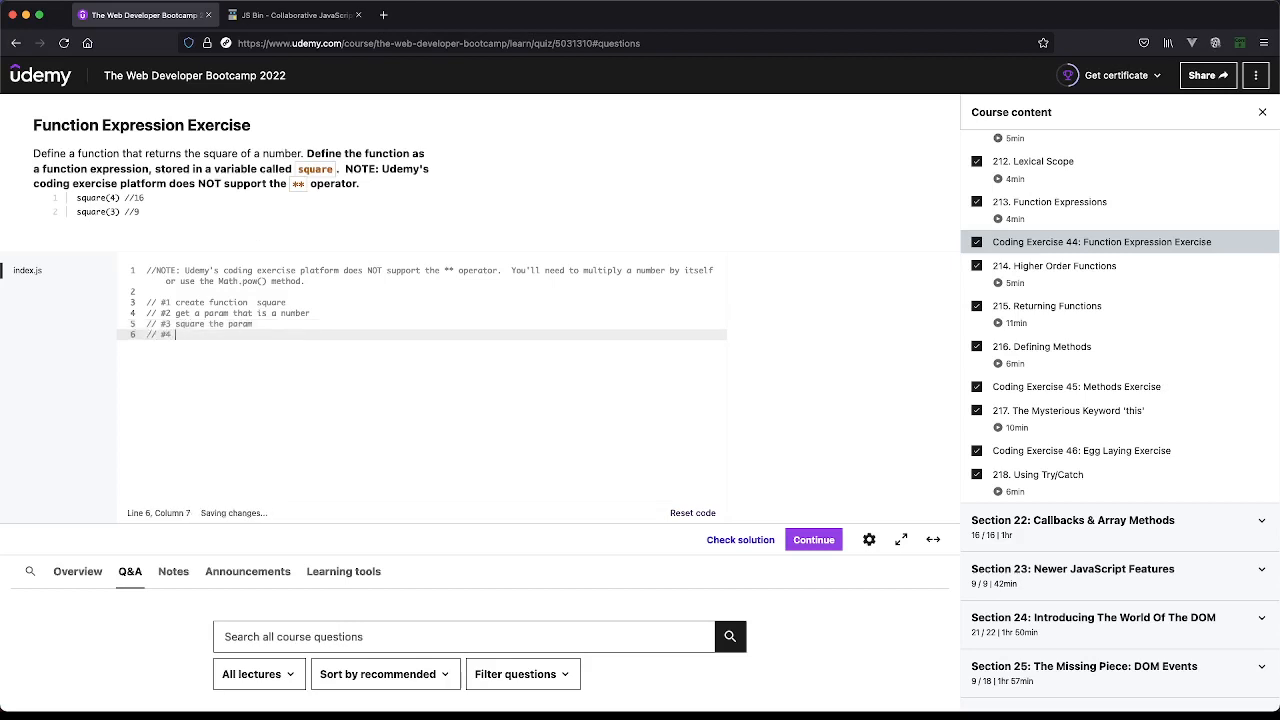
type("return the new squared value")
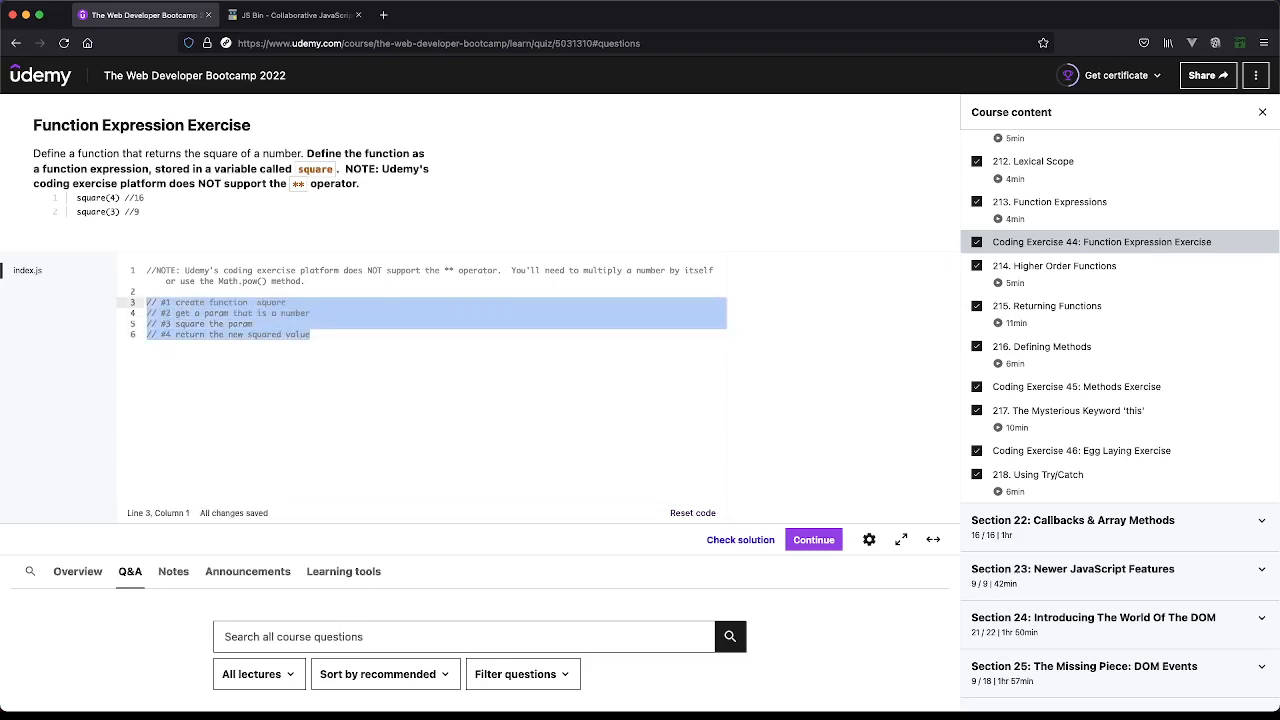
left_click(292, 14)
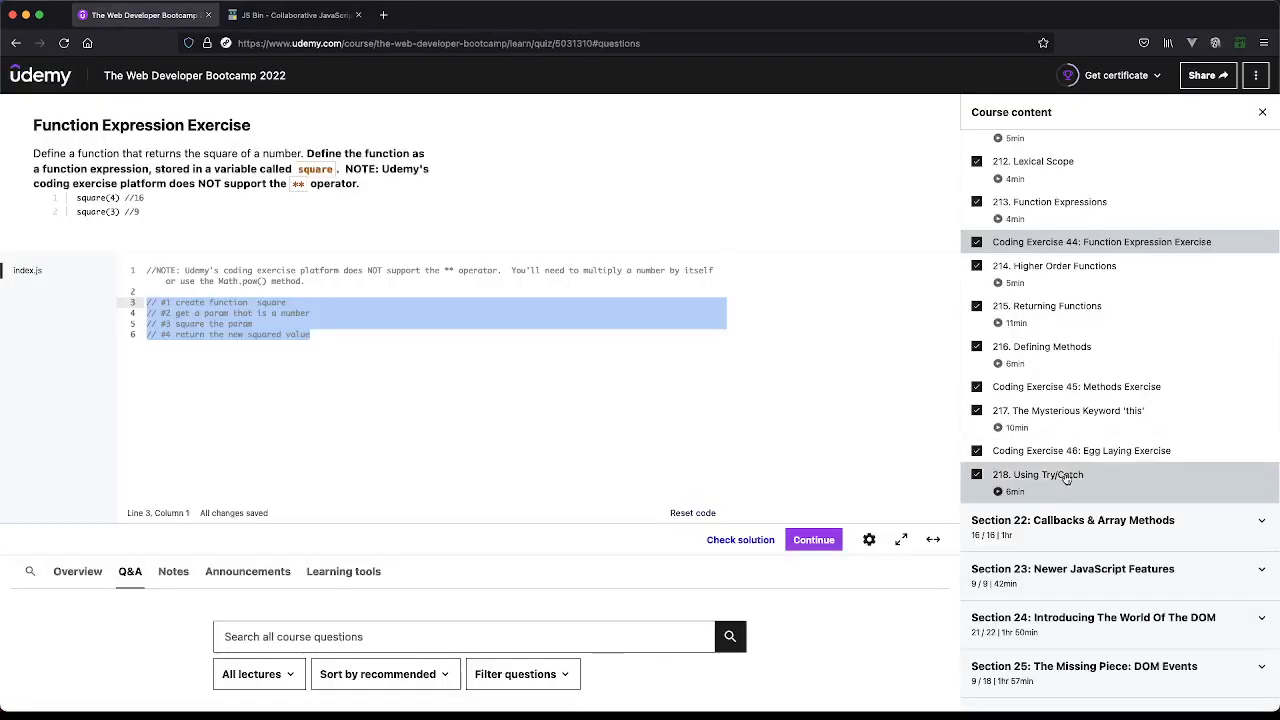
scroll("up", 3)
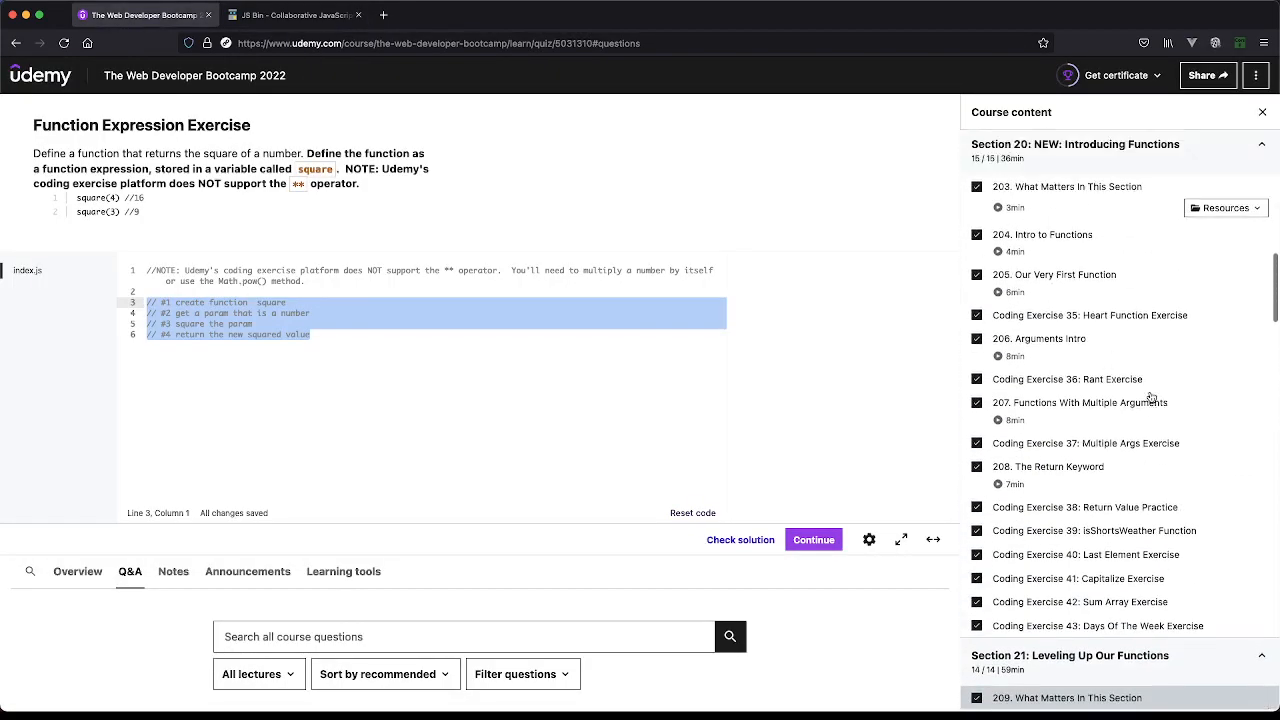
scroll("up", 3)
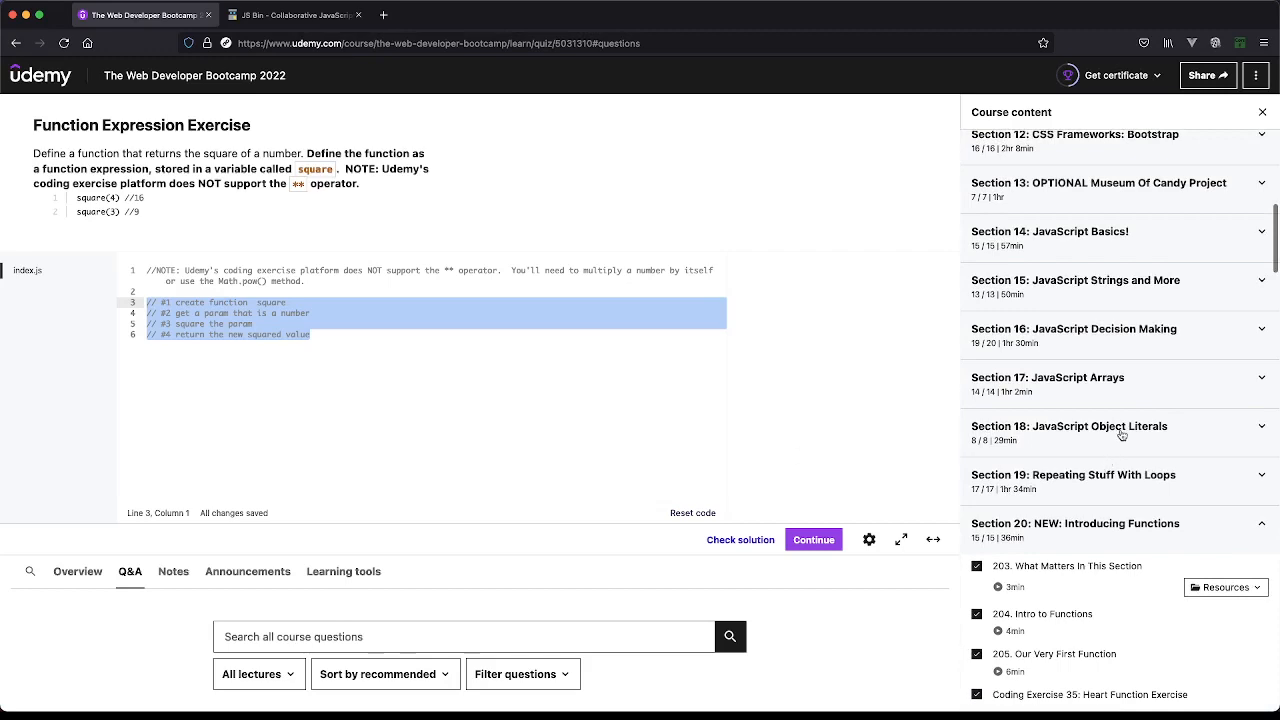
mouse_move(1132, 278)
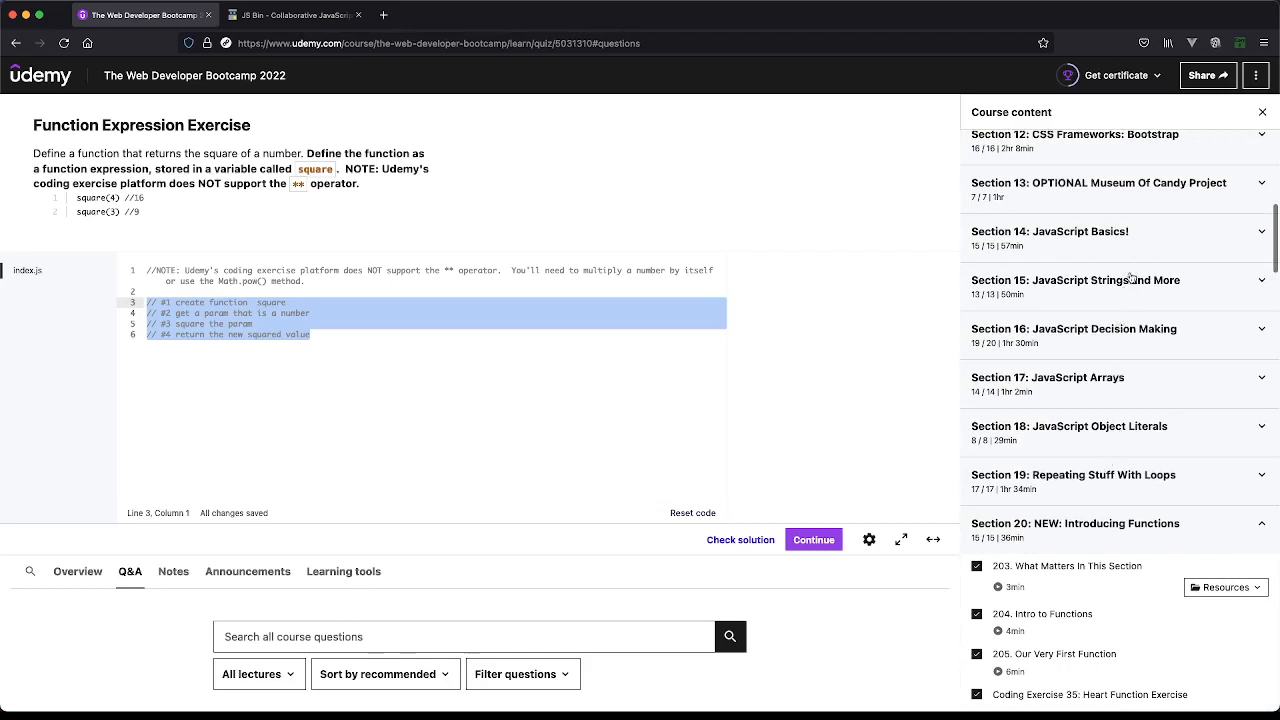
left_click(1074, 328)
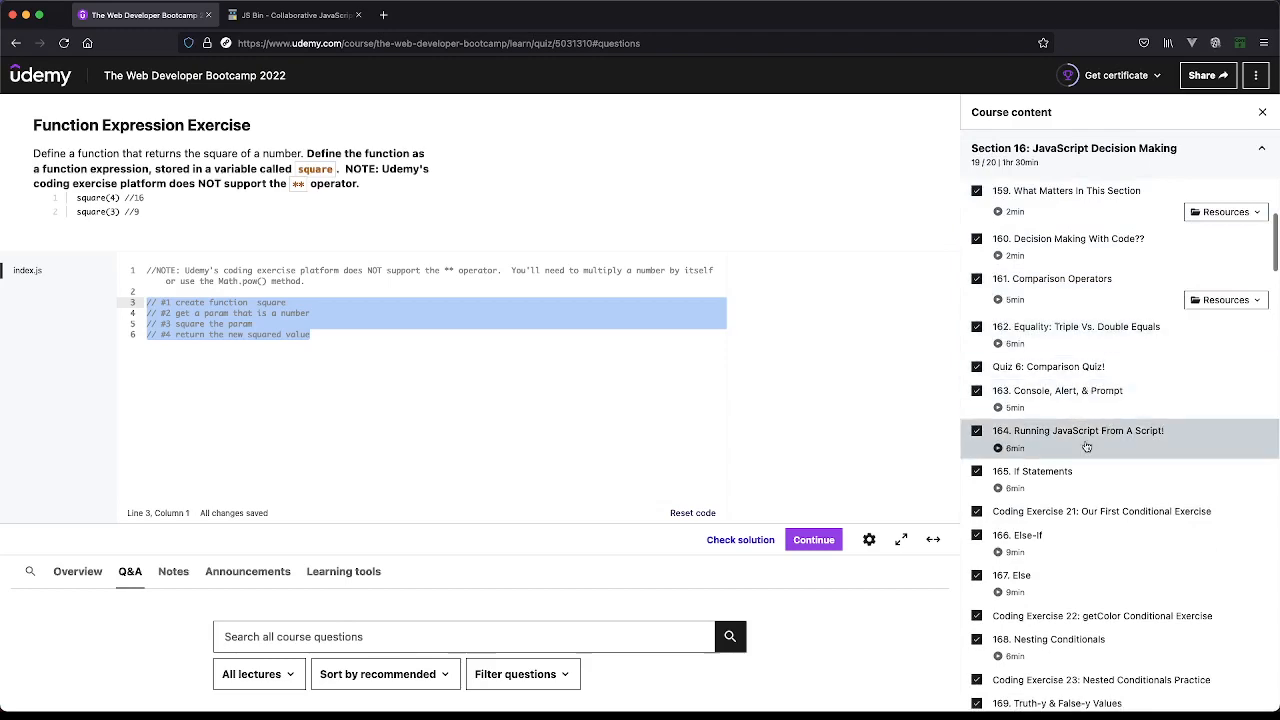
scroll("down", 3)
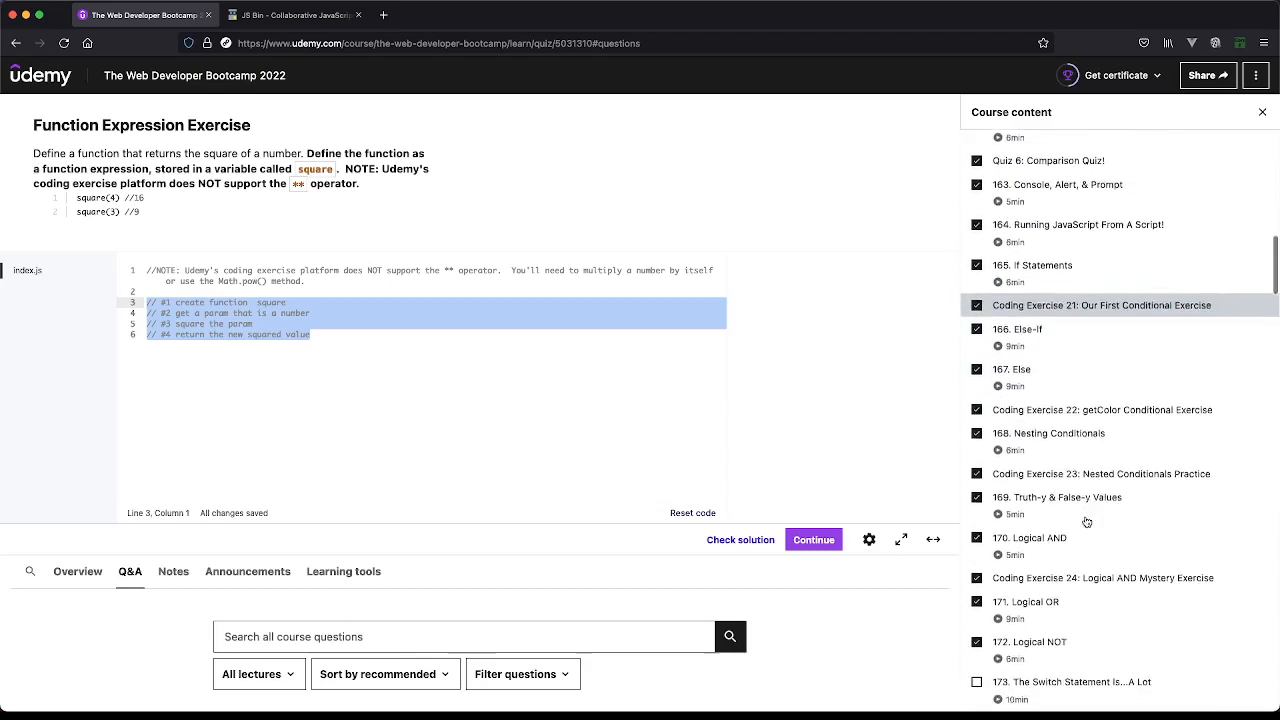
scroll("down", 3)
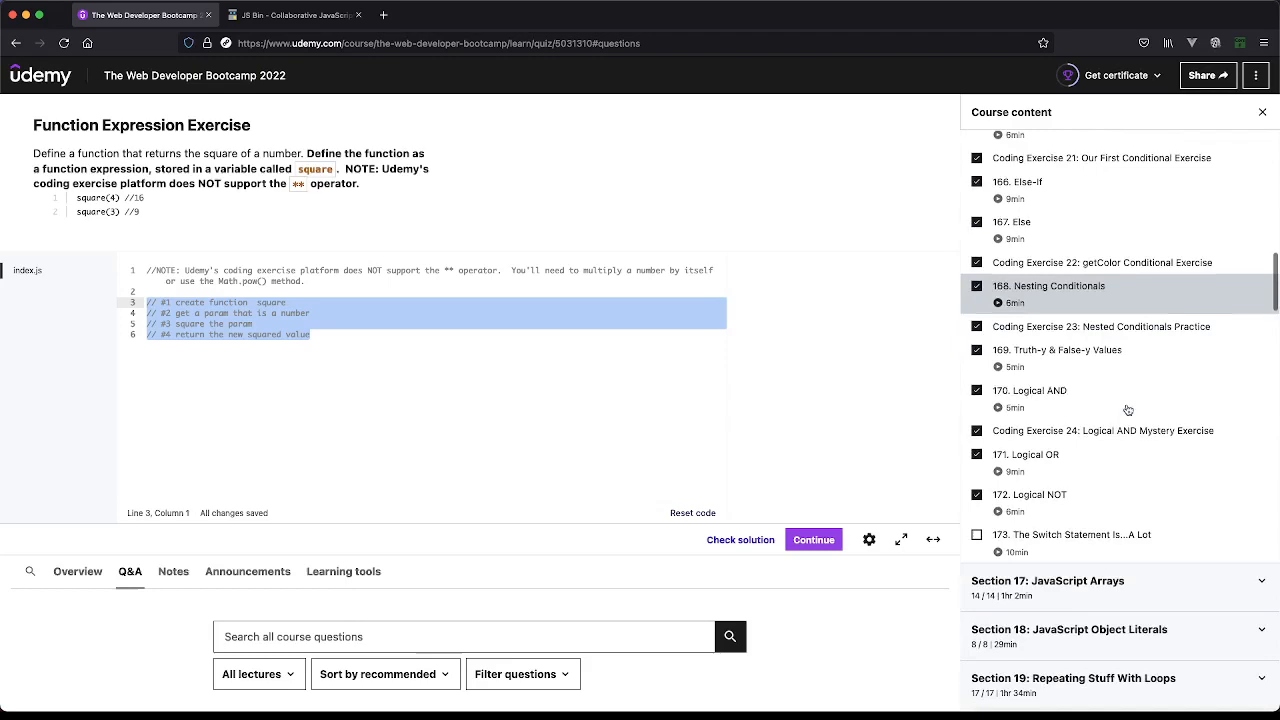
scroll("down", 3)
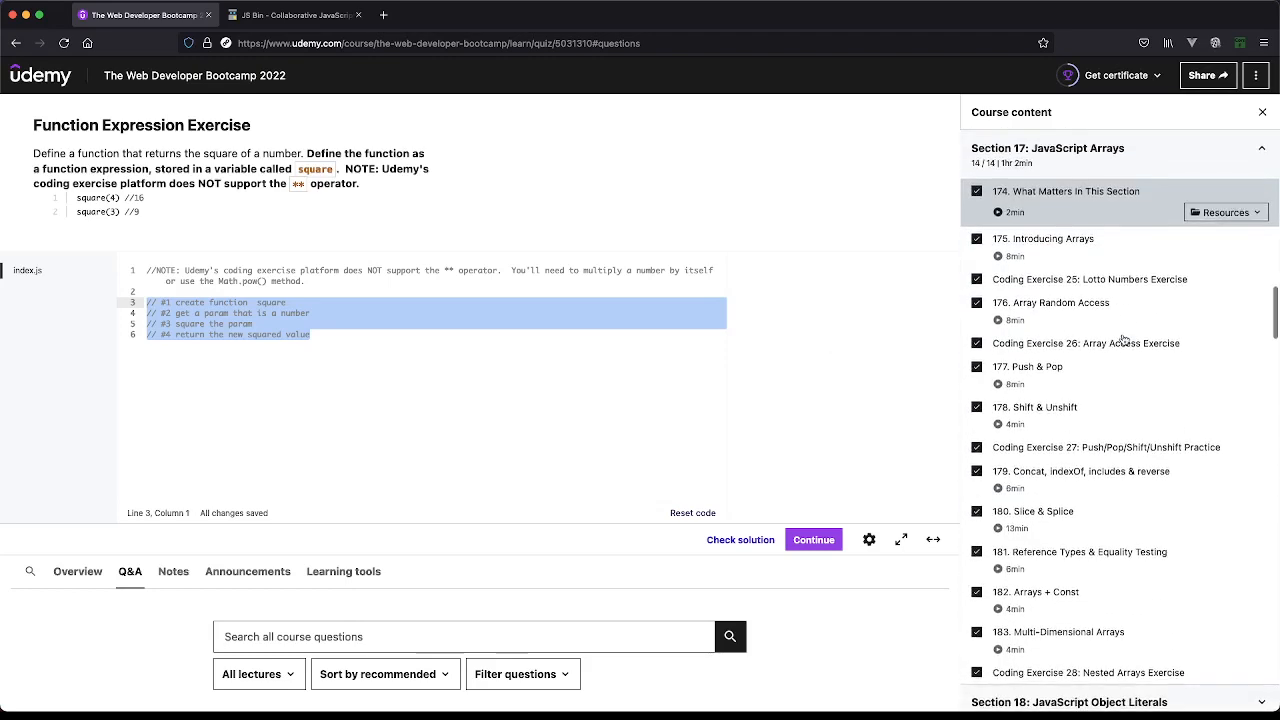
mouse_move(1128, 348)
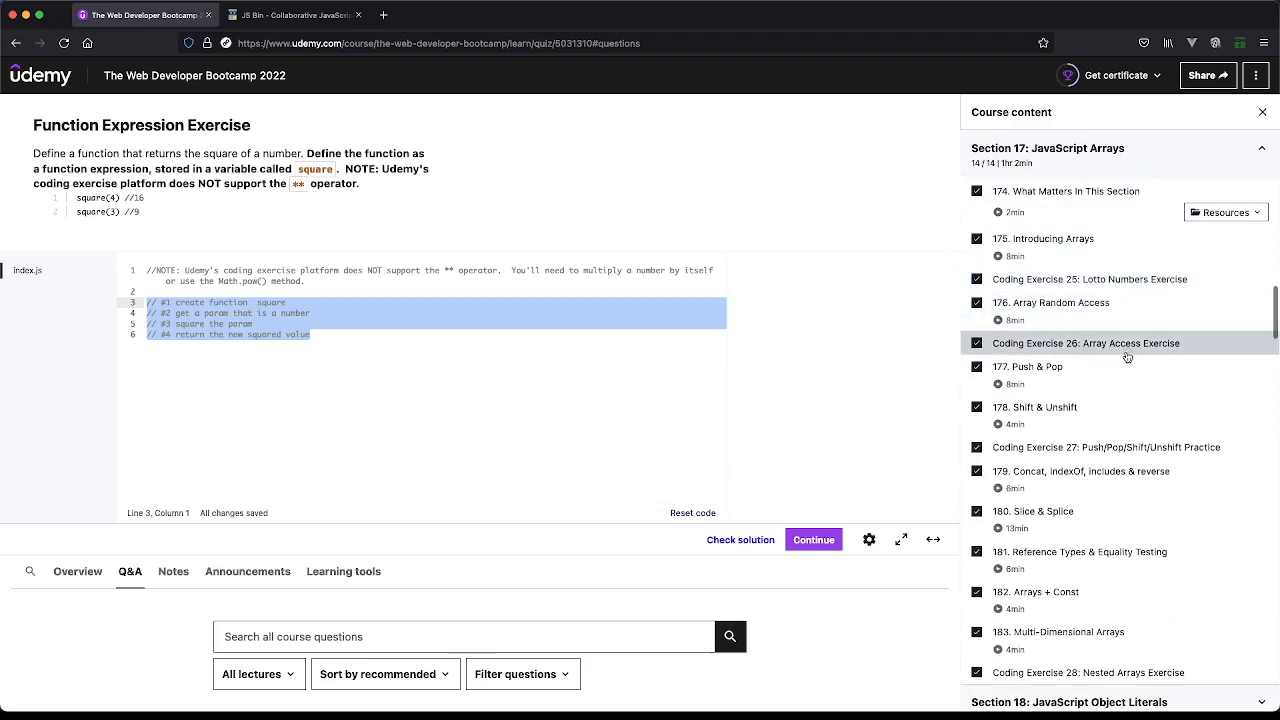
scroll("down", 3)
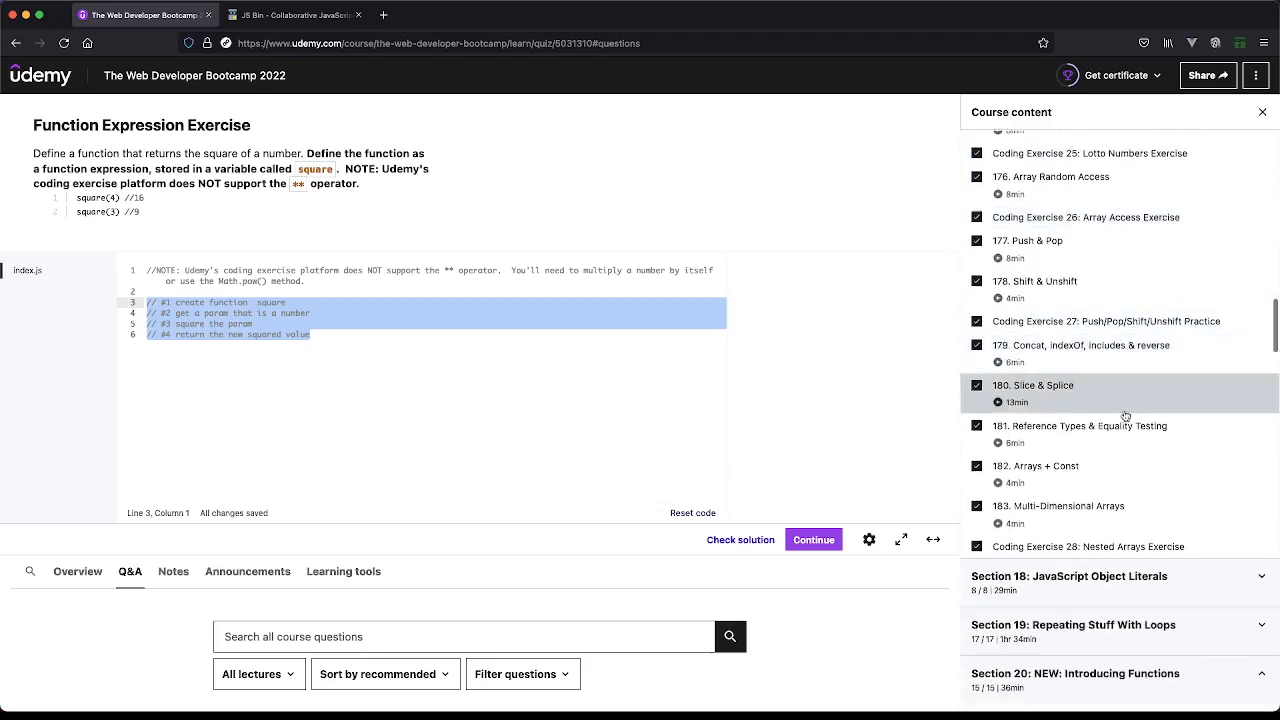
scroll("down", 3)
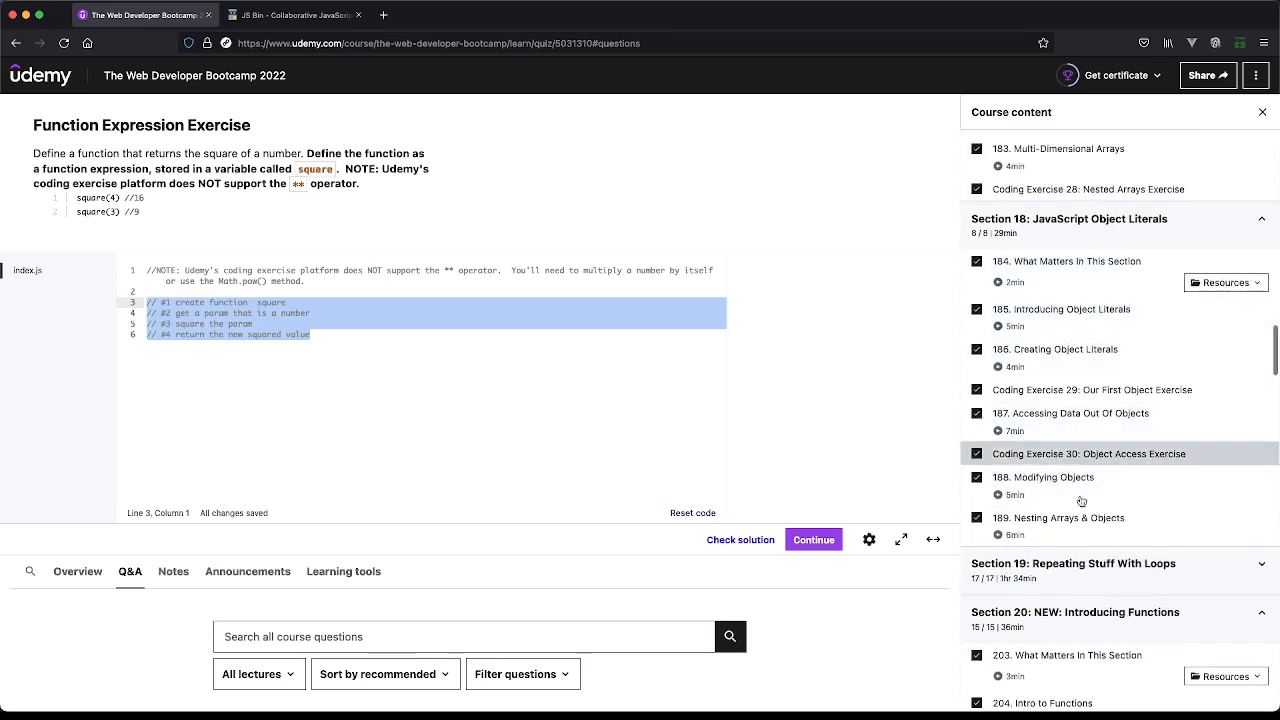
scroll("down", 3)
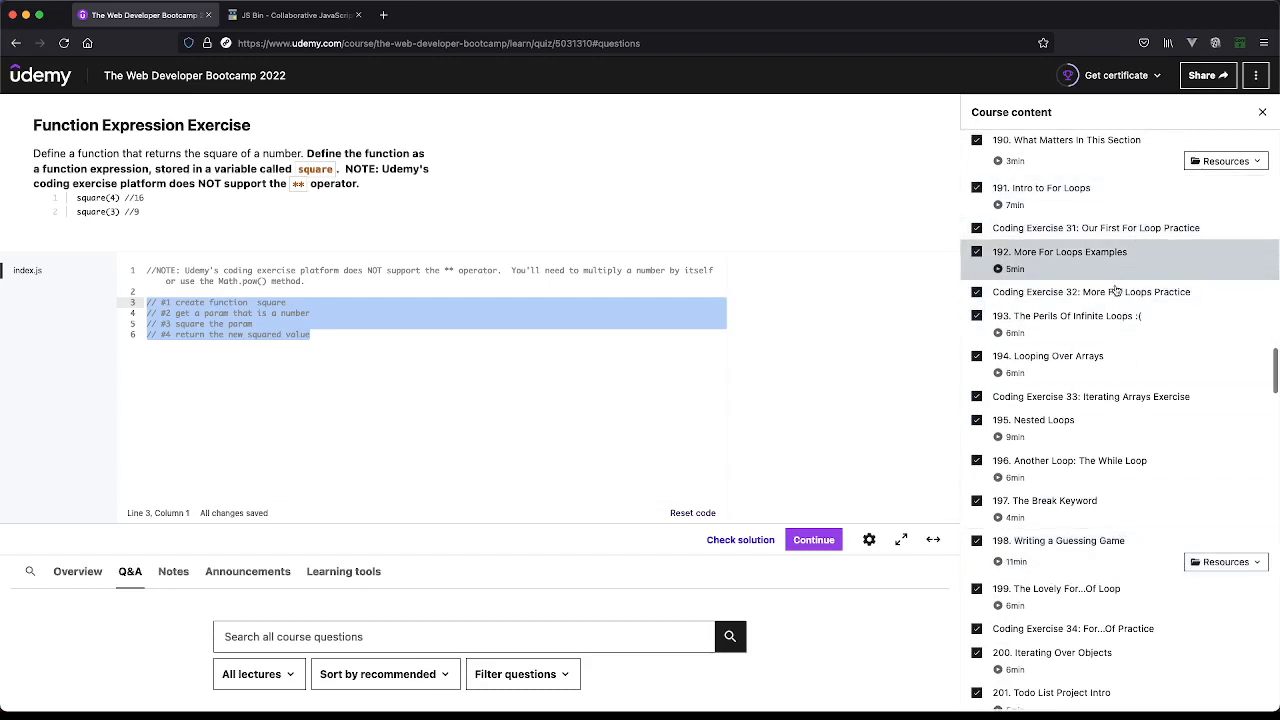
mouse_move(1070, 500)
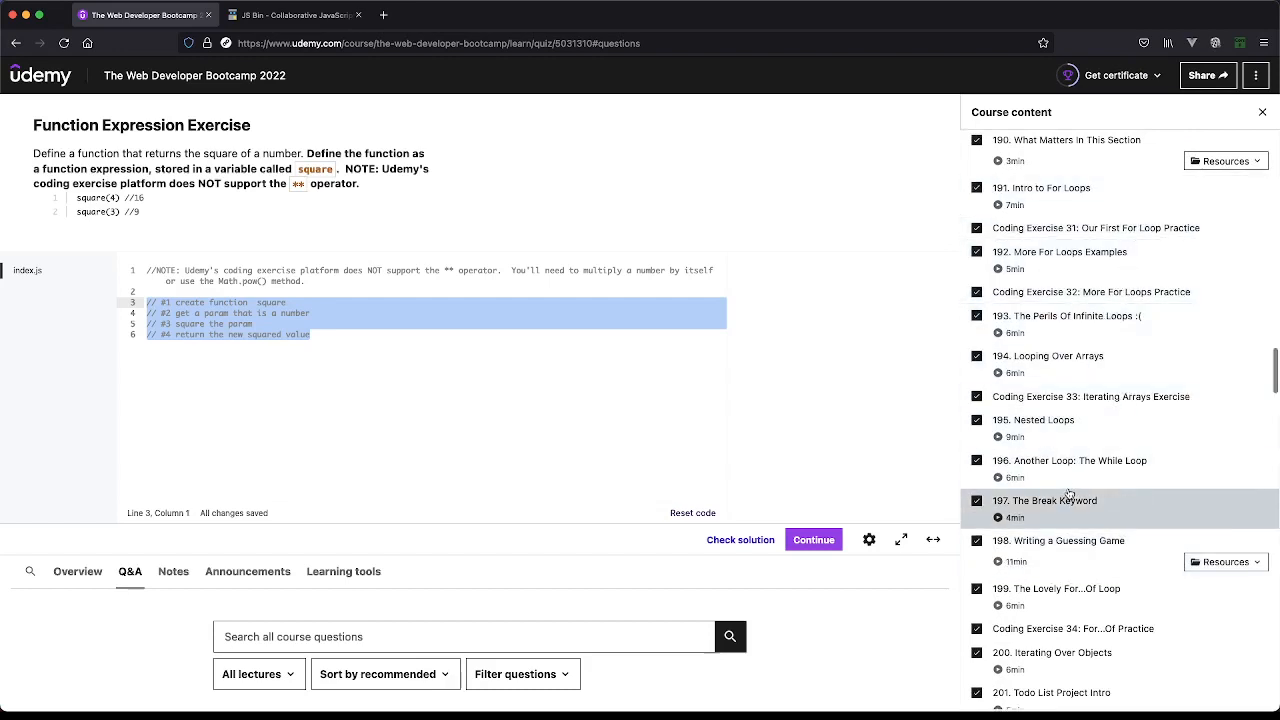
scroll("down", 3)
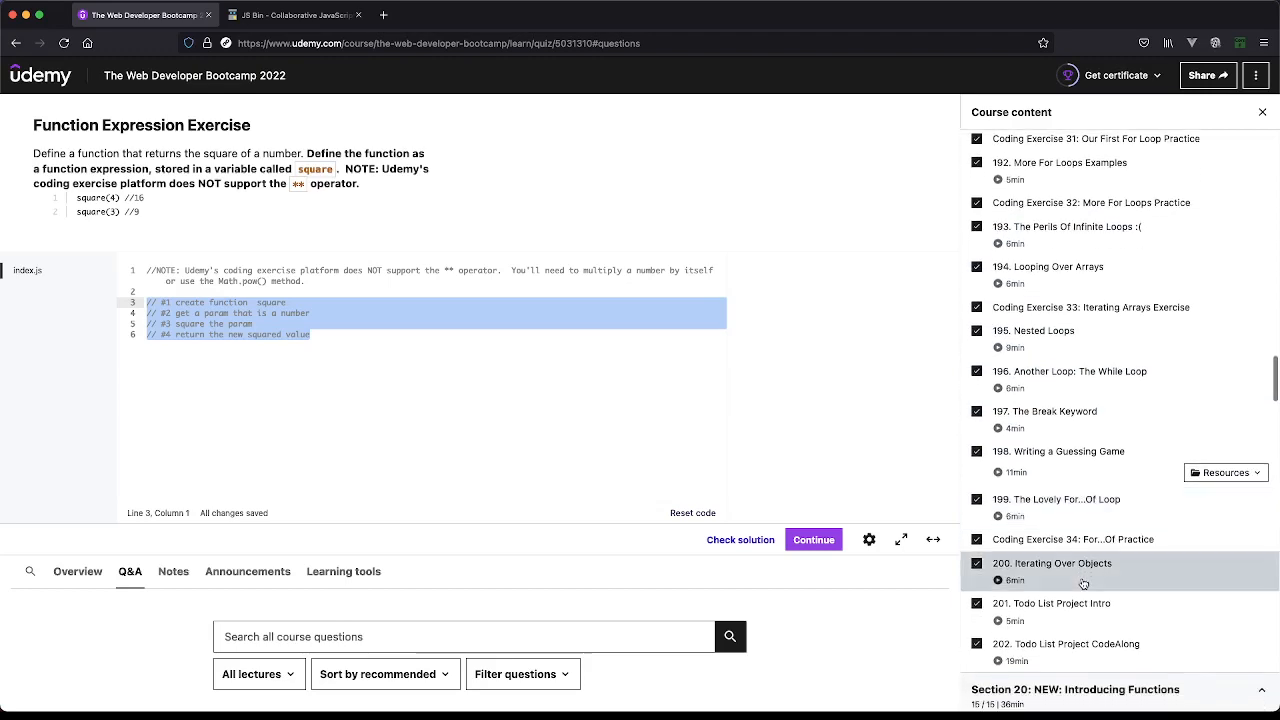
scroll("down", 3)
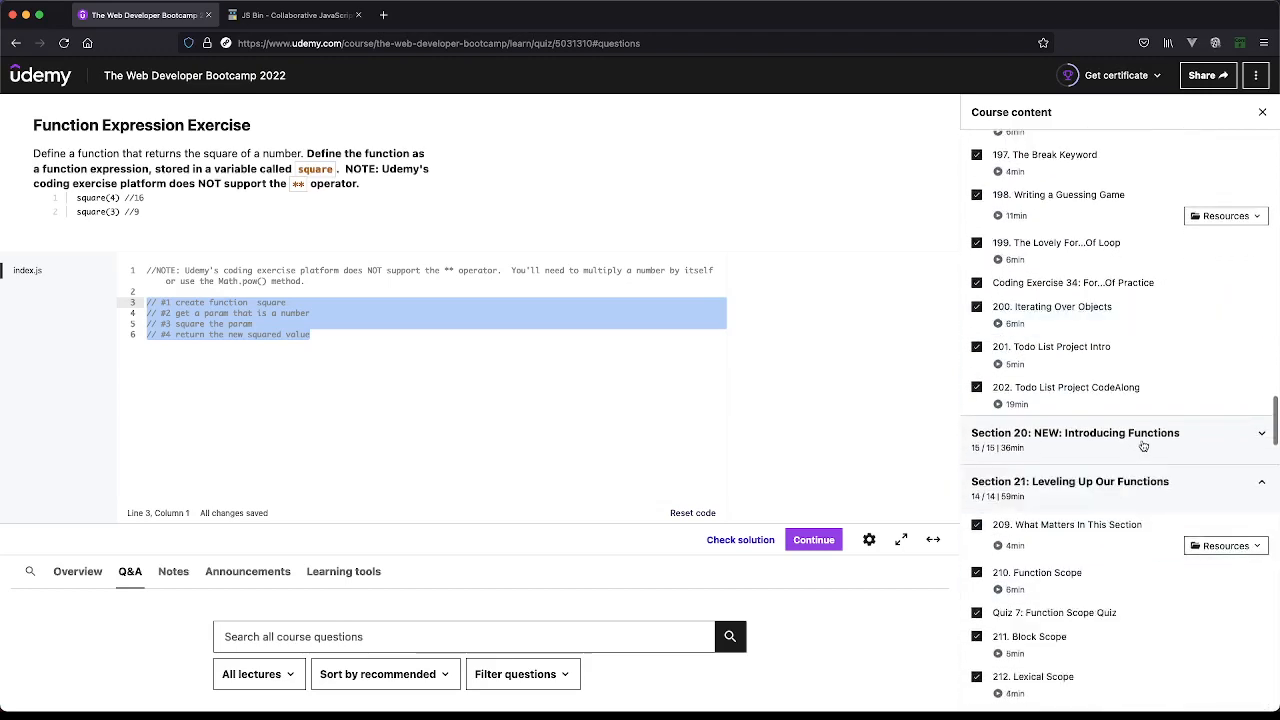
scroll("down", 3)
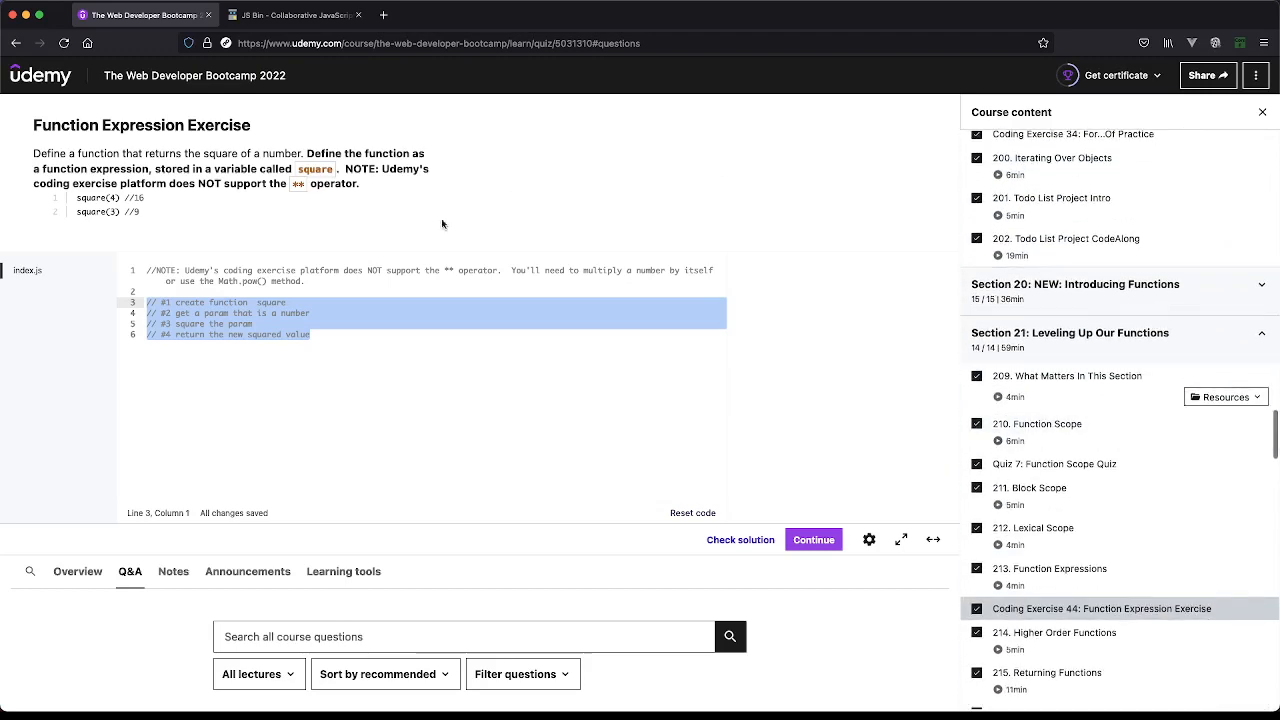
left_click(332, 336)
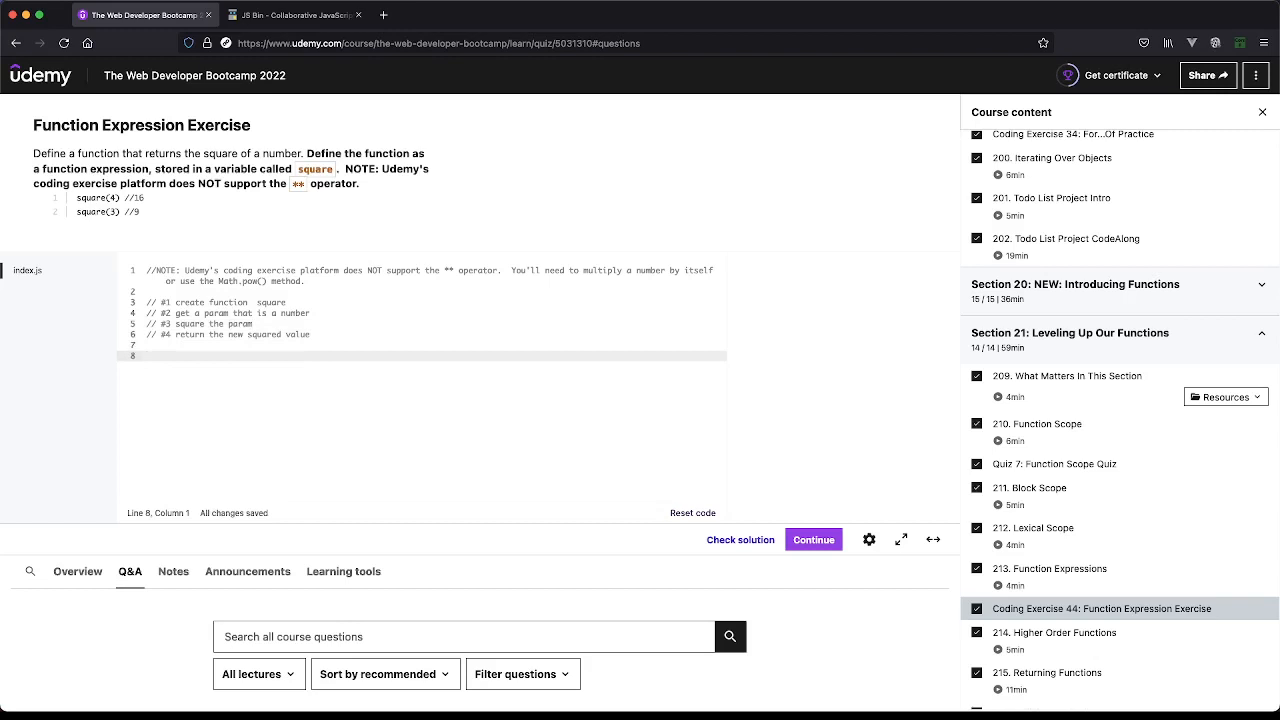
mouse_move(328, 302)
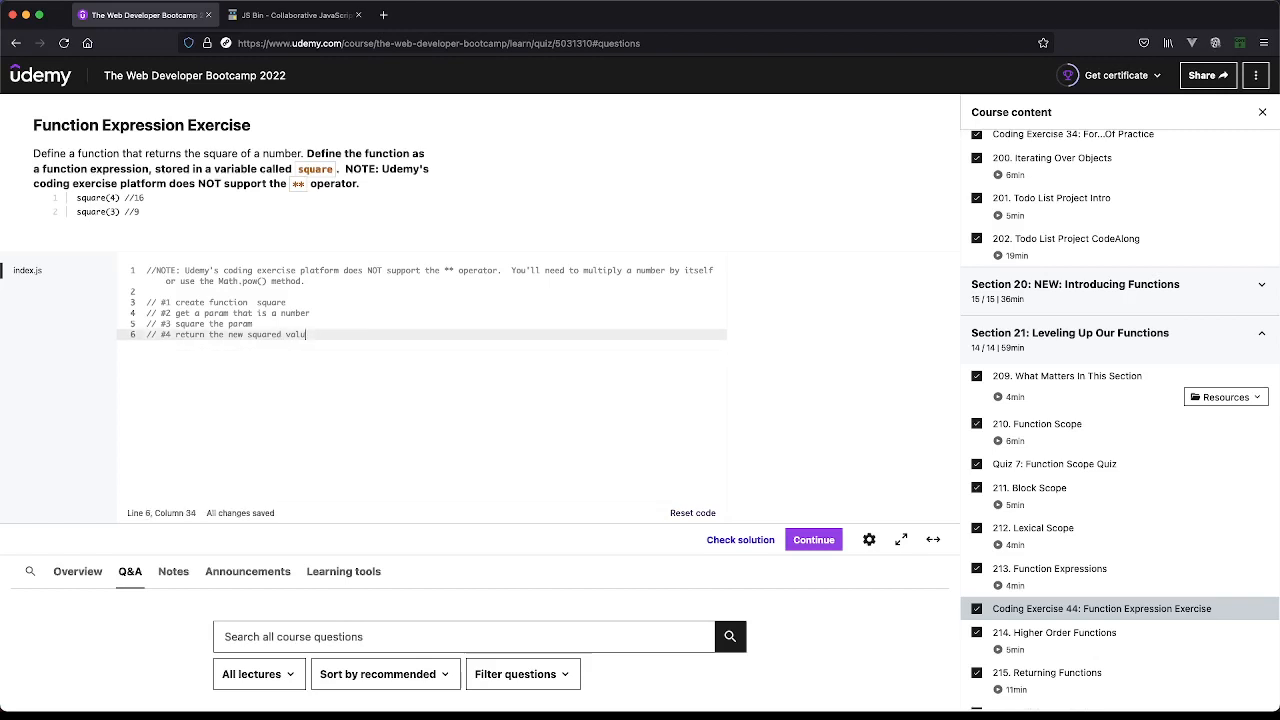
Step: Add console.log(Math.pow(2, 2)) on a new line below the pseudocode comments
key("Enter")
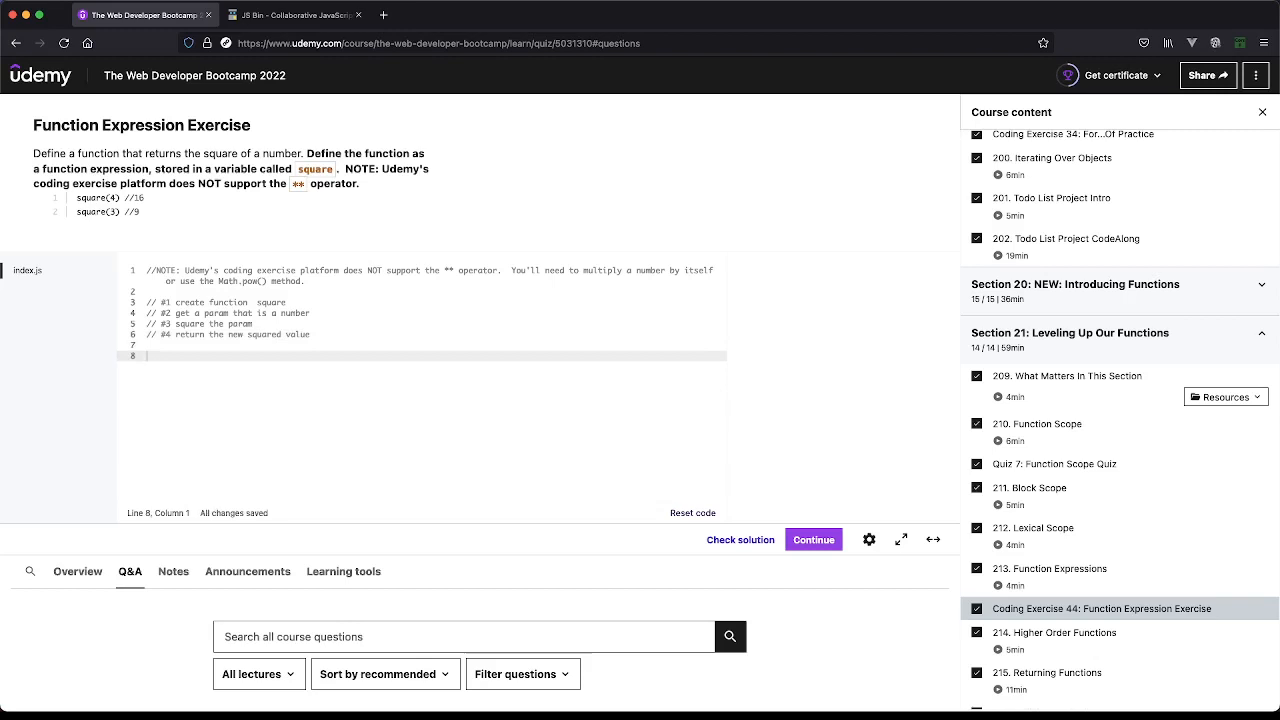
type("console.log()")
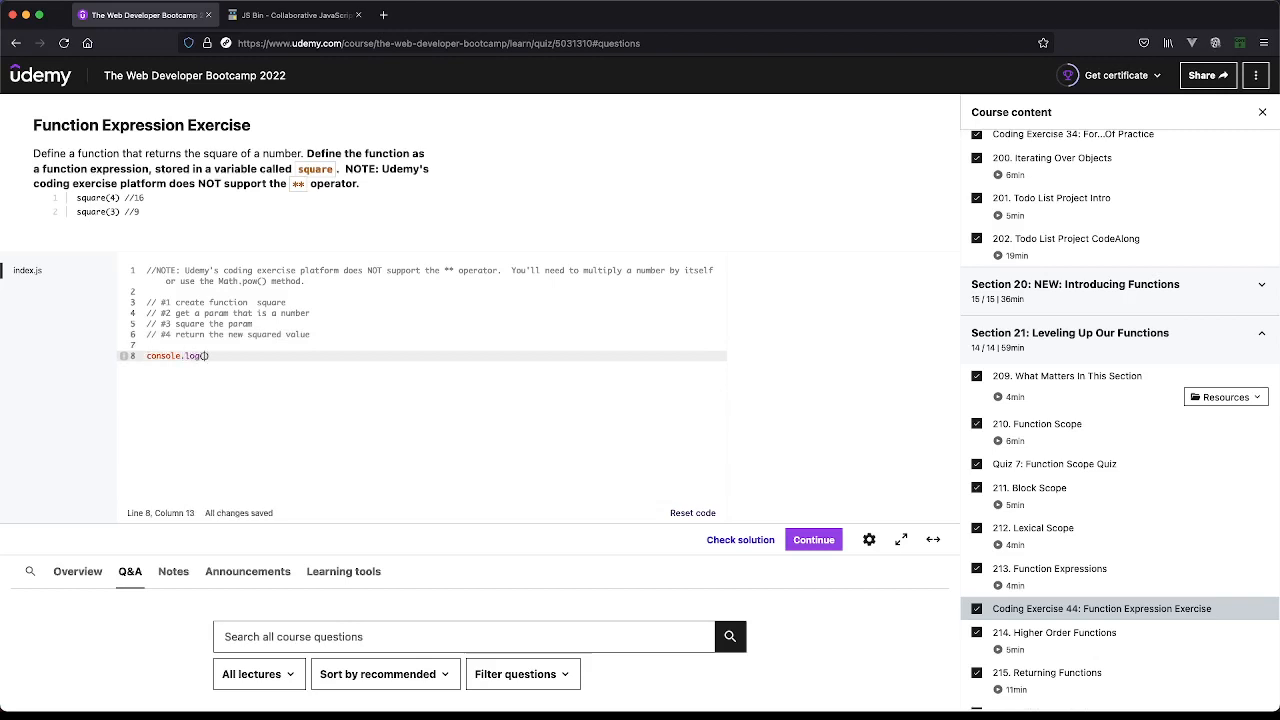
type("Math.power")
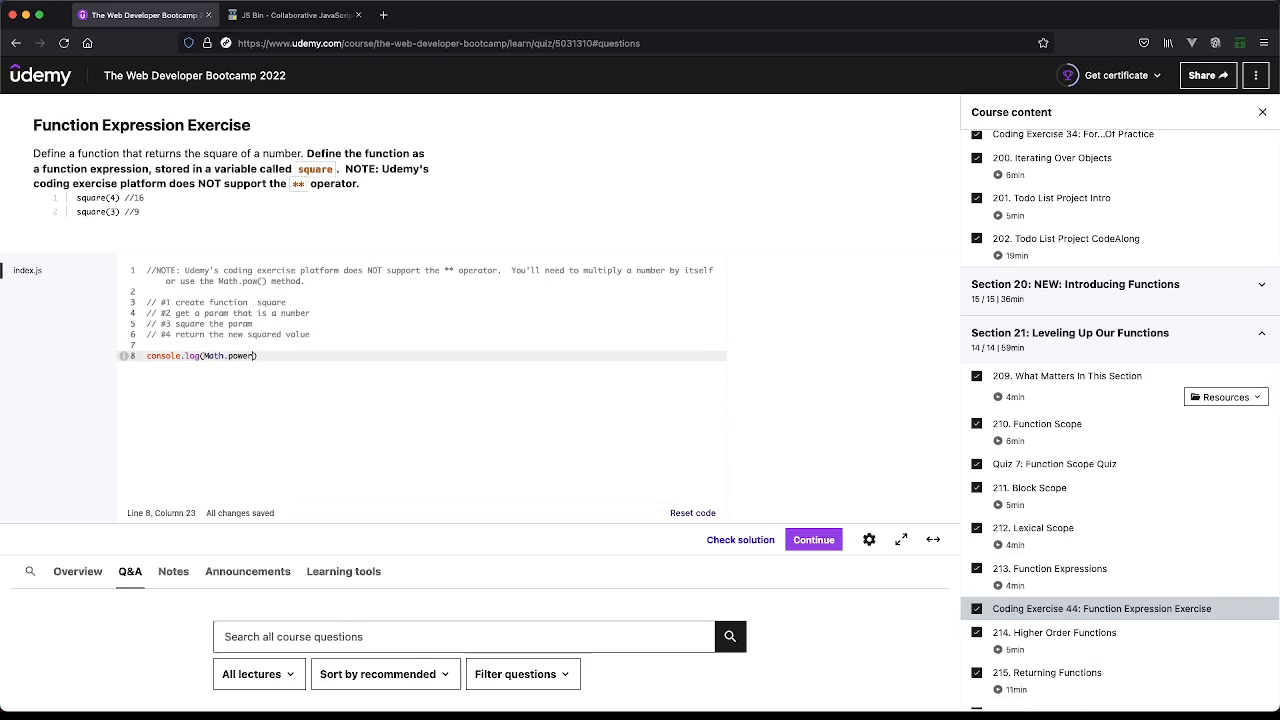
type("2")
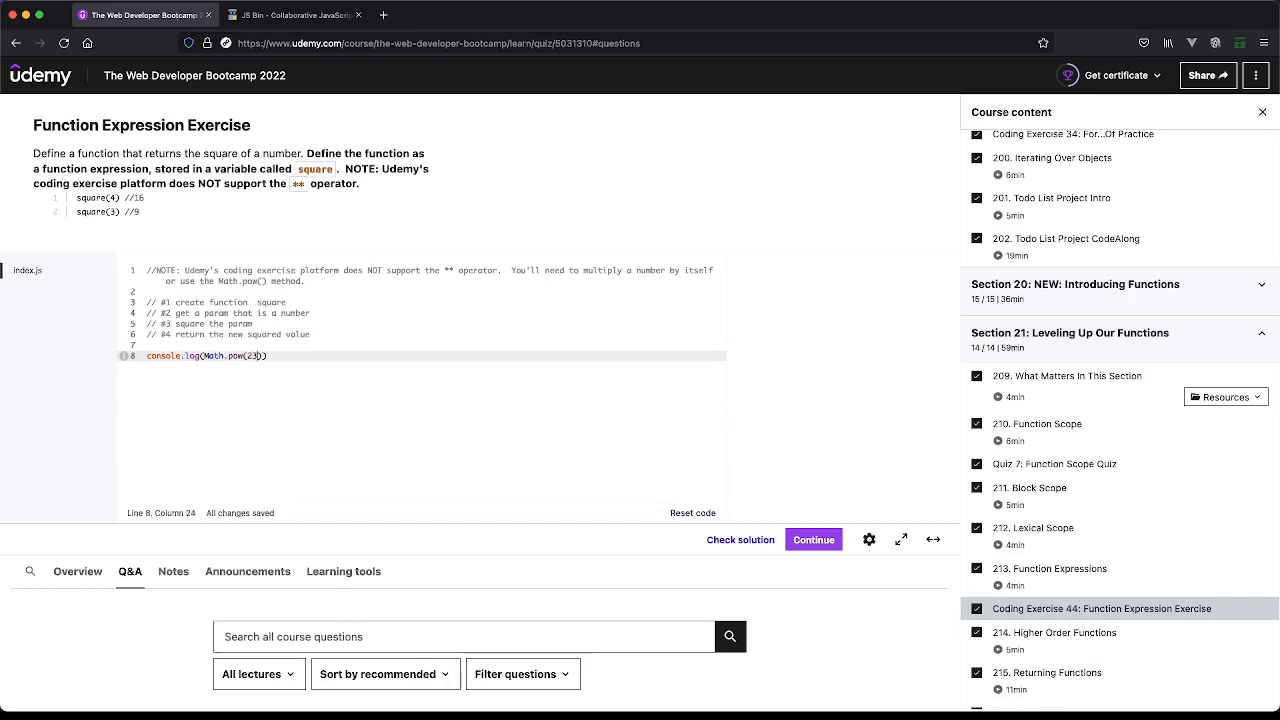
type(", 2")
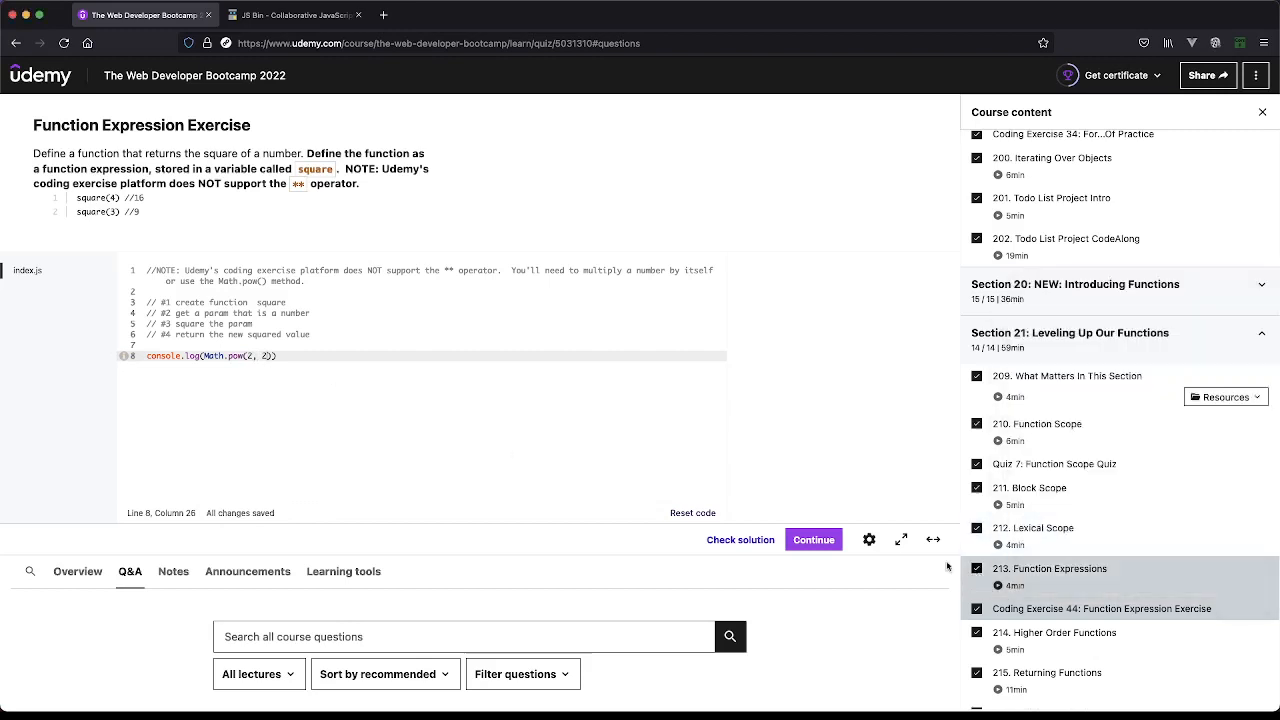
Step: Check the solution against the tests, which report it incorrect
left_click(740, 540)
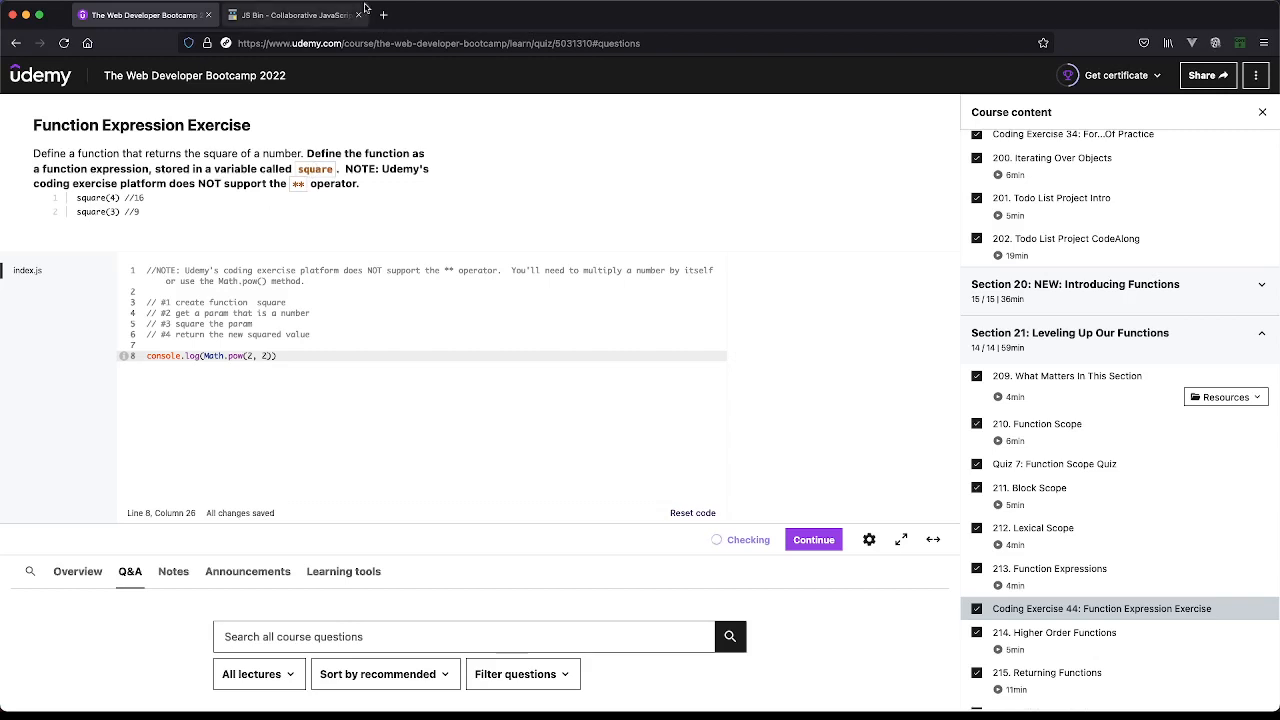
mouse_move(810, 344)
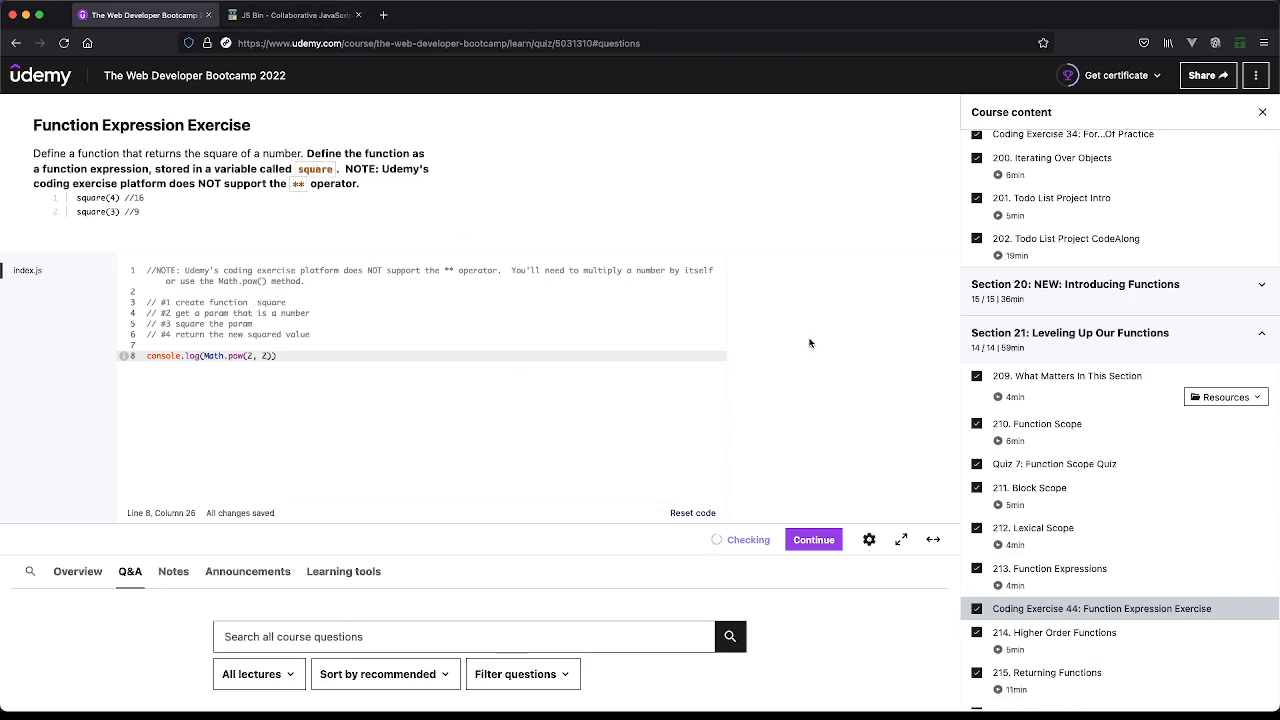
left_click(812, 540)
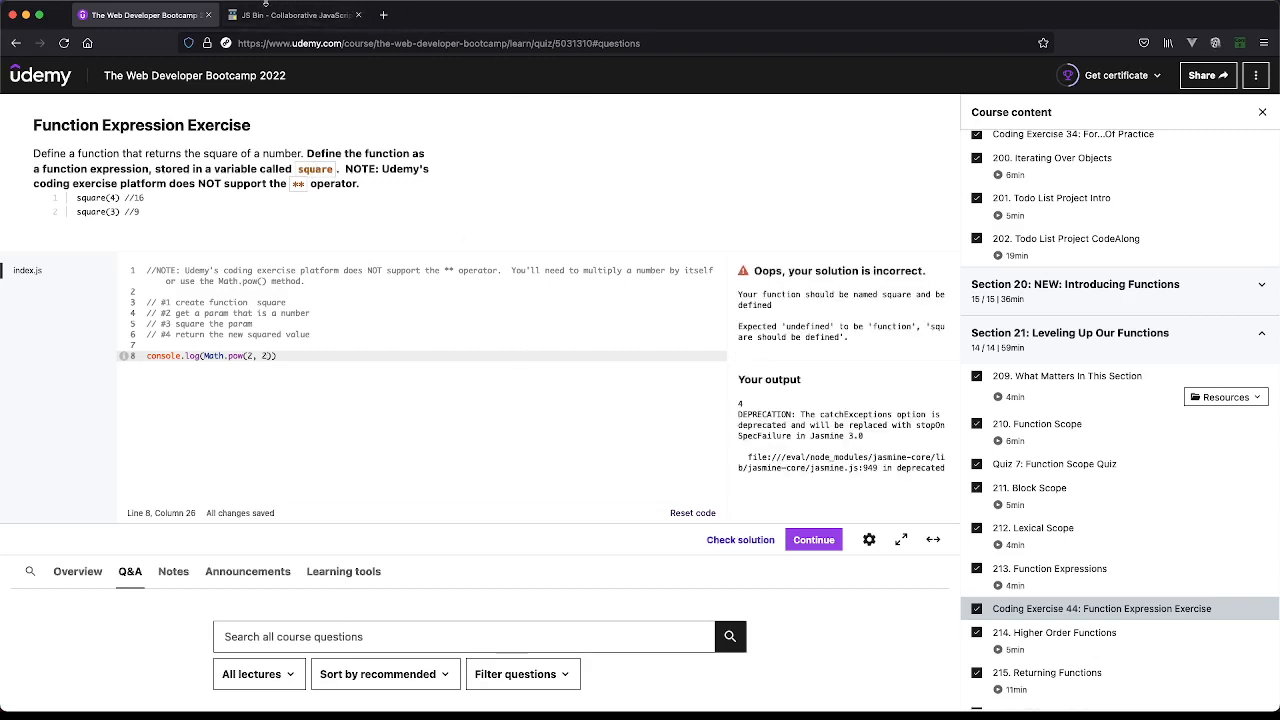
Step: Switch to JS Bin and write console.log(Math.pow(2, 2)) below the four comments
left_click(290, 14)
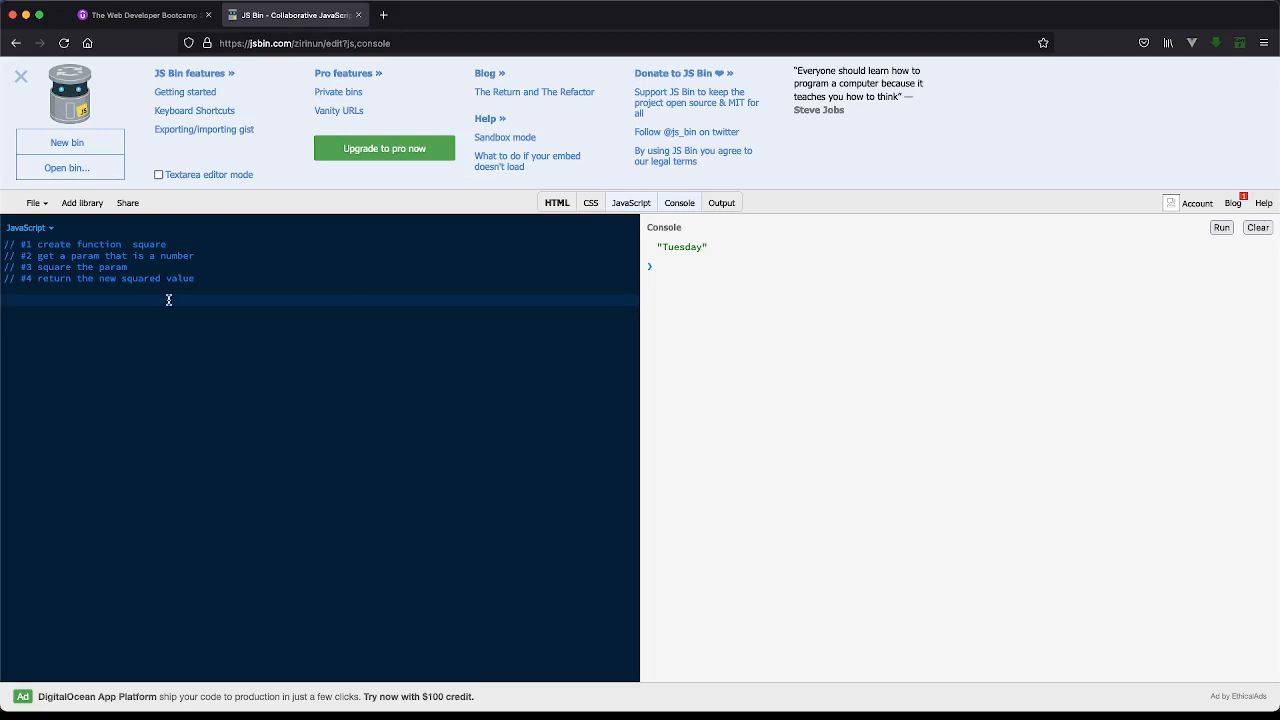
type("console.")
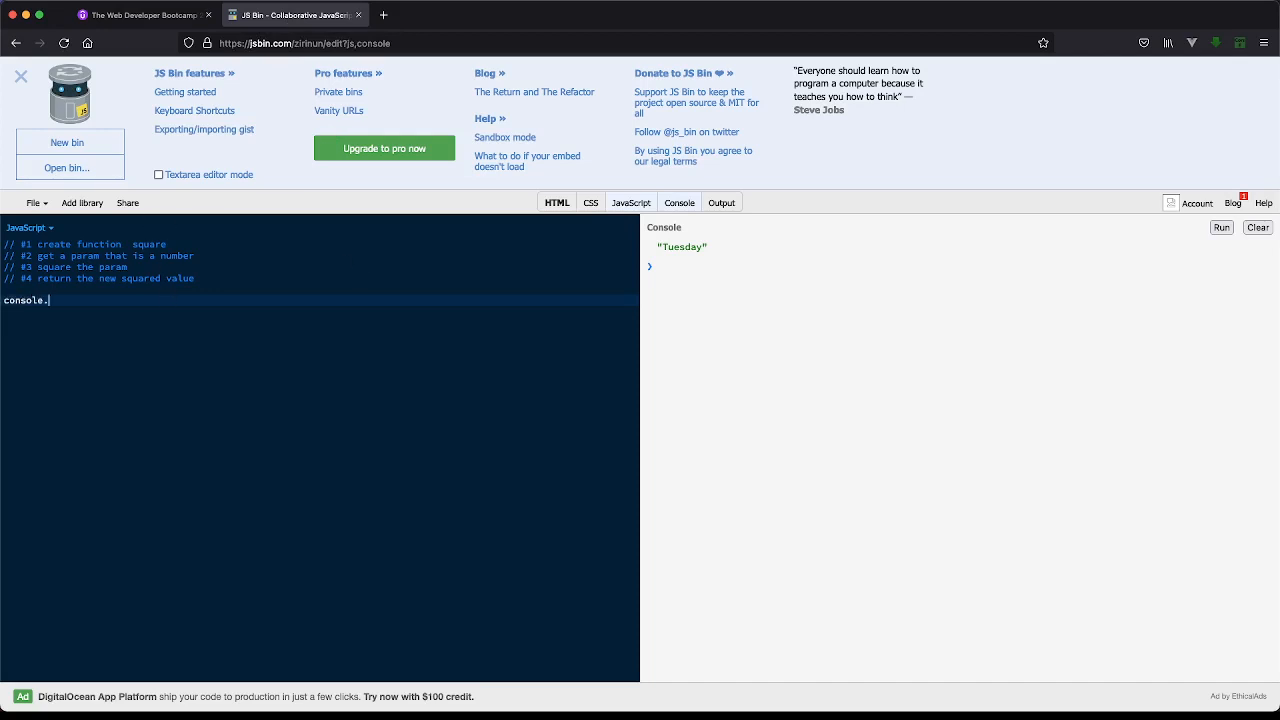
type("log(Mah)")
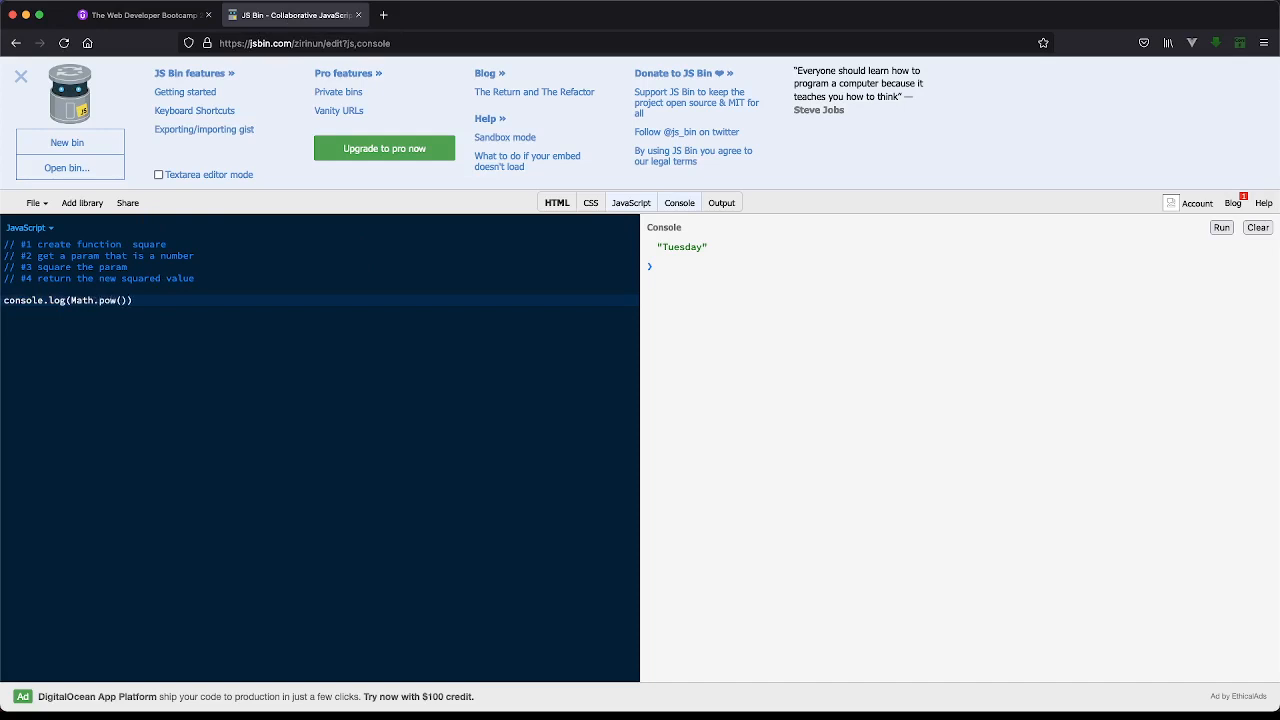
type("2, 2")
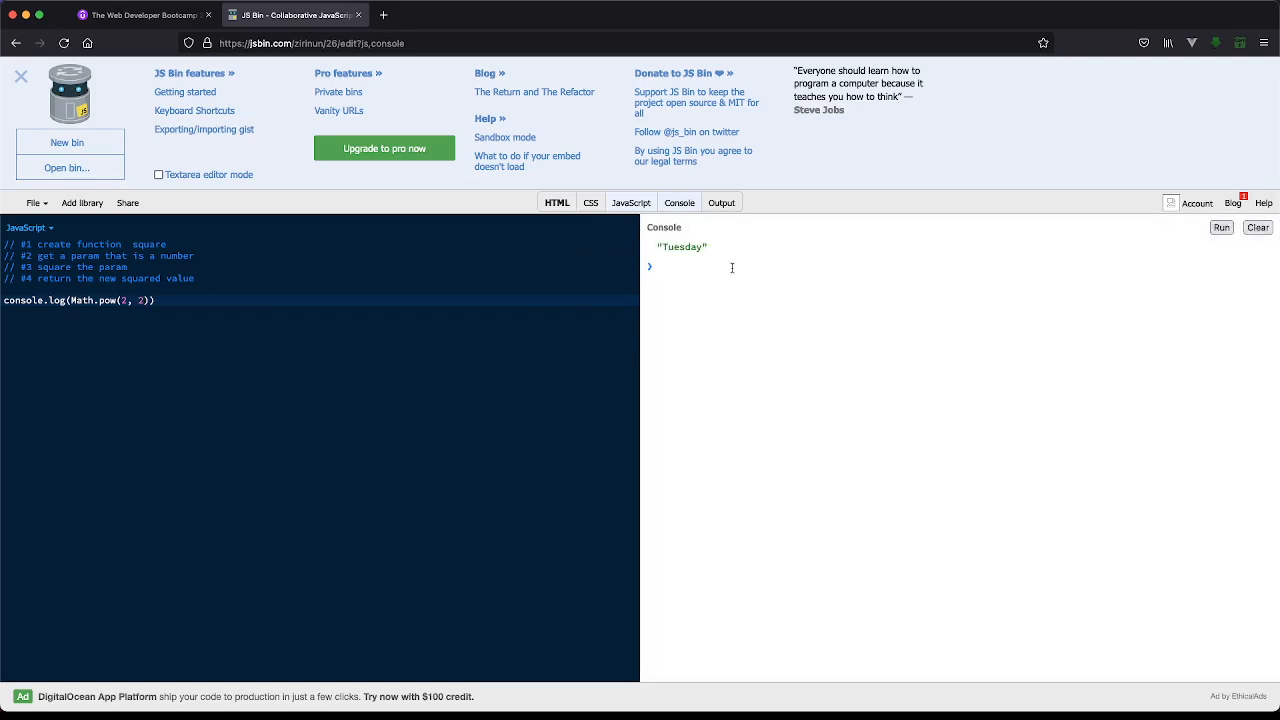
mouse_move(1250, 288)
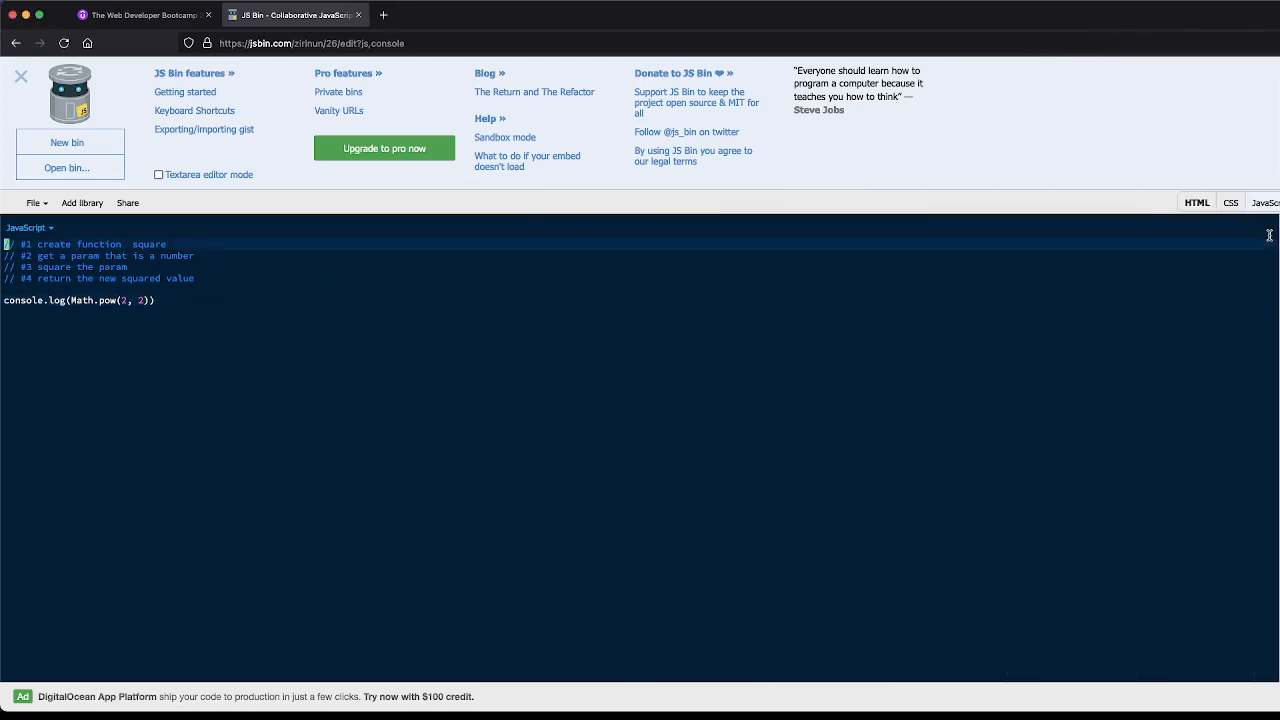
mouse_move(64, 42)
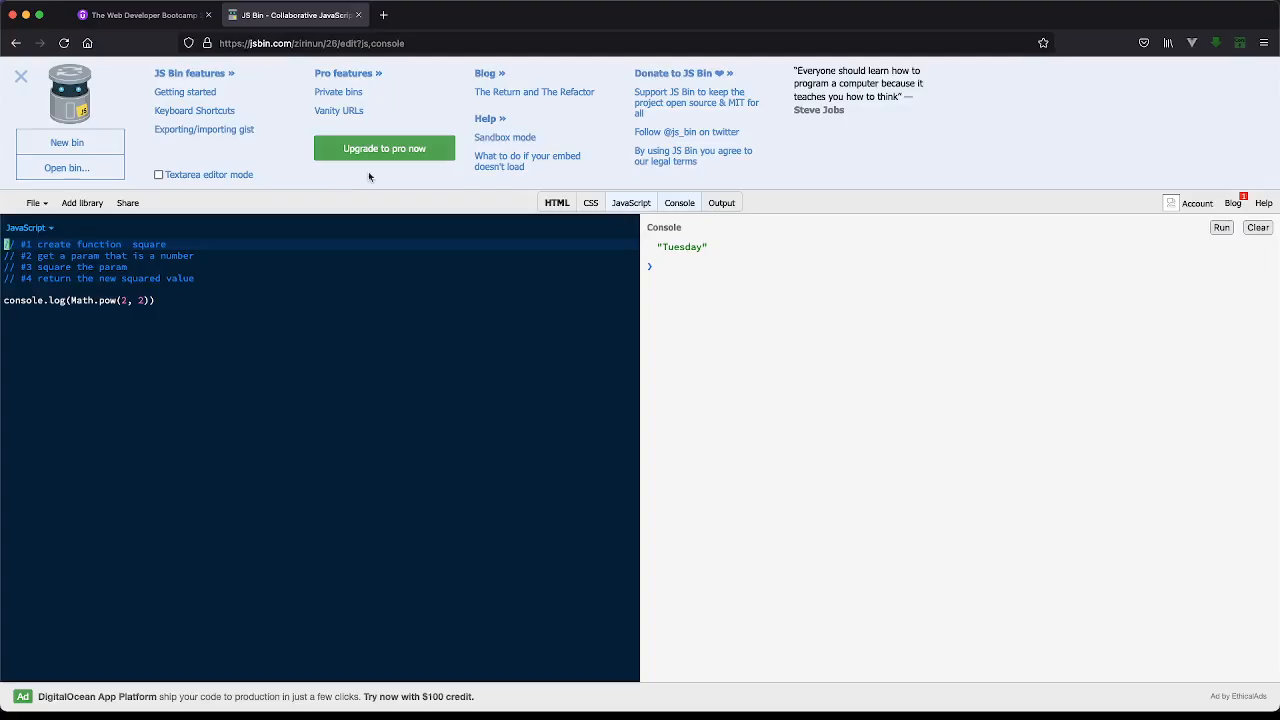
Step: Change the exponent to 3 and run to see Math.pow(2, 3) logged in the console
left_click(1258, 228)
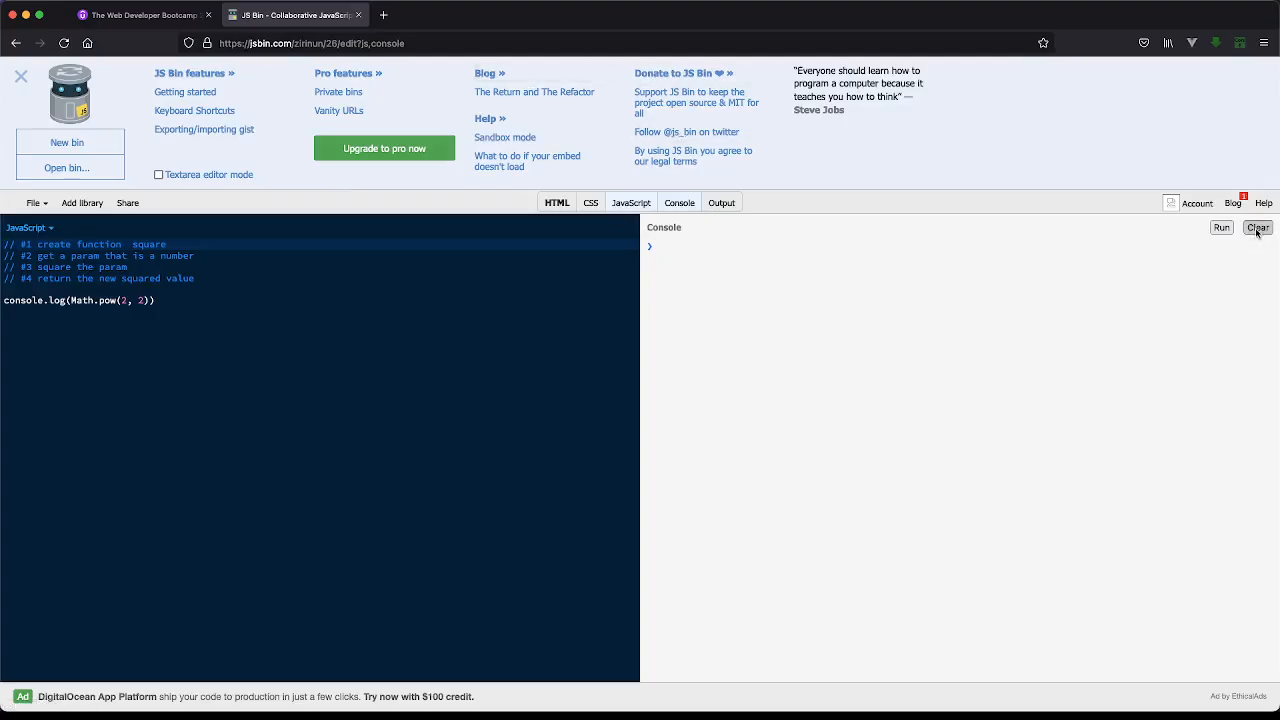
left_click(1220, 228)
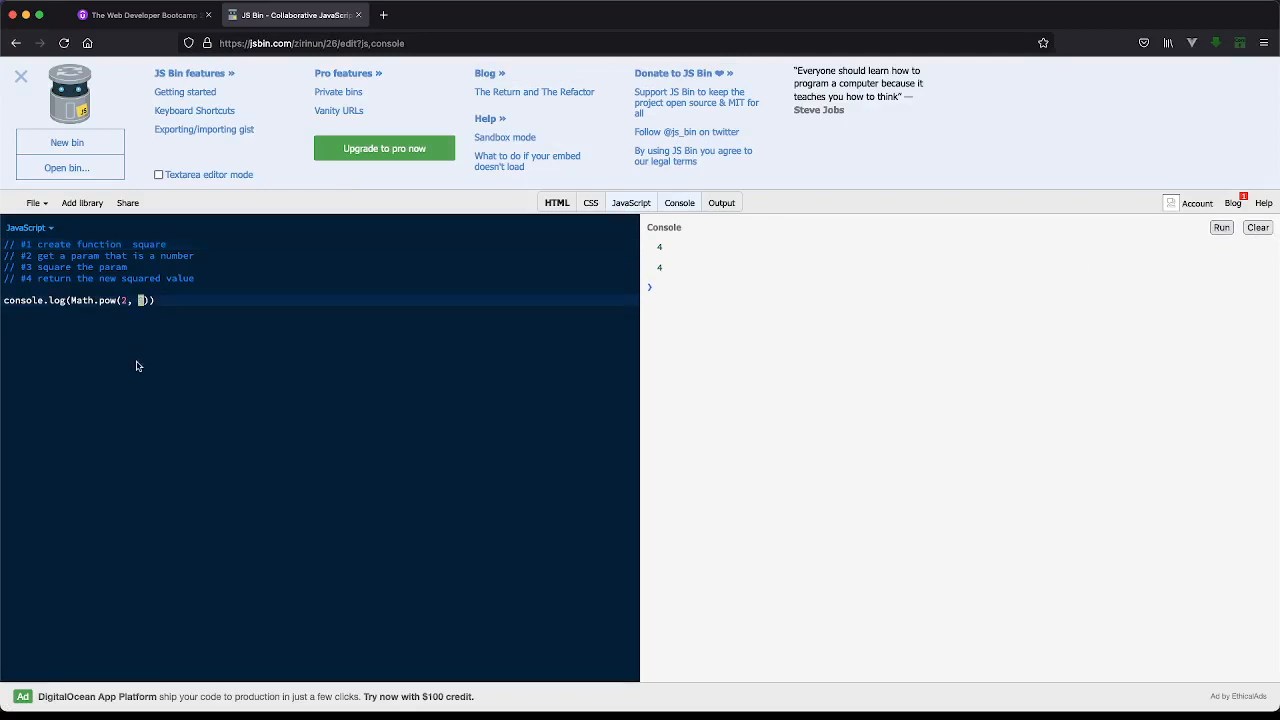
mouse_move(126, 364)
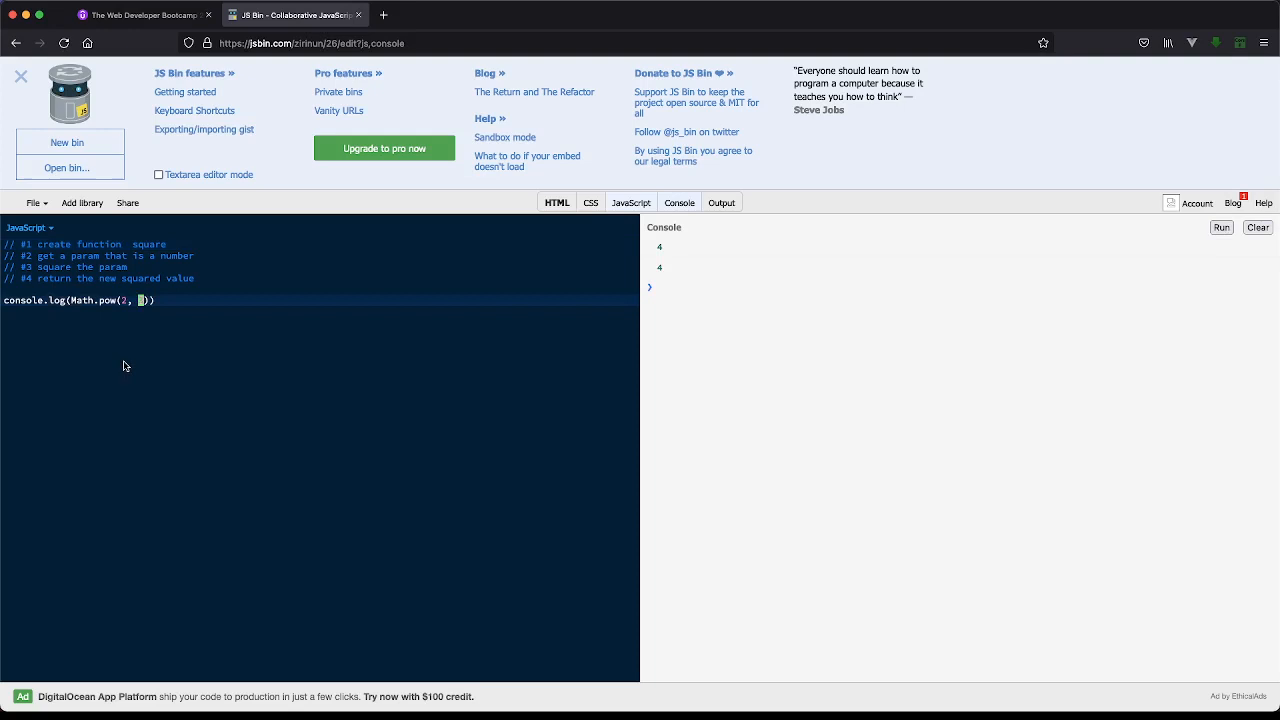
type("3")
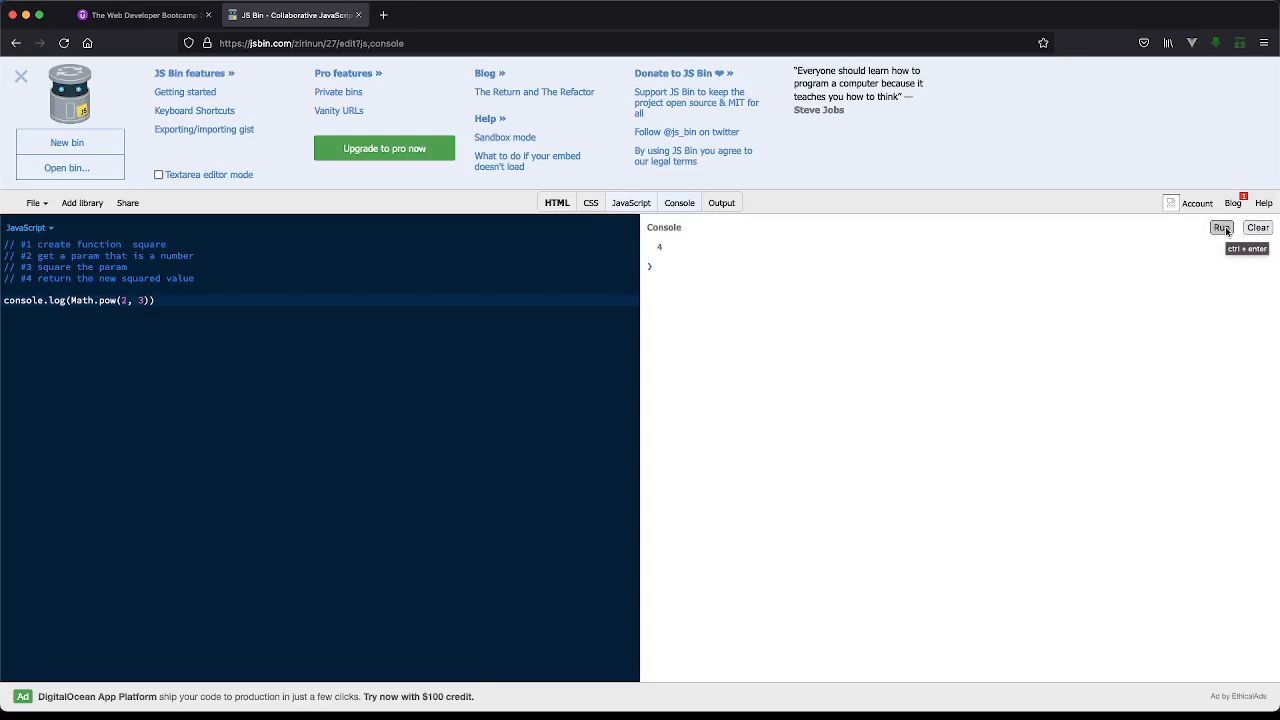
left_click(680, 202)
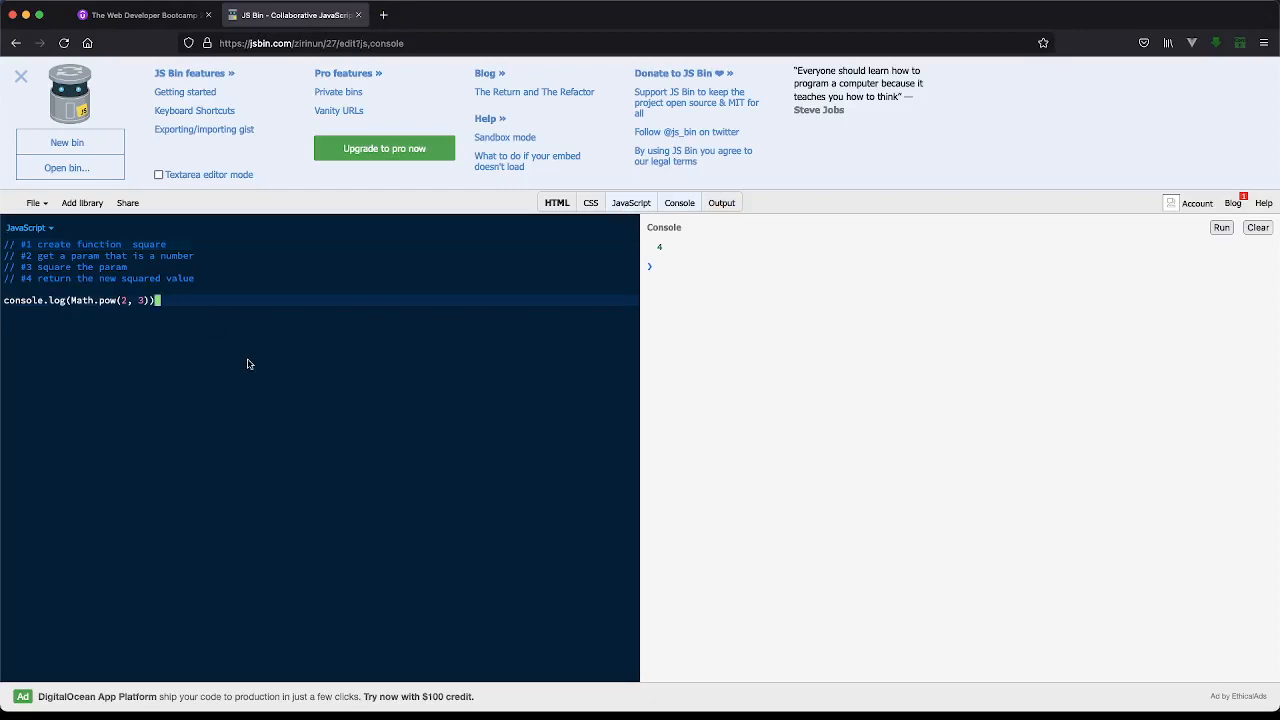
Step: Clear the console output and return to editing the code
left_click(1256, 228)
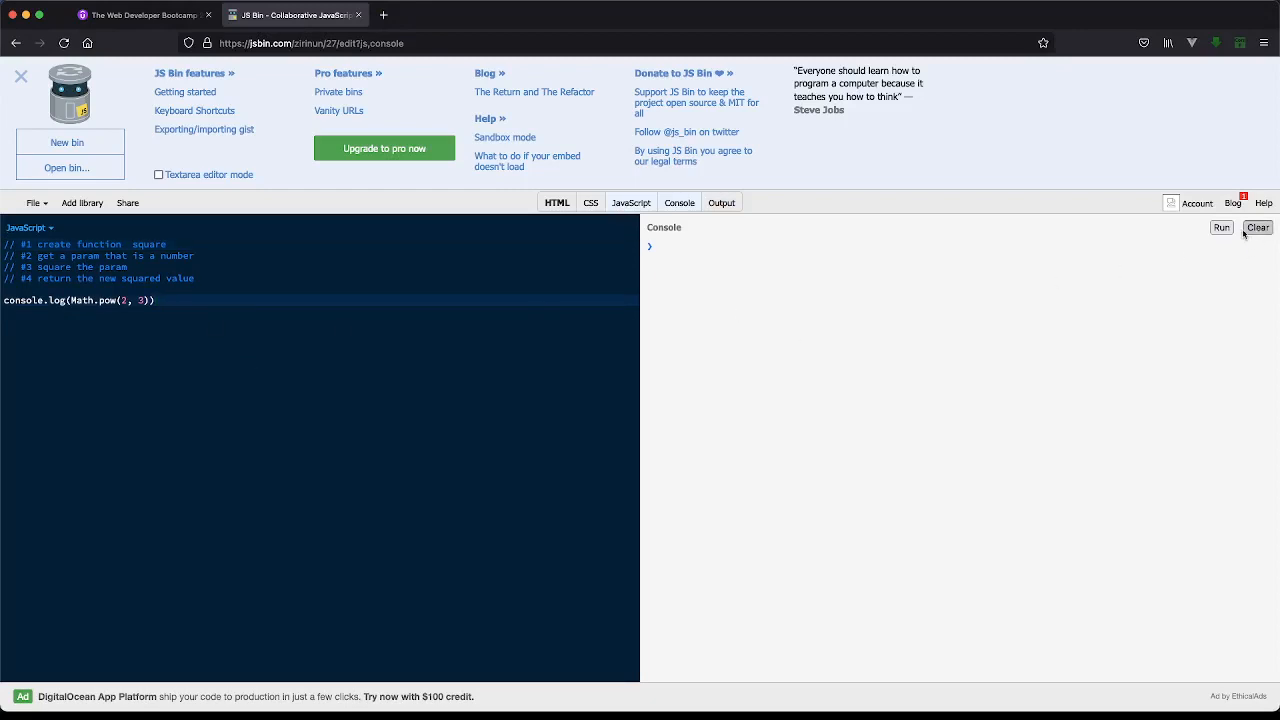
left_click(1220, 228)
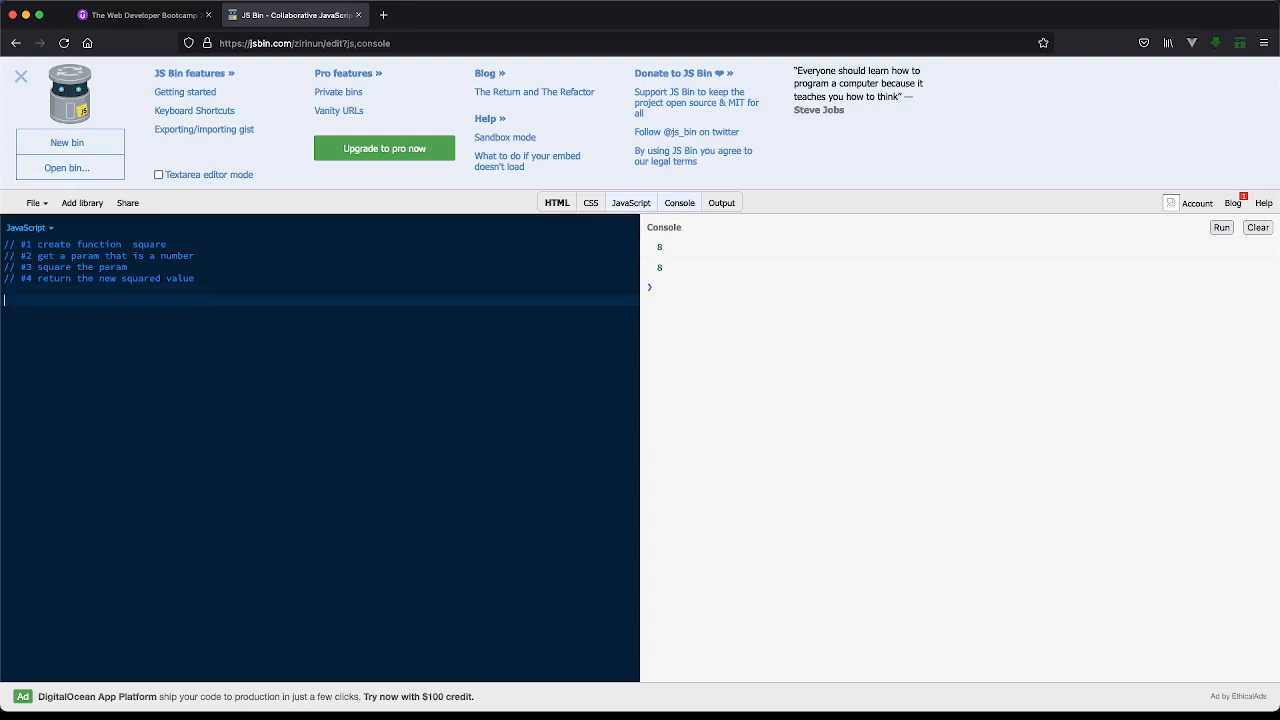
Step: Start an empty arrow function const square = () => { } beneath the comments
type("const square = (")
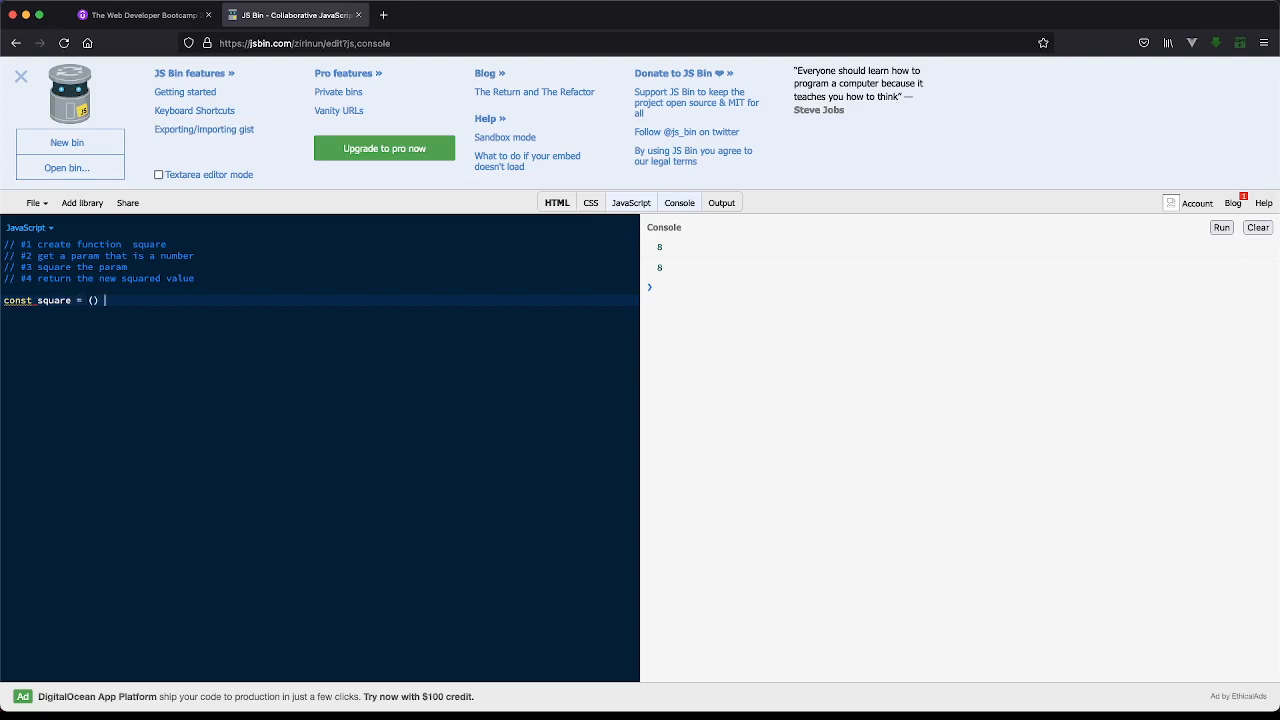
type("=> {")
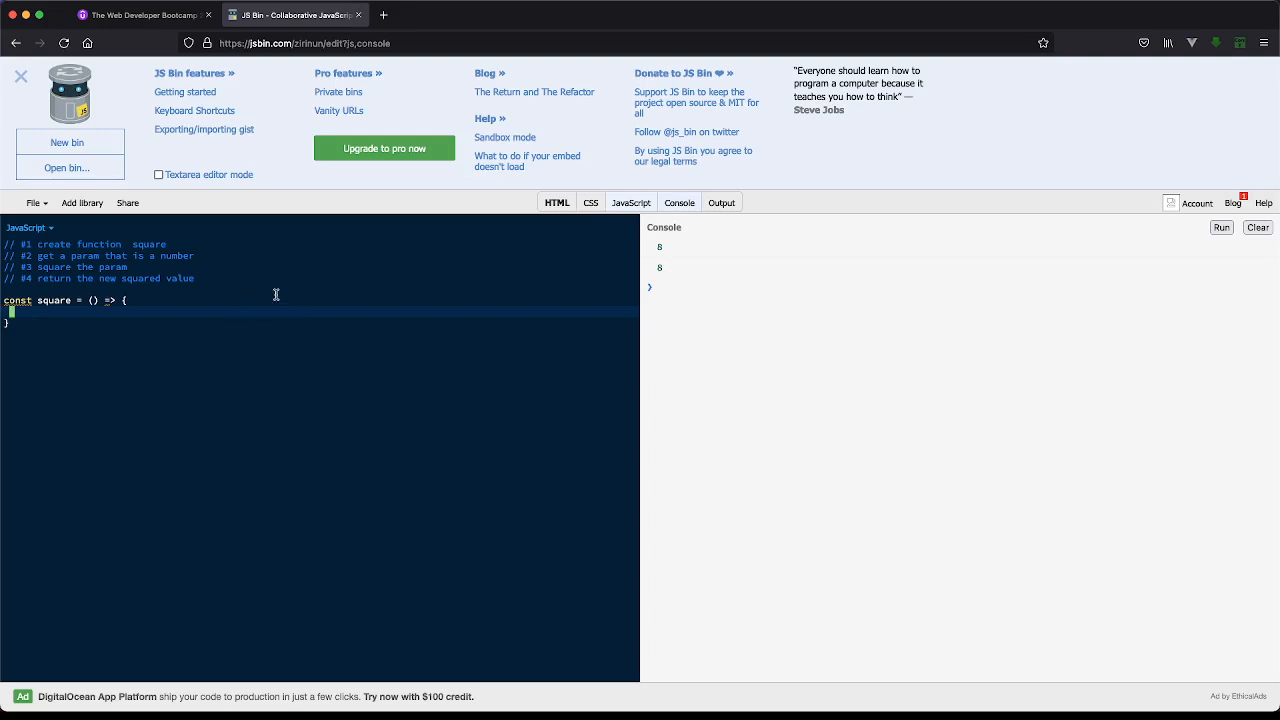
mouse_move(220, 316)
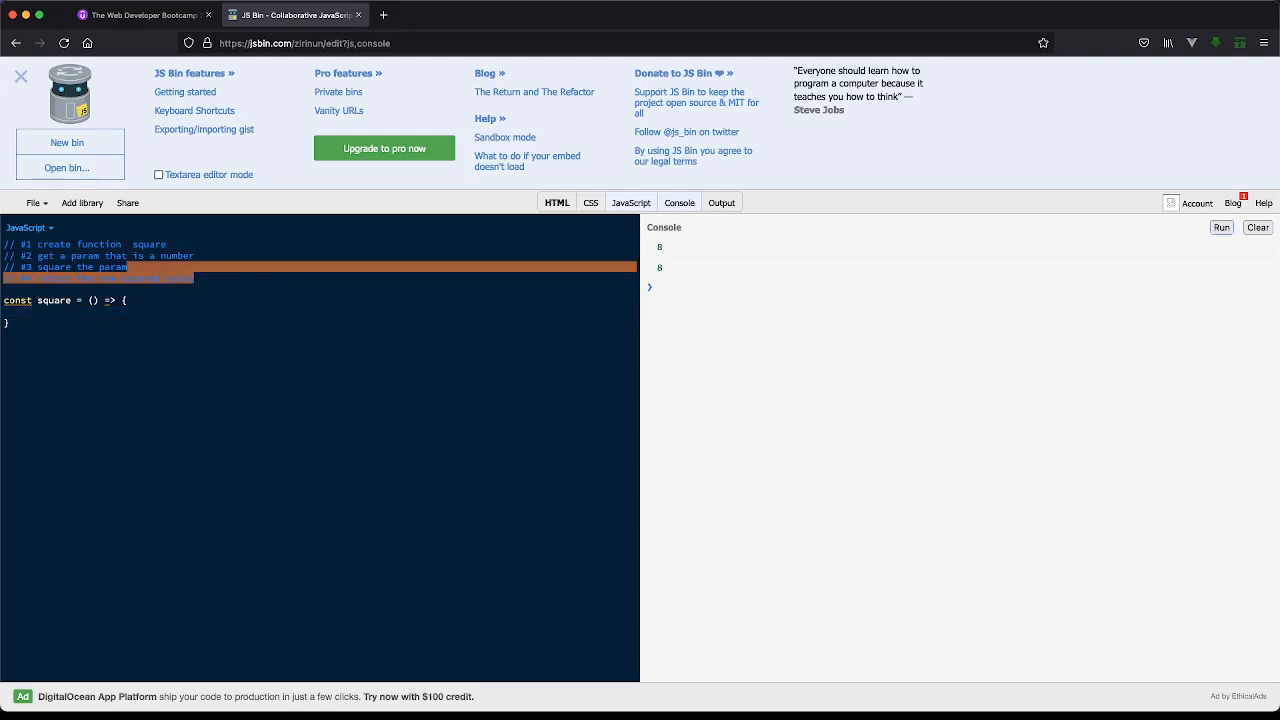
Step: Move the comments into square, add the number parameter and const squaredNumber = number * number
type("// #4 return the new squared value")
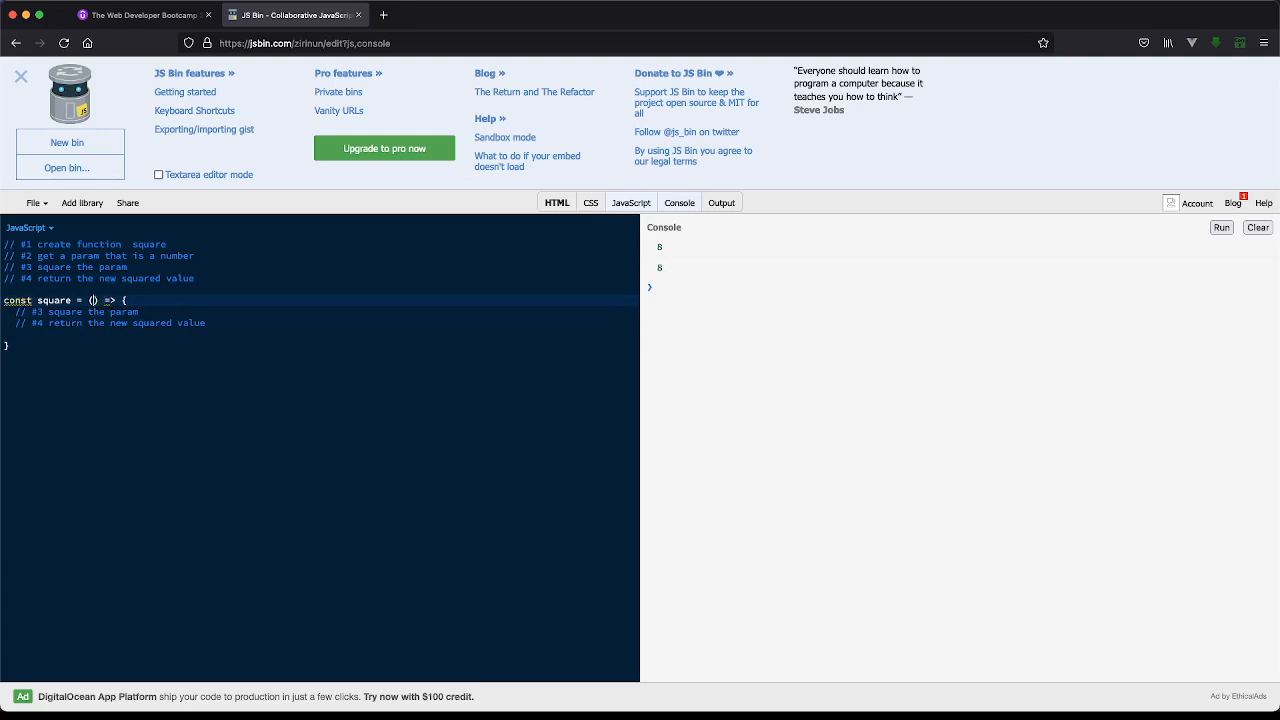
type("number")
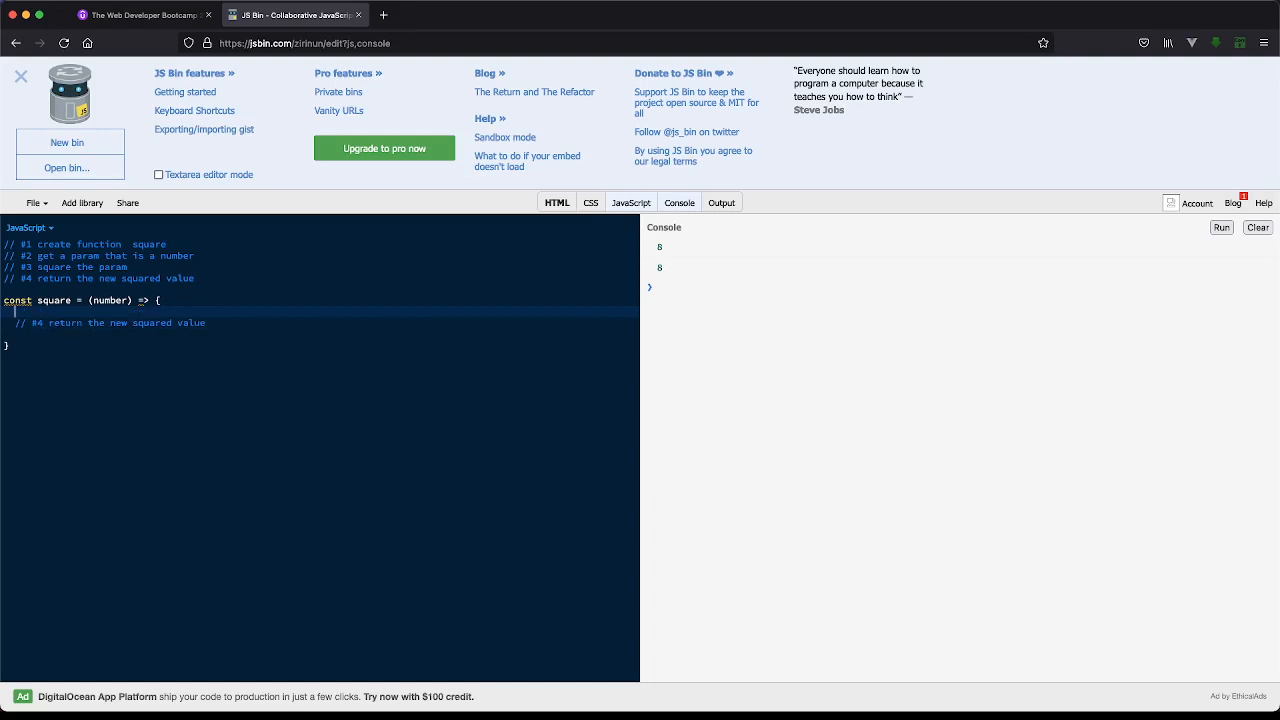
type("const")
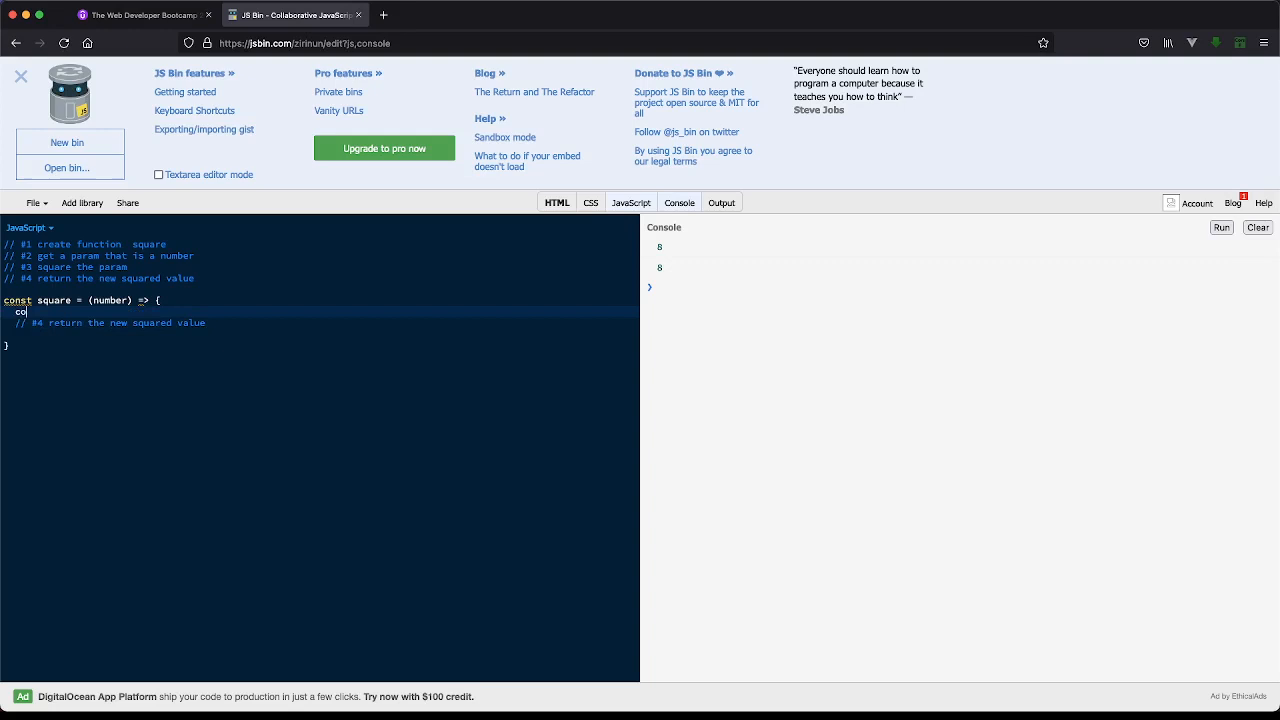
type("nst squarednumber = number * numb")
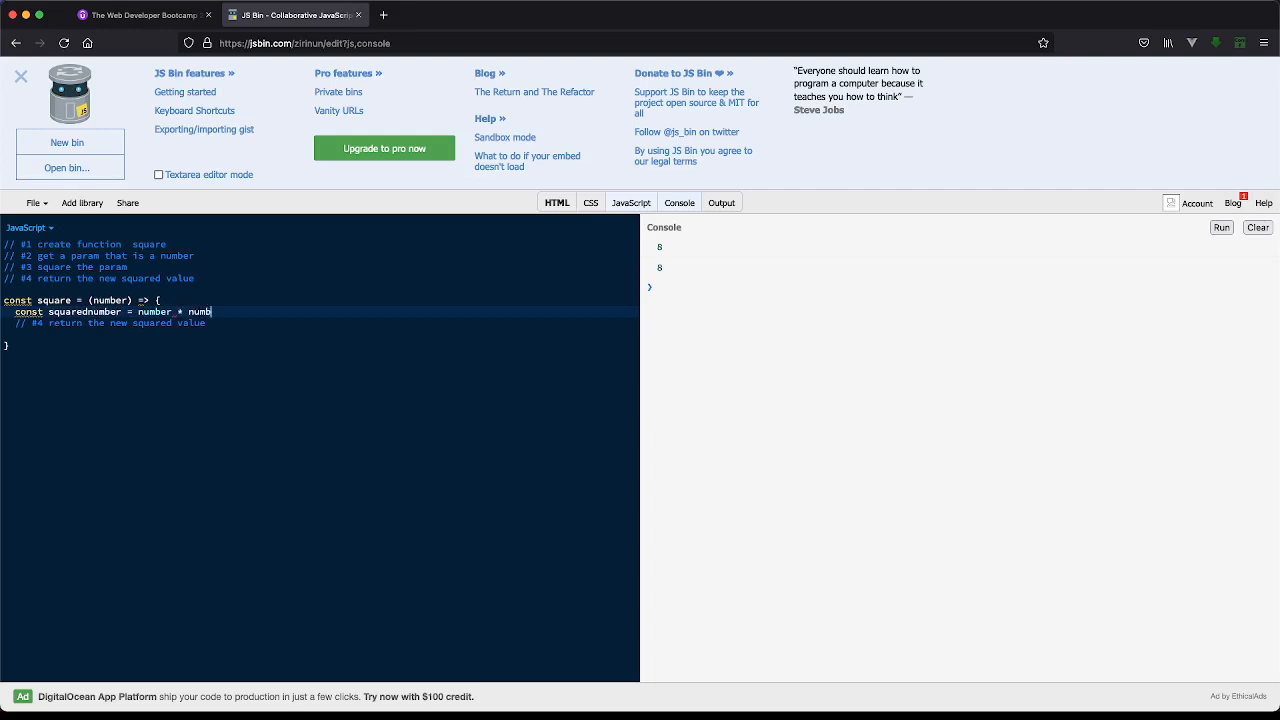
type("er")
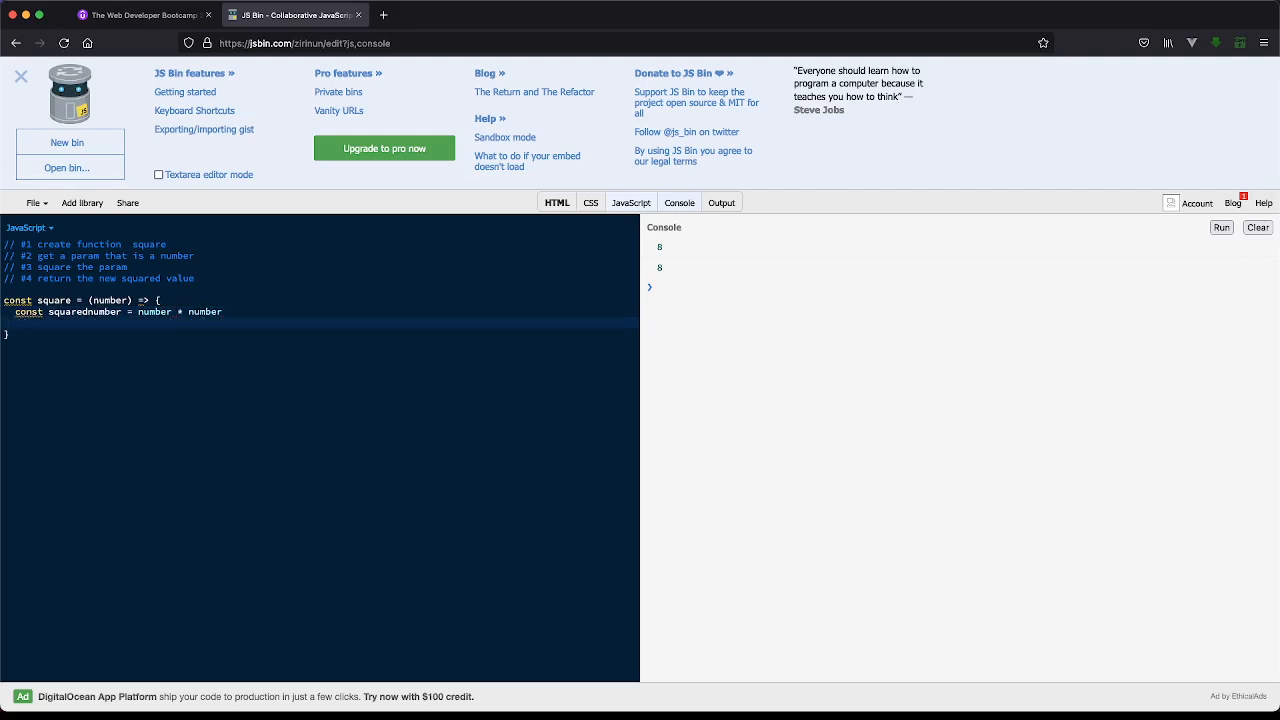
Step: Return squaredNumber from the function and begin a console call below it
type("ret")
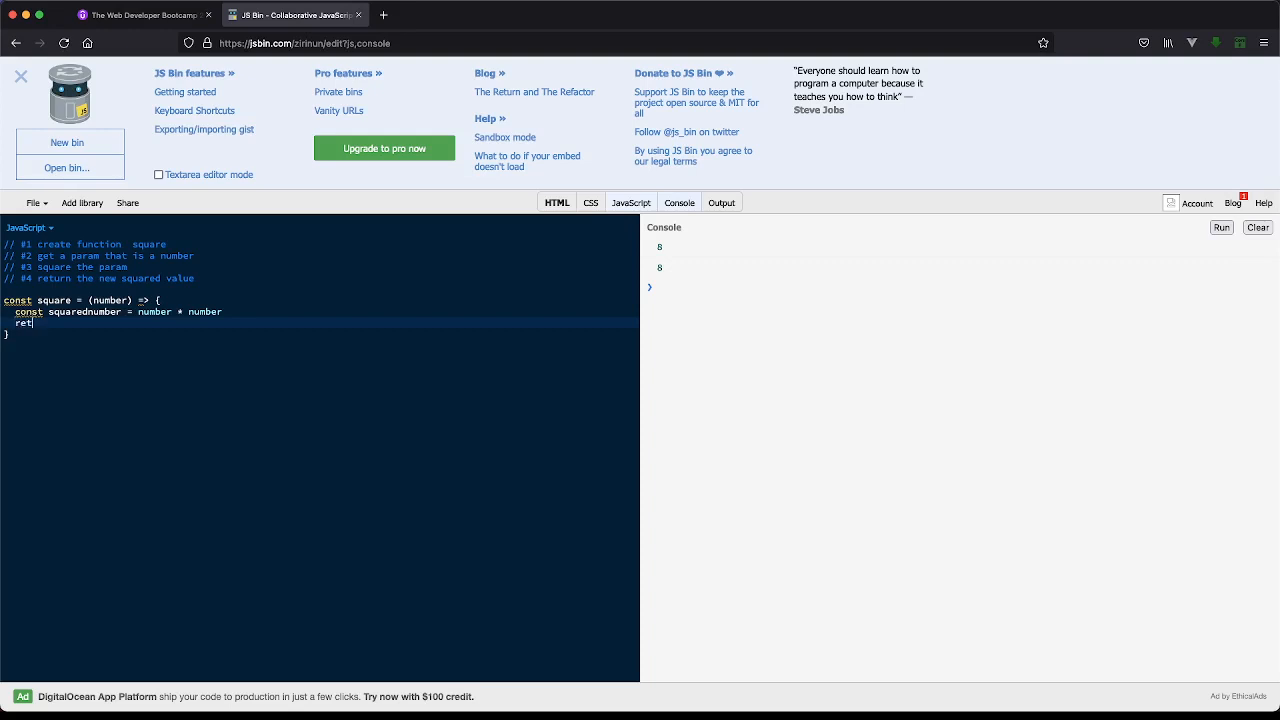
type("urn squa")
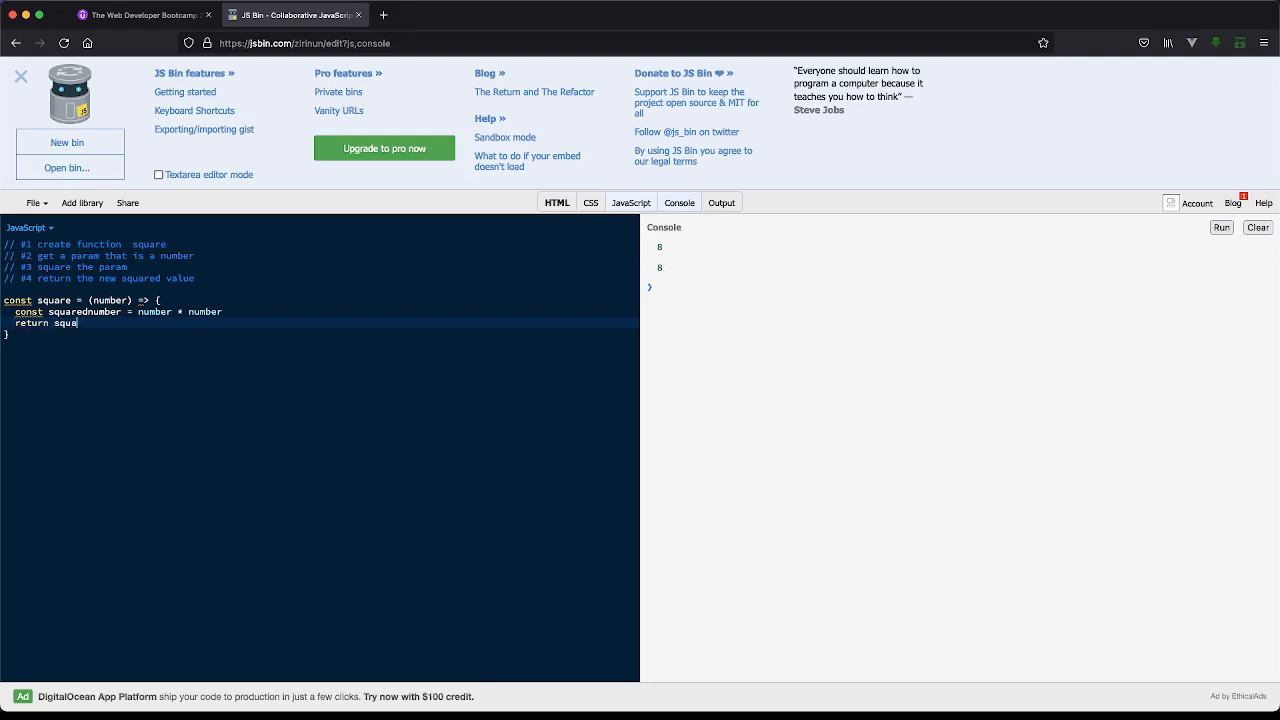
type("redNumber")
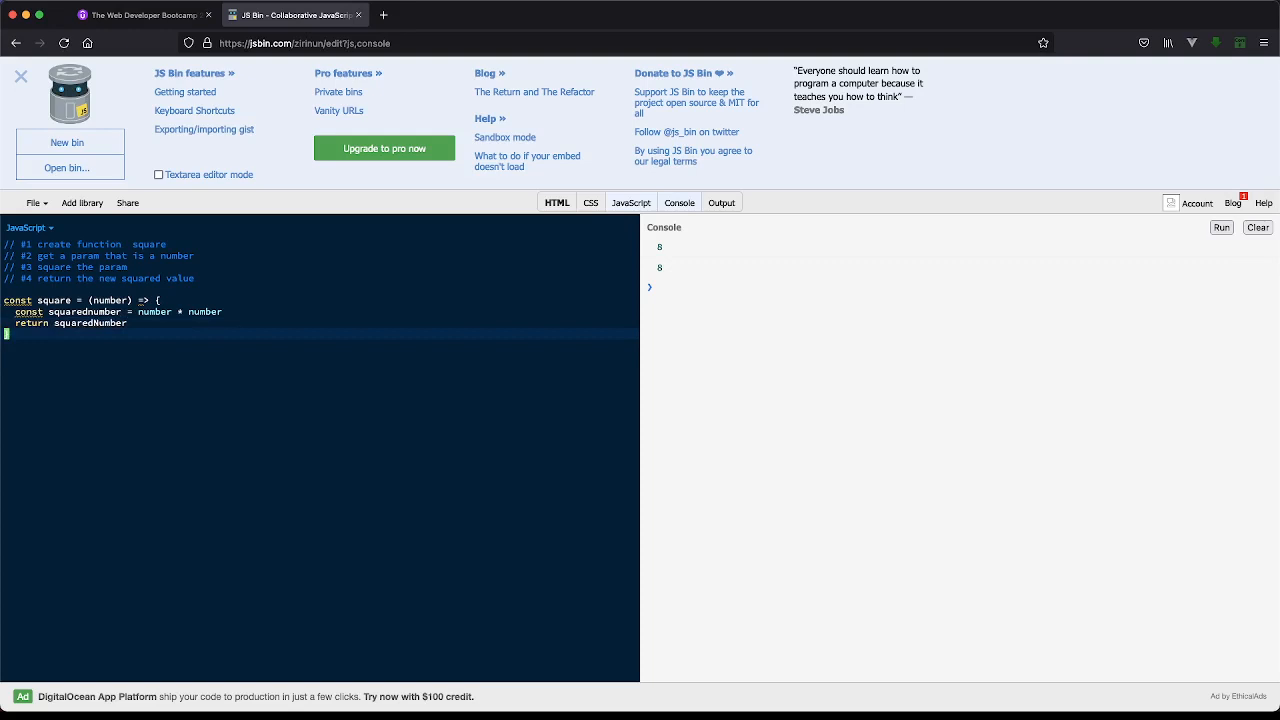
type("consolelo")
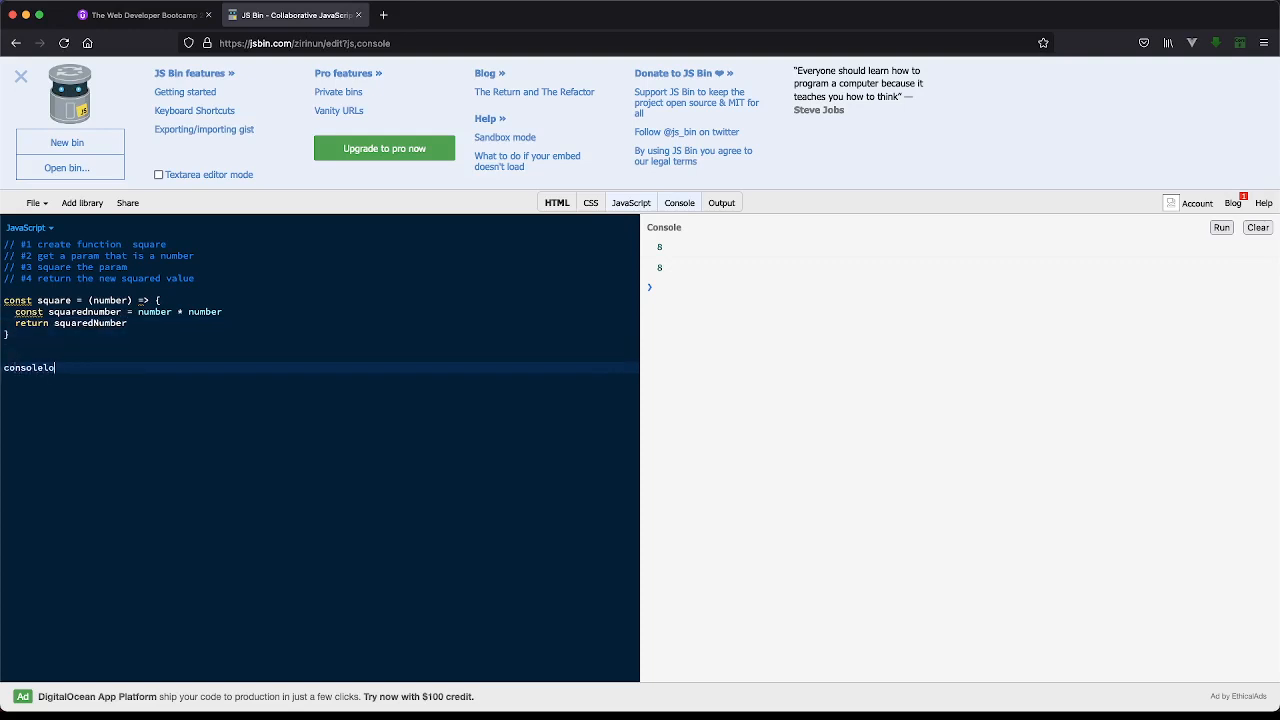
key("Backspace")
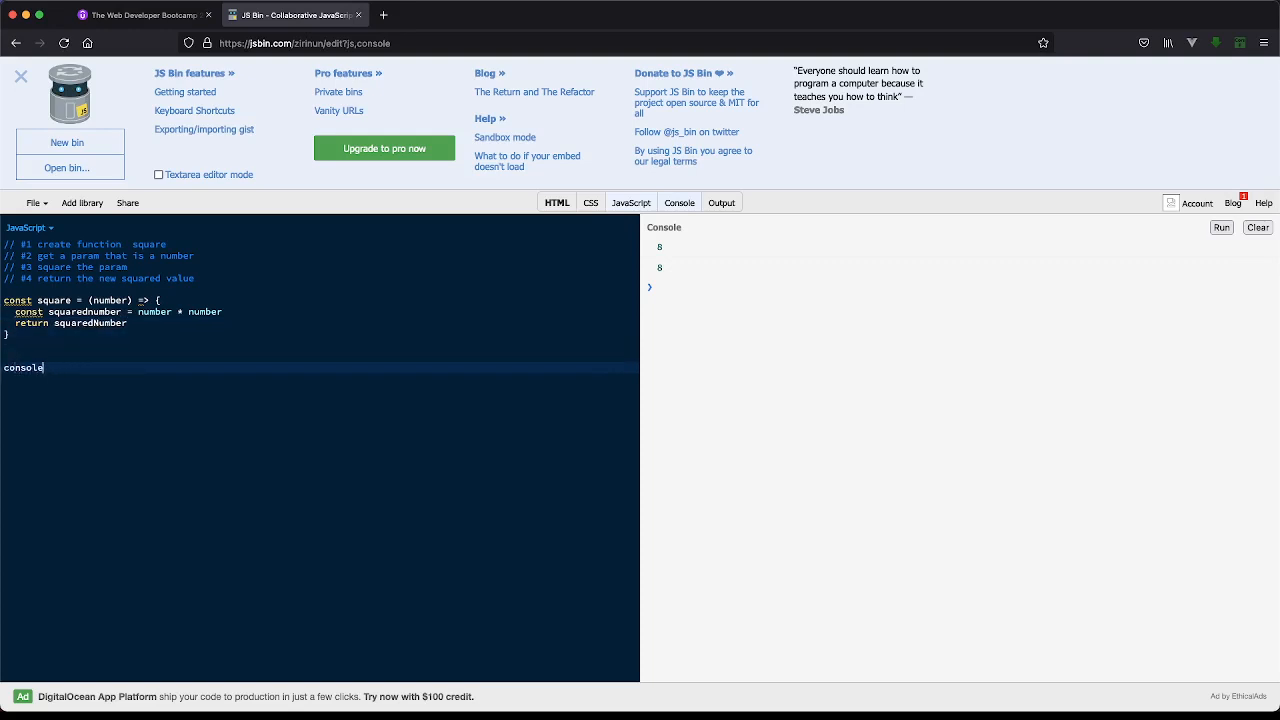
Step: Finish console.log(square(3)), clear the console and run the code
type(".log()")
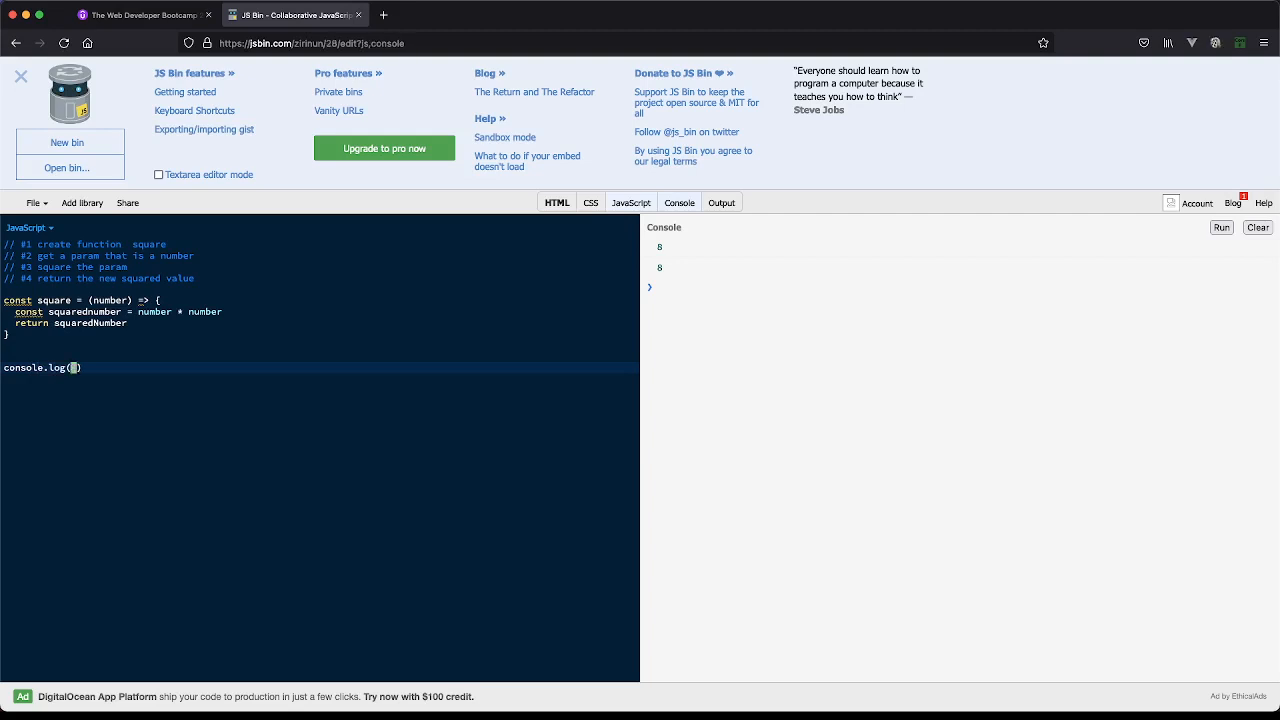
type("3")
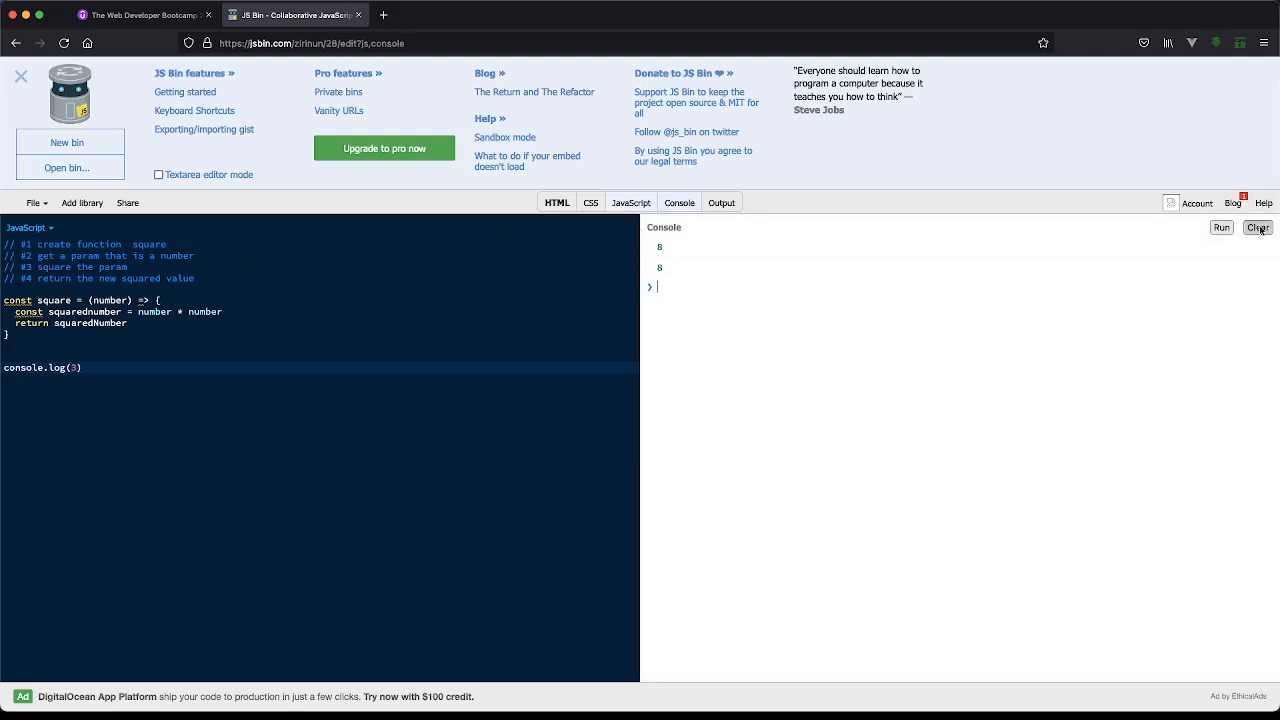
left_click(1258, 228)
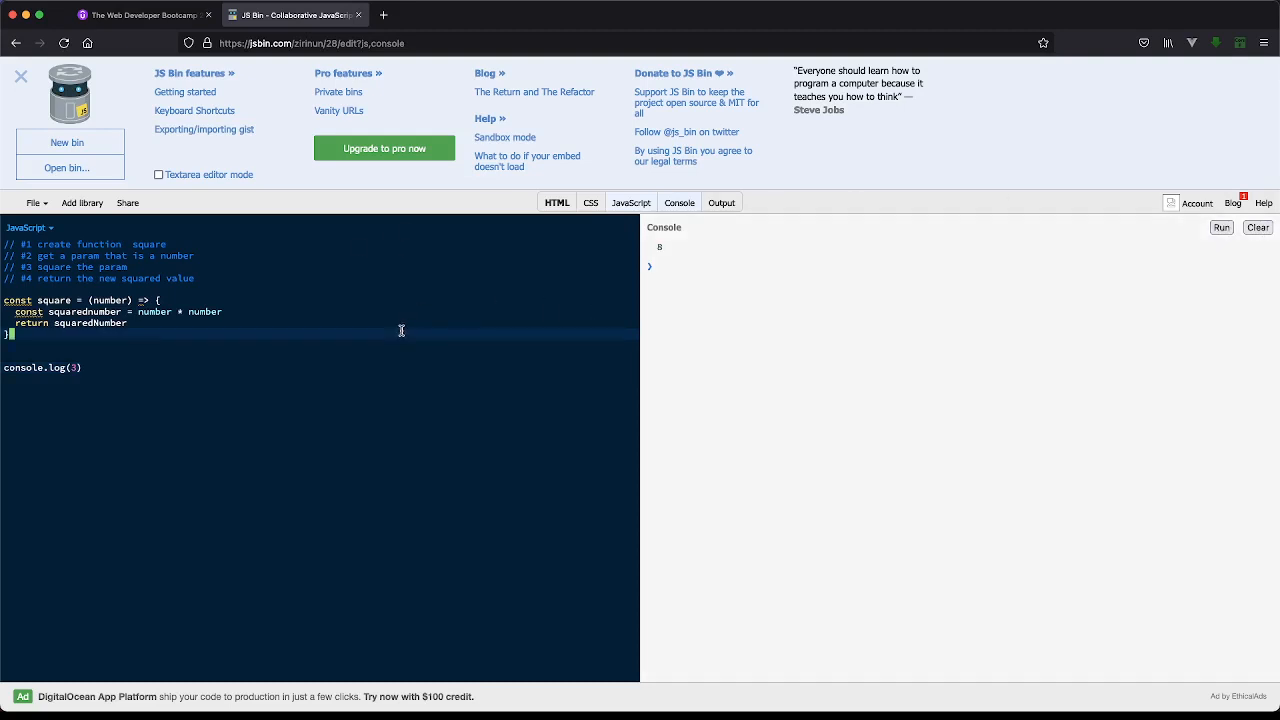
left_click(1220, 228)
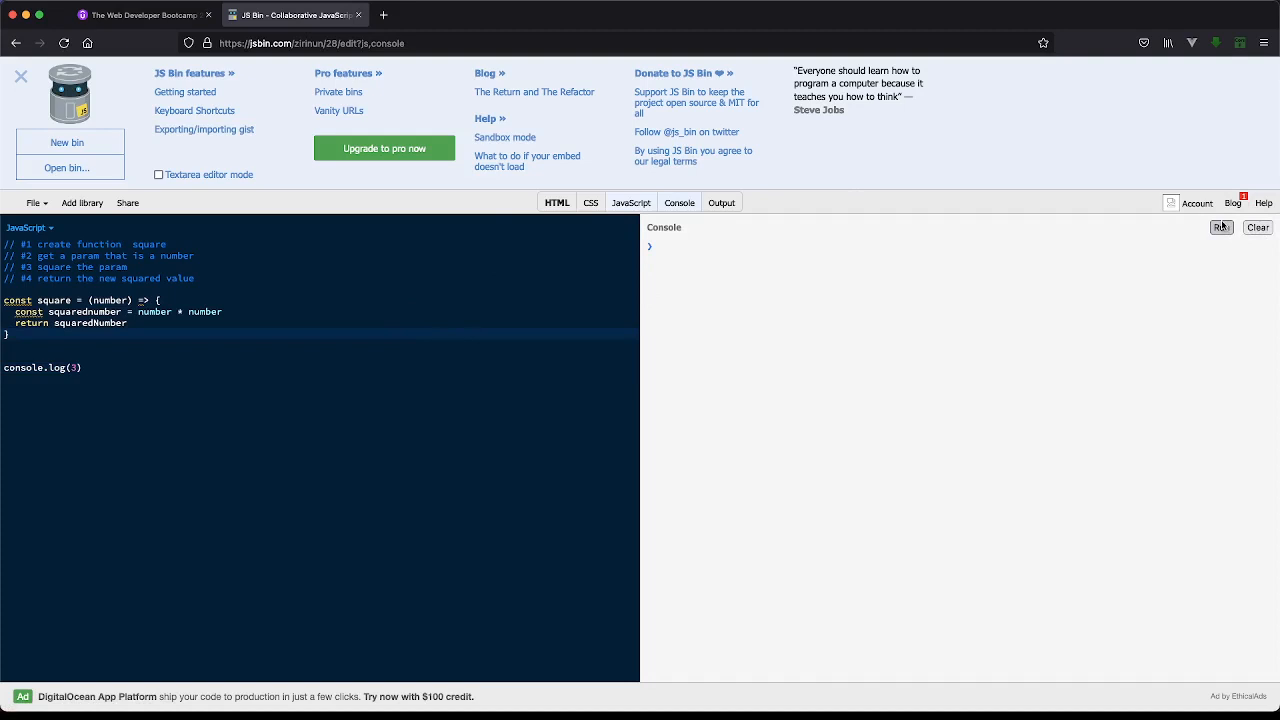
left_click(1220, 228)
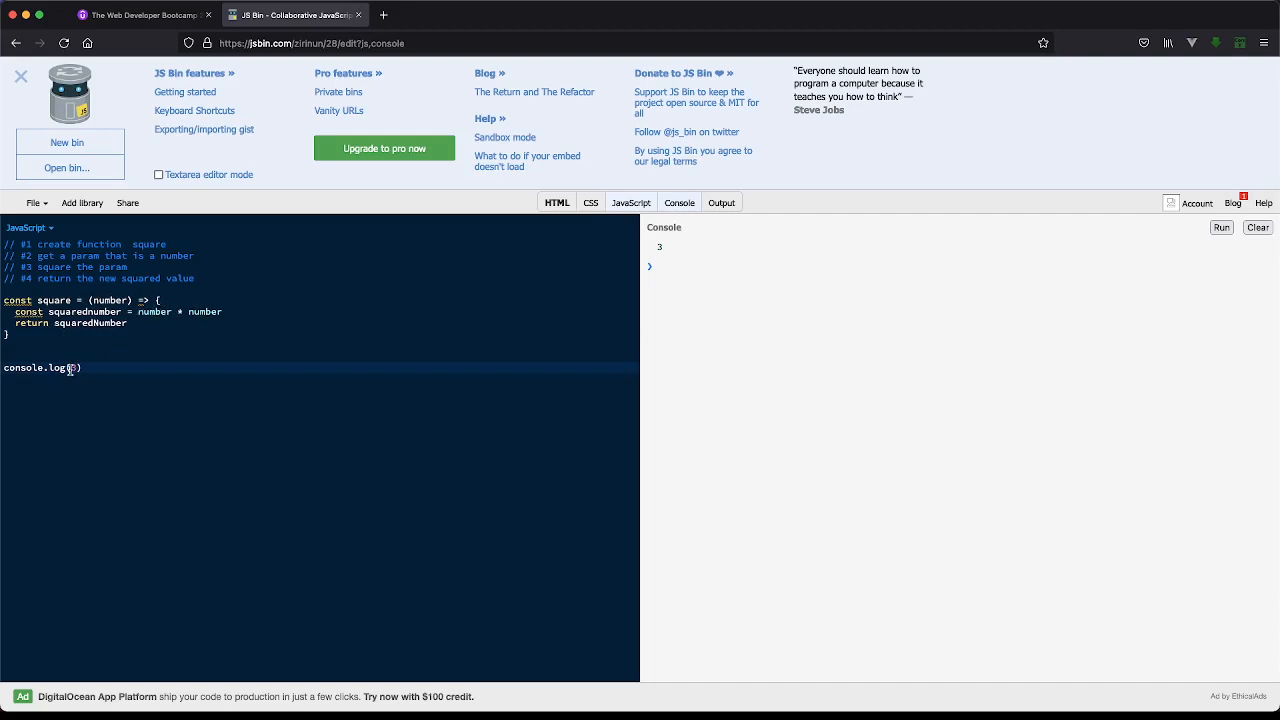
Step: Run square(3) again, which reports an error, then clear the console
type("3")
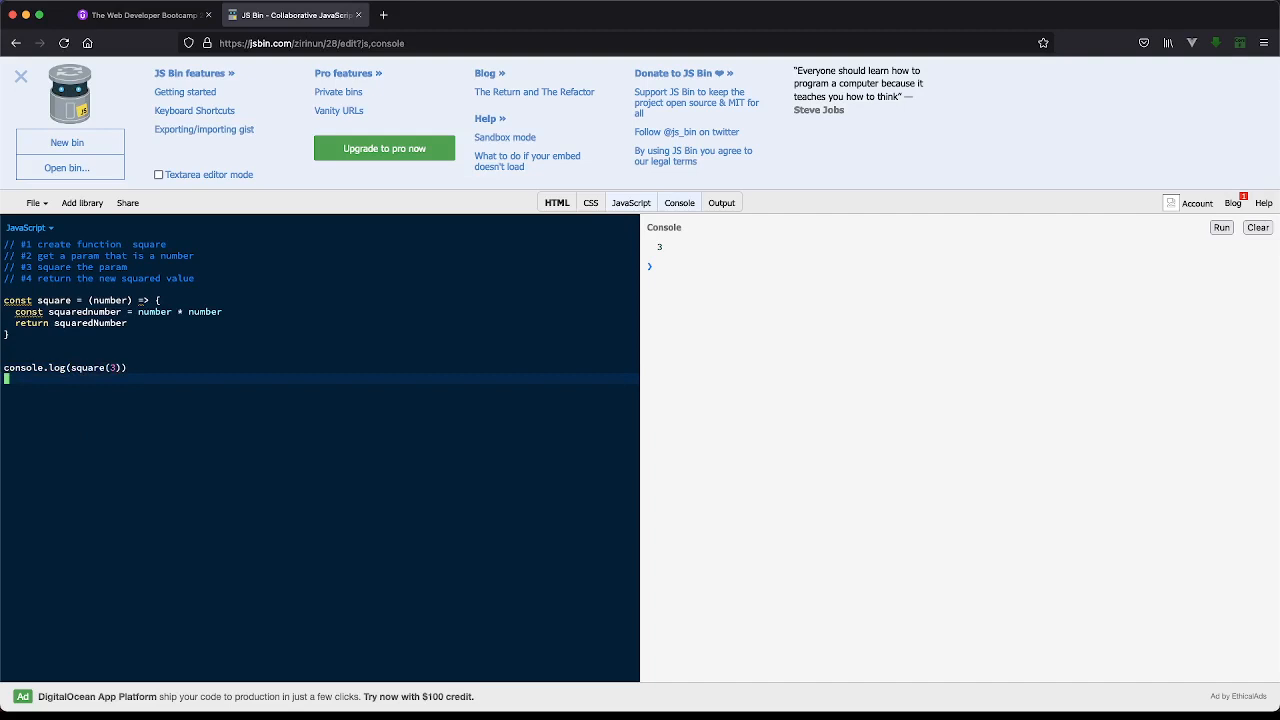
mouse_move(1174, 258)
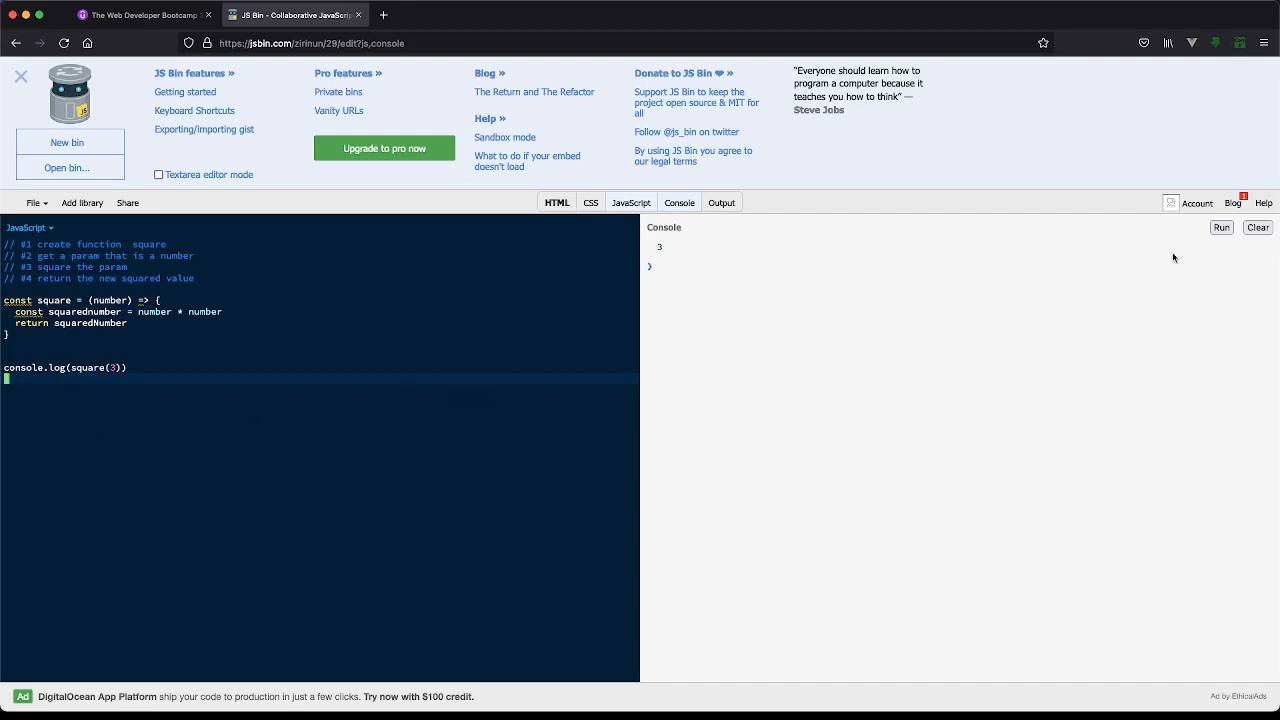
left_click(1220, 228)
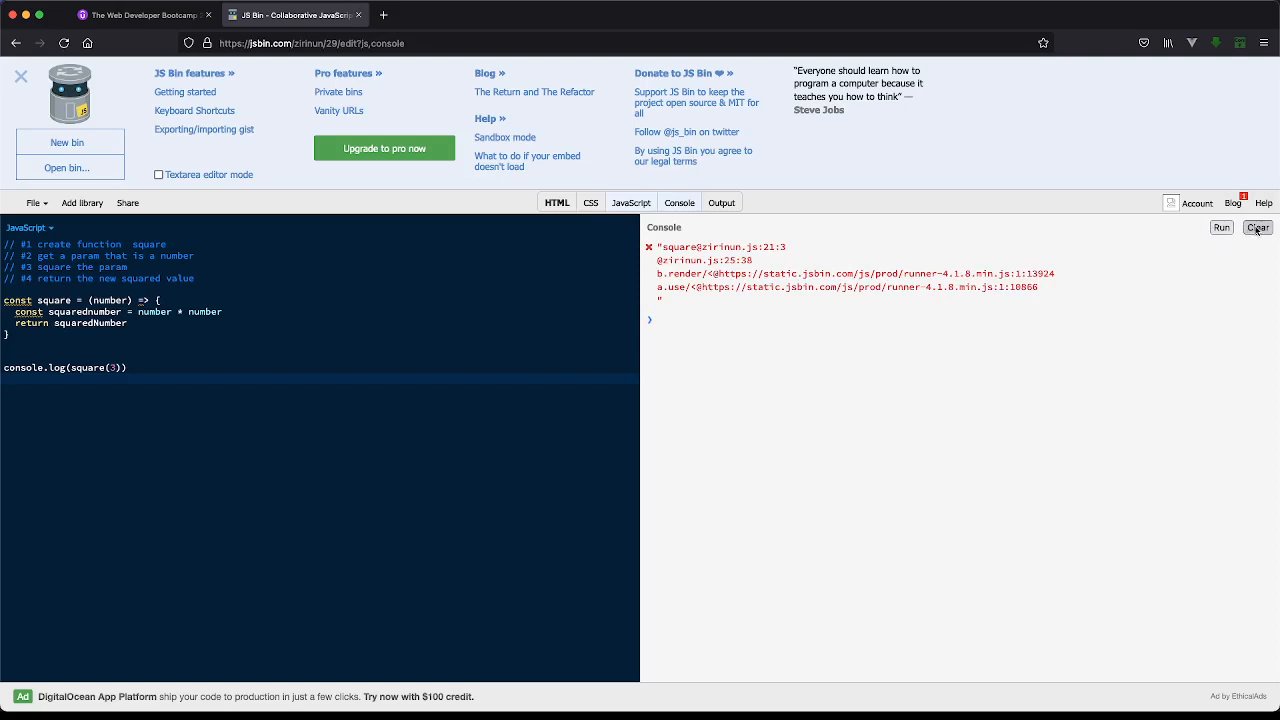
mouse_move(1258, 228)
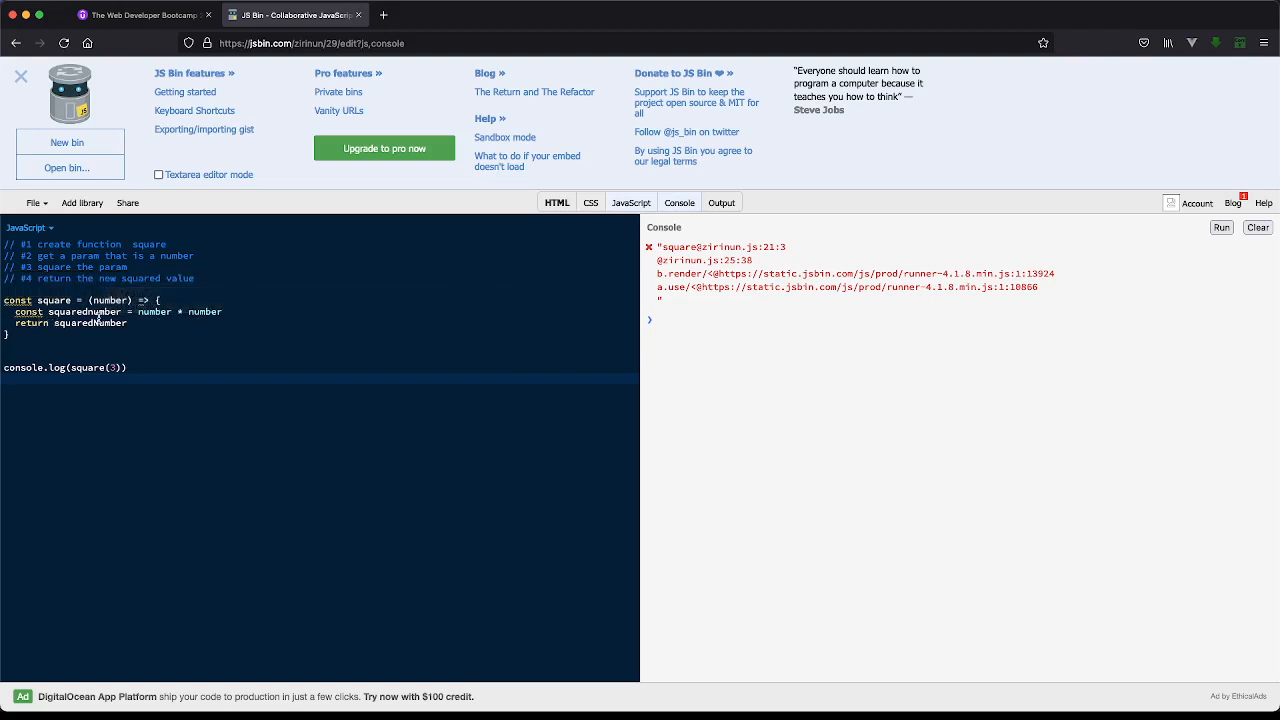
mouse_move(1258, 228)
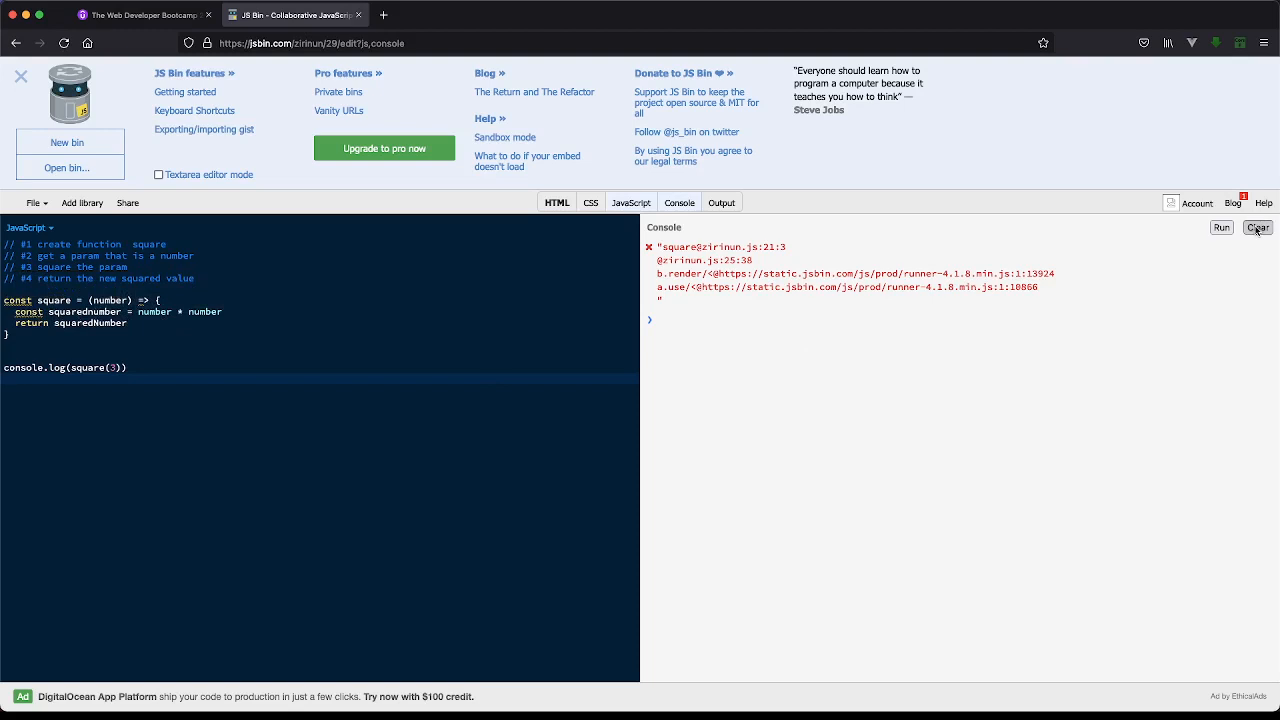
left_click(1220, 228)
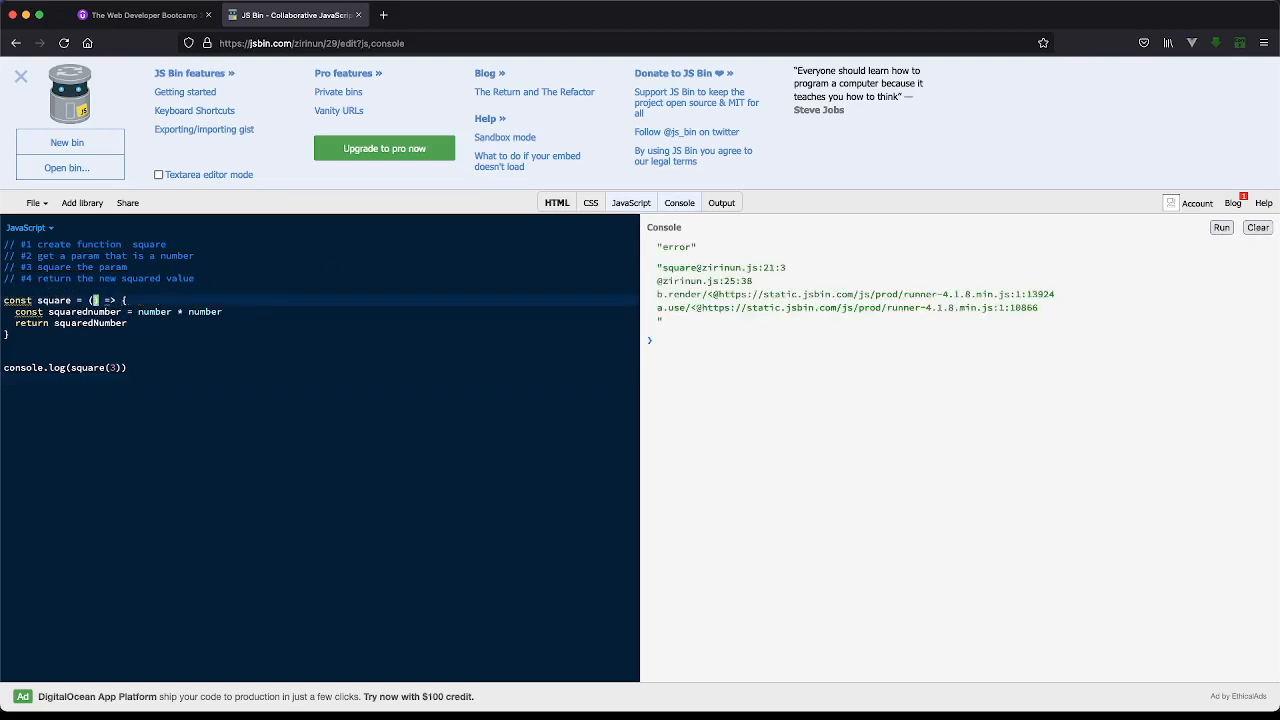
Step: Rename the parameter and multiplication operands to num and run, logging 9
type("num")
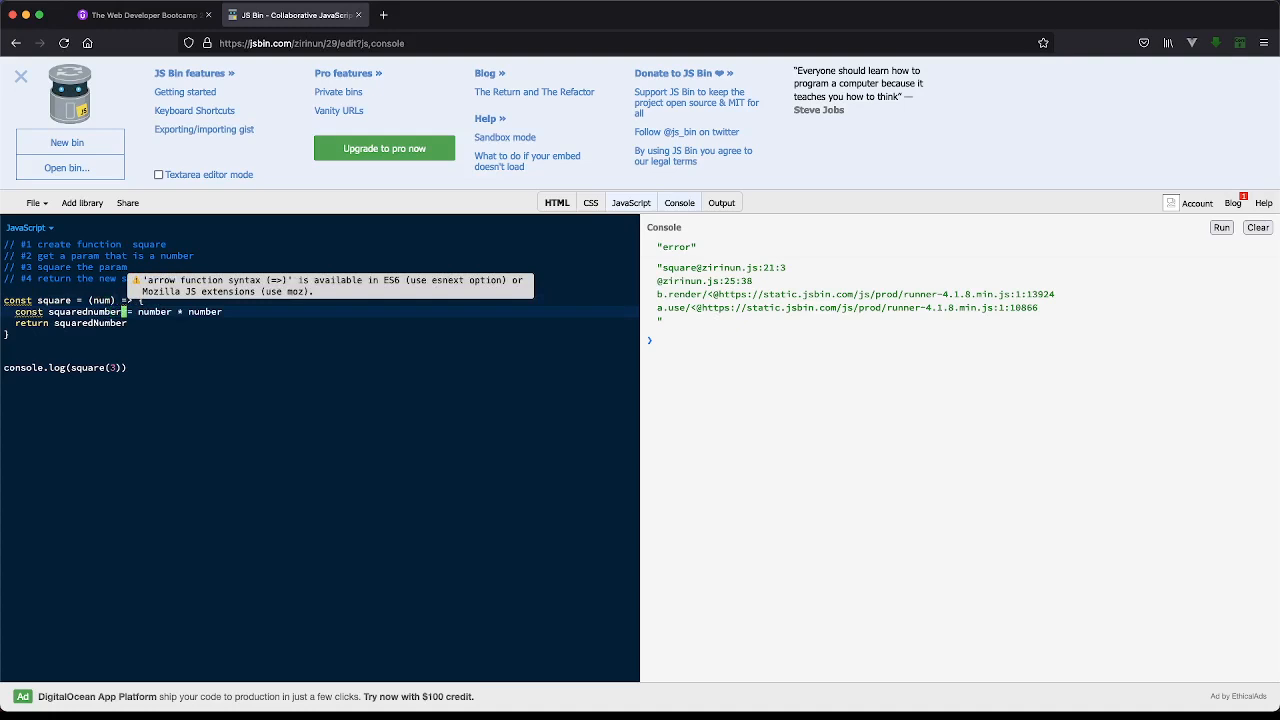
key("Backspace")
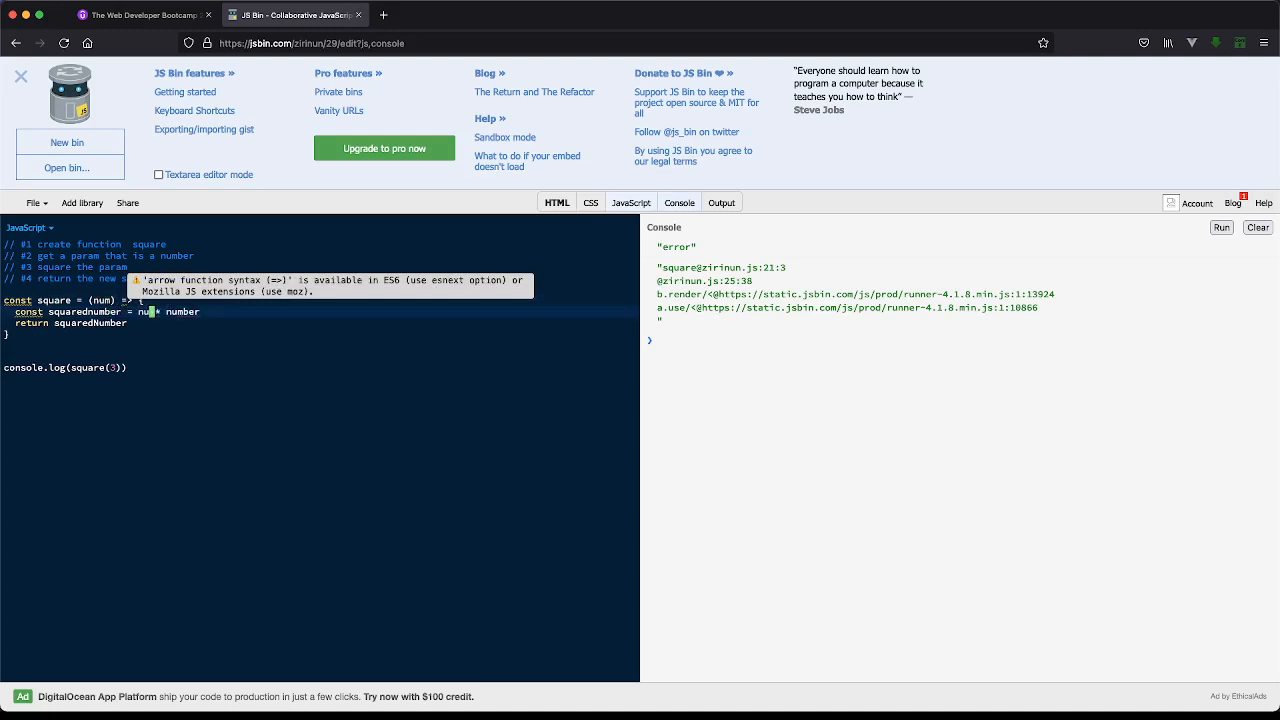
mouse_move(176, 228)
type("m")
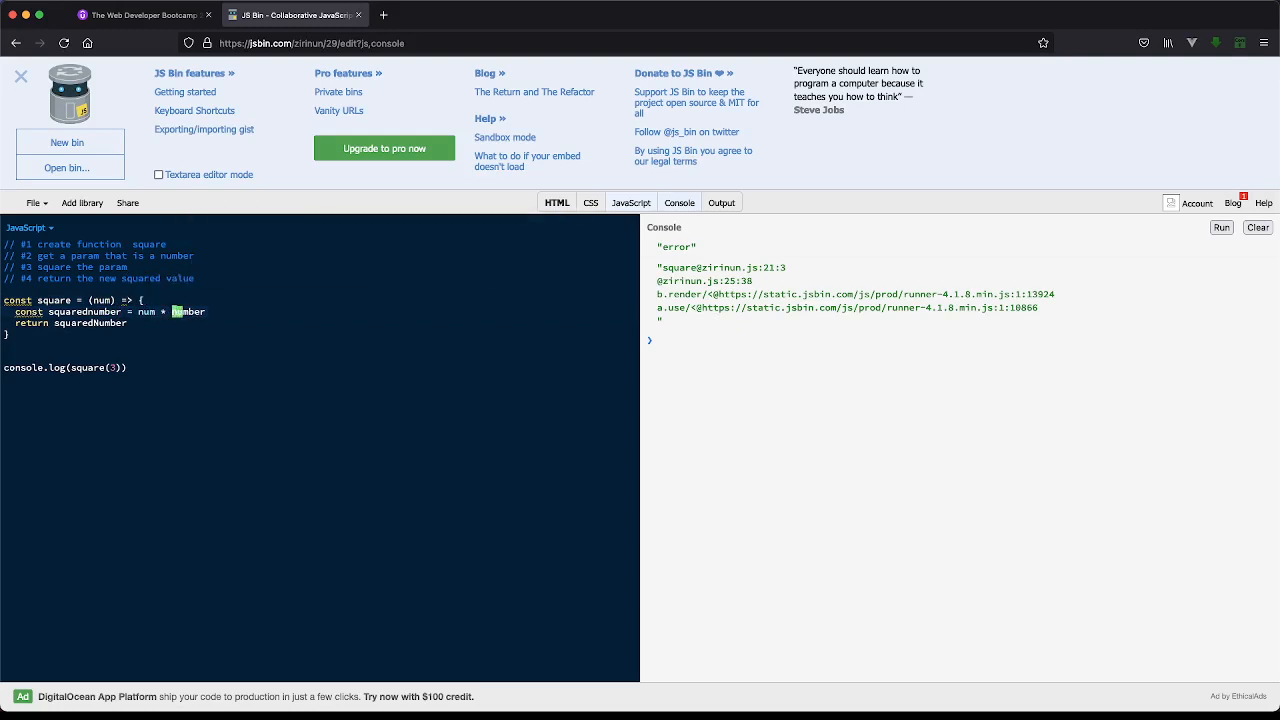
key("Backspace")
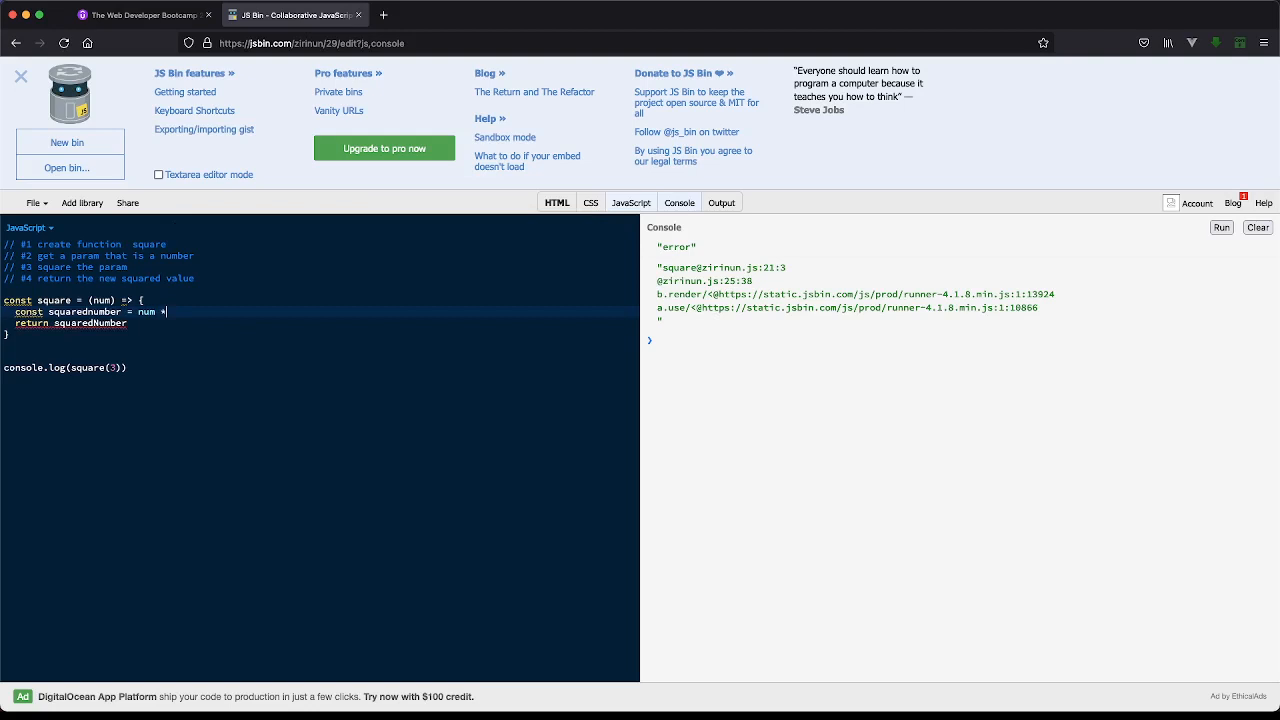
type("num")
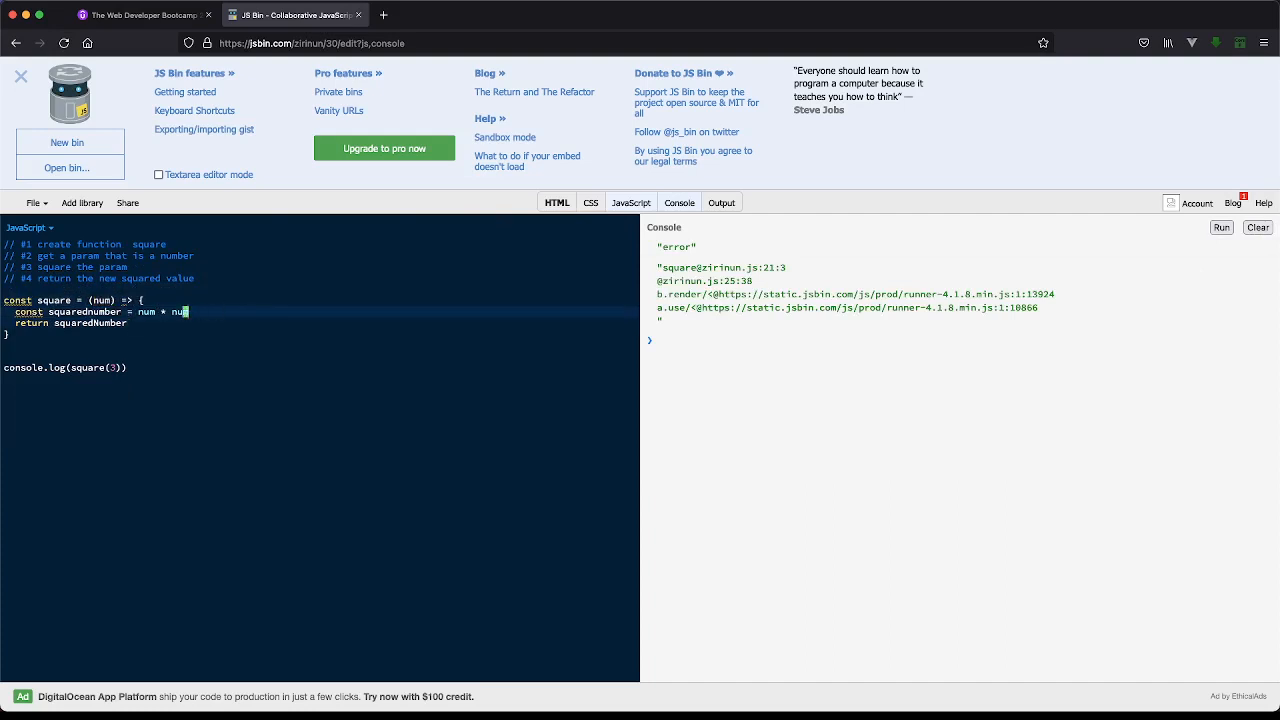
mouse_move(18, 300)
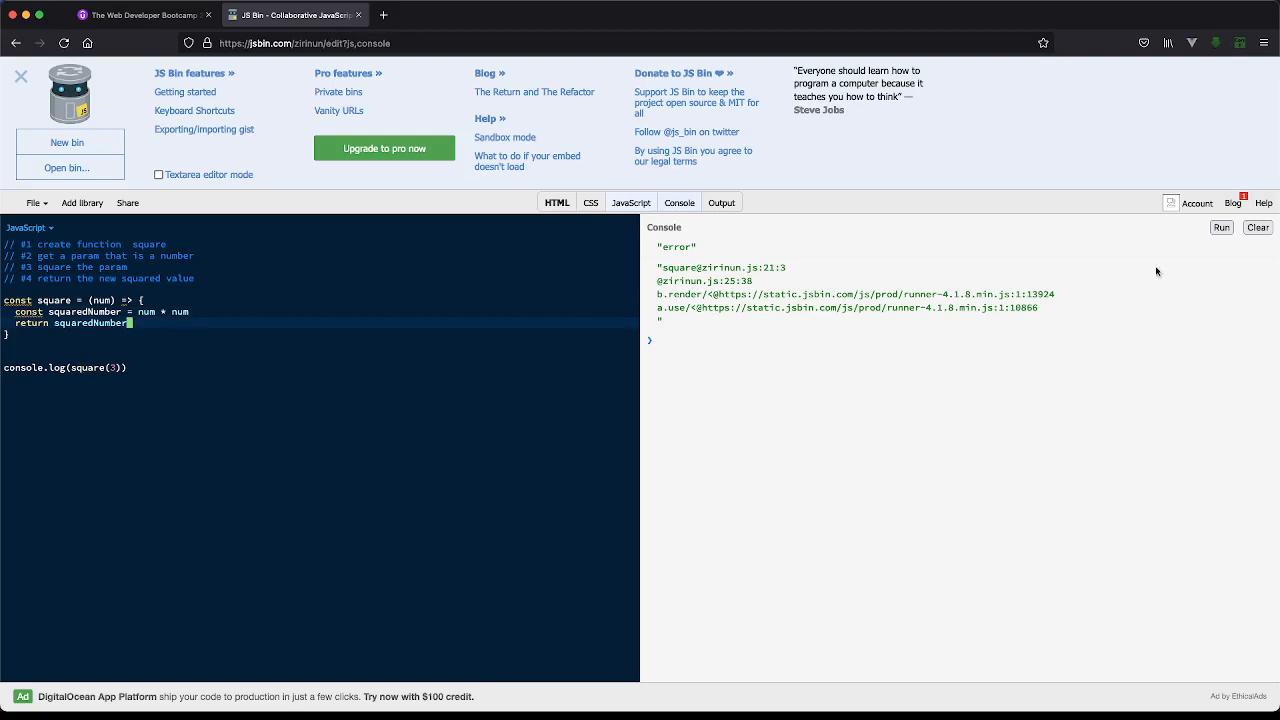
left_click(1220, 228)
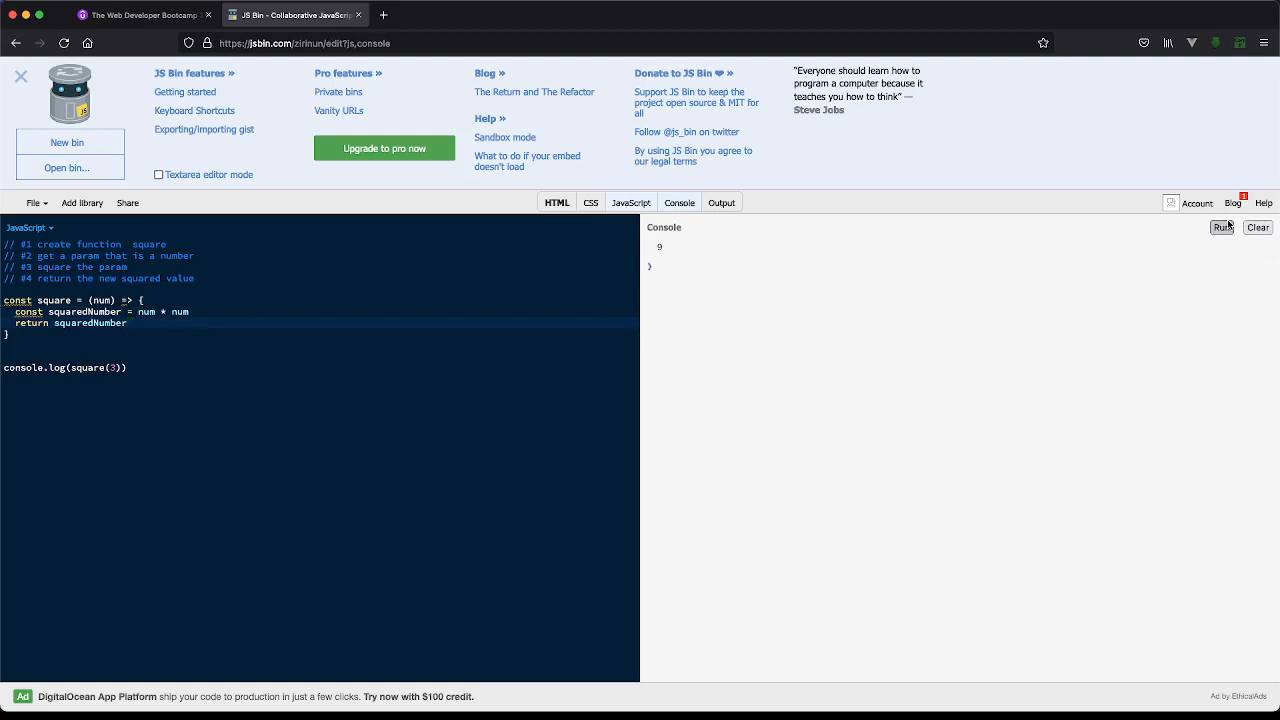
mouse_move(112, 364)
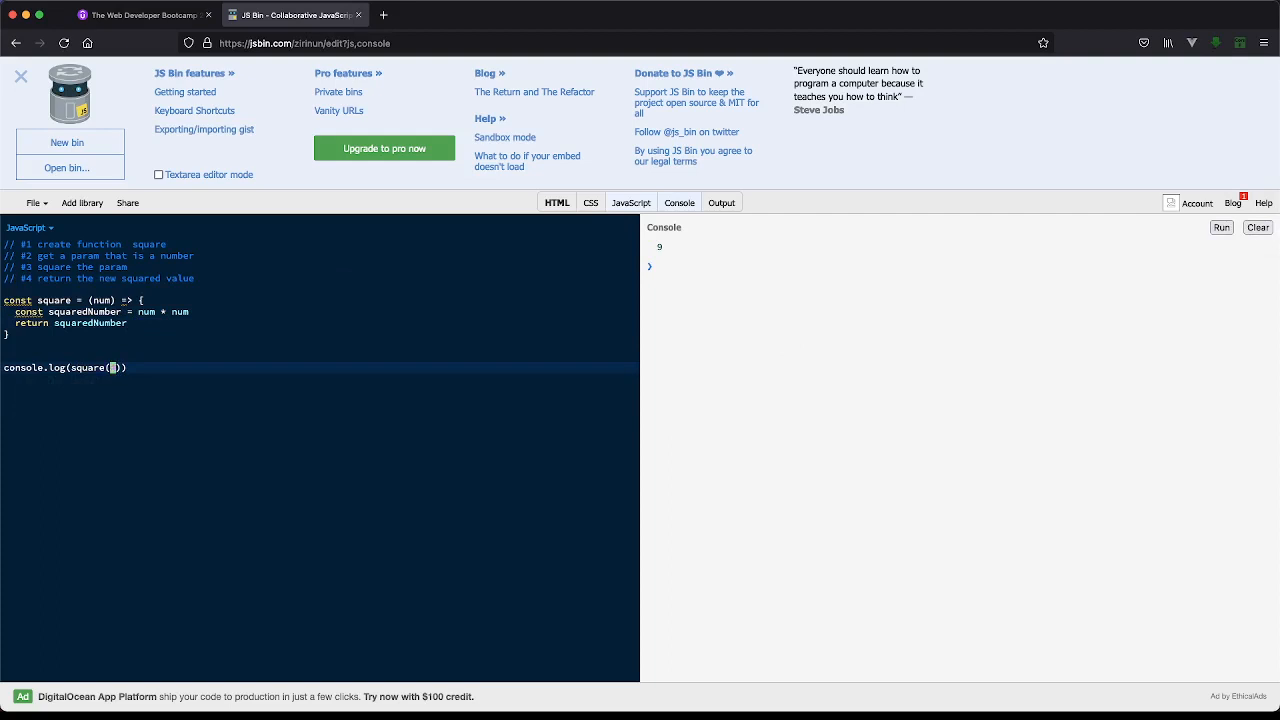
Step: Run again with argument 4 to log 16, then switch back to the Udemy exercise
left_click(1256, 228)
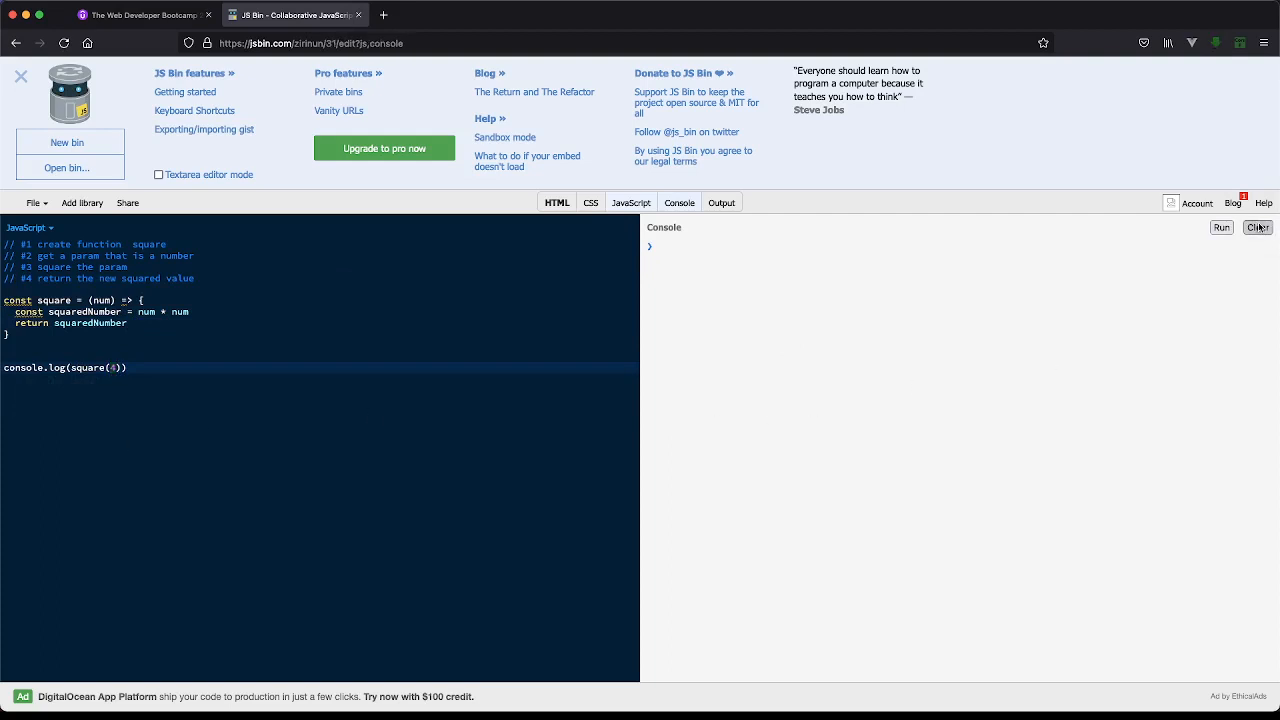
left_click(1220, 228)
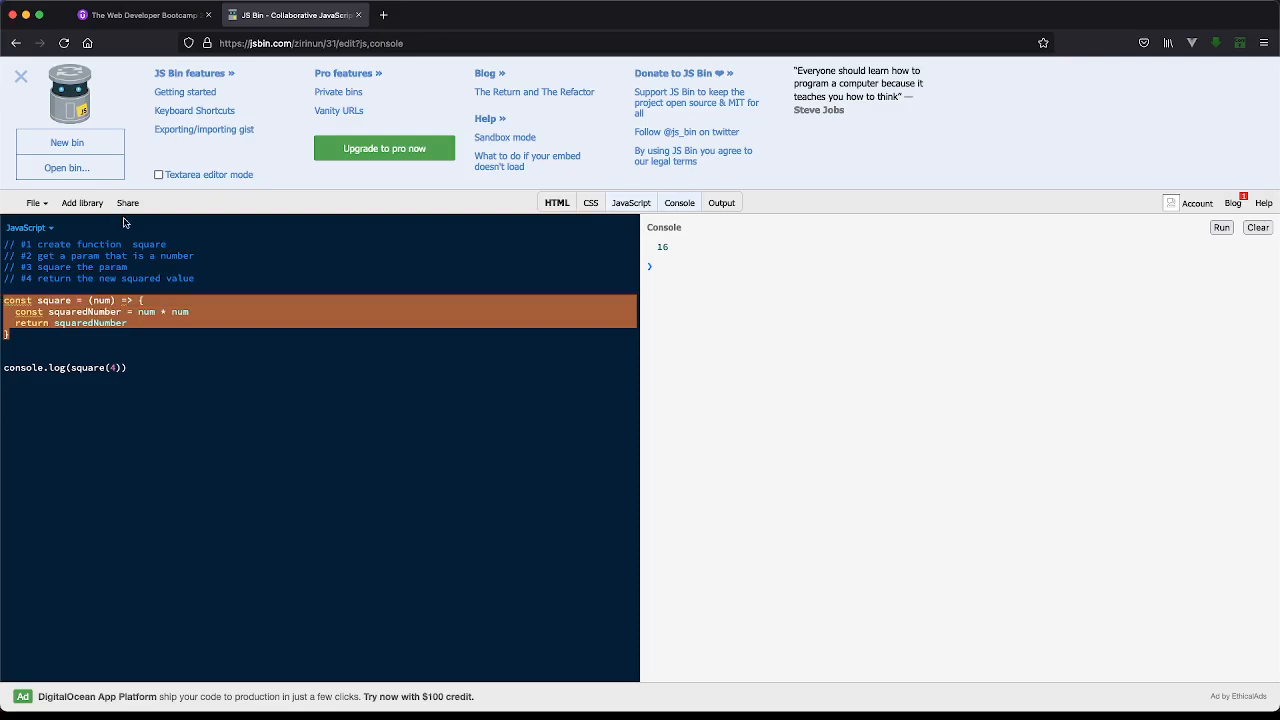
left_click(144, 14)
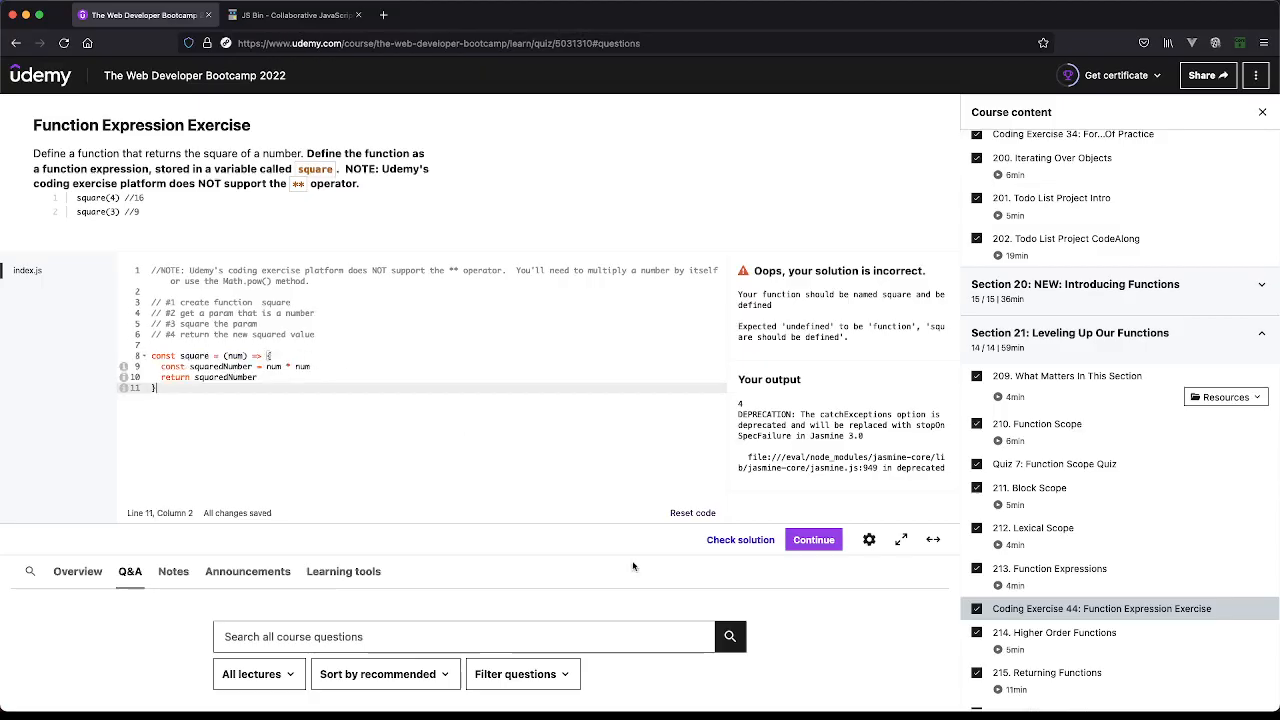
Step: Check the pasted square function as correct, then begin rewriting its body as a bare return
left_click(740, 540)
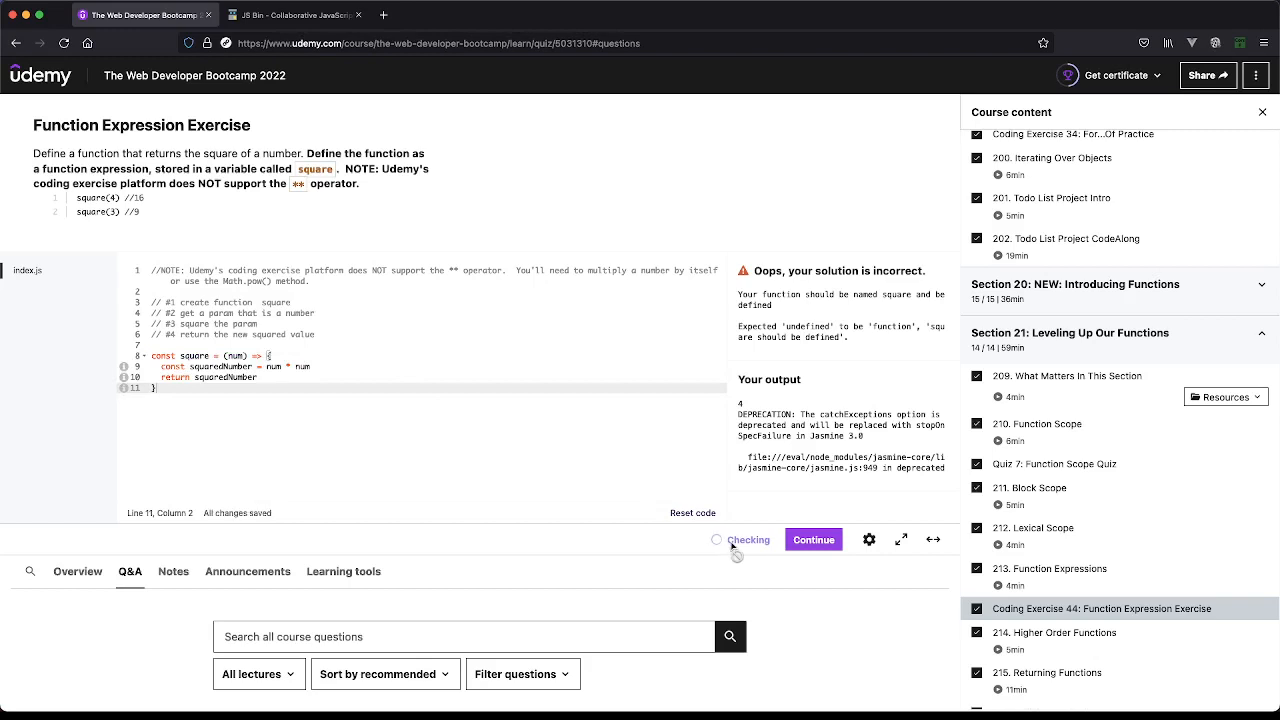
left_click(740, 540)
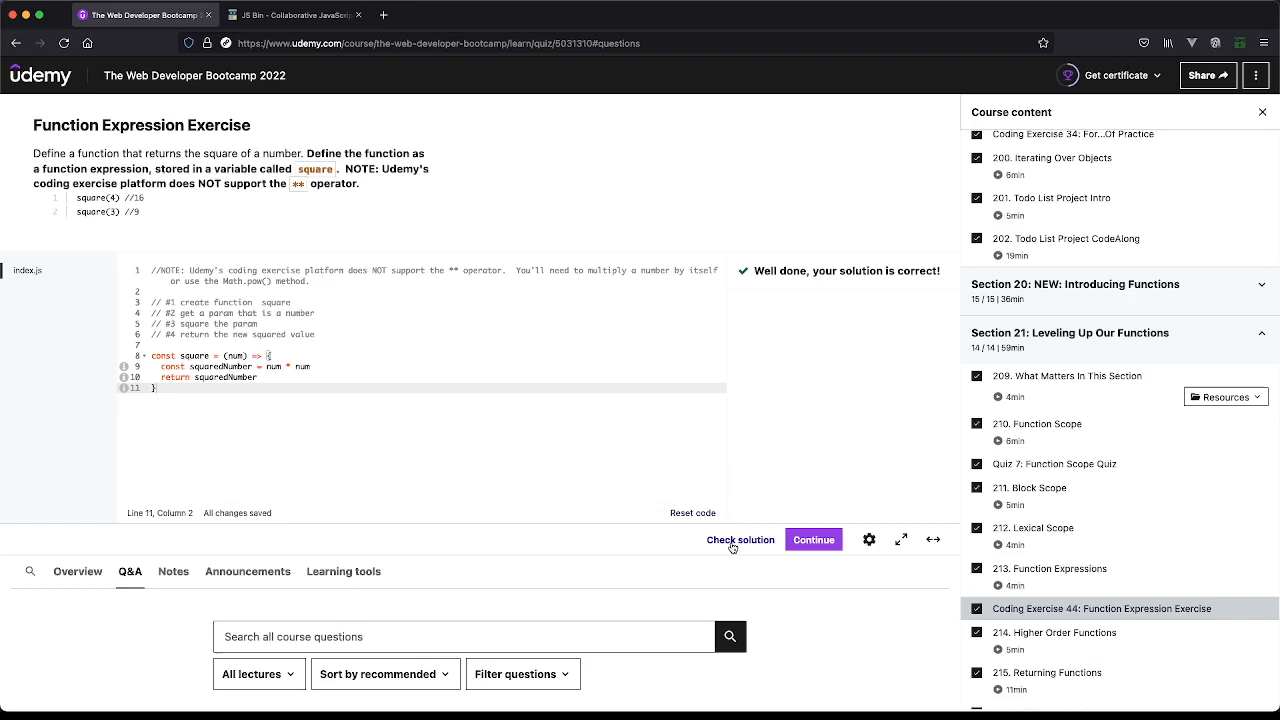
left_click(324, 366)
type("return ")
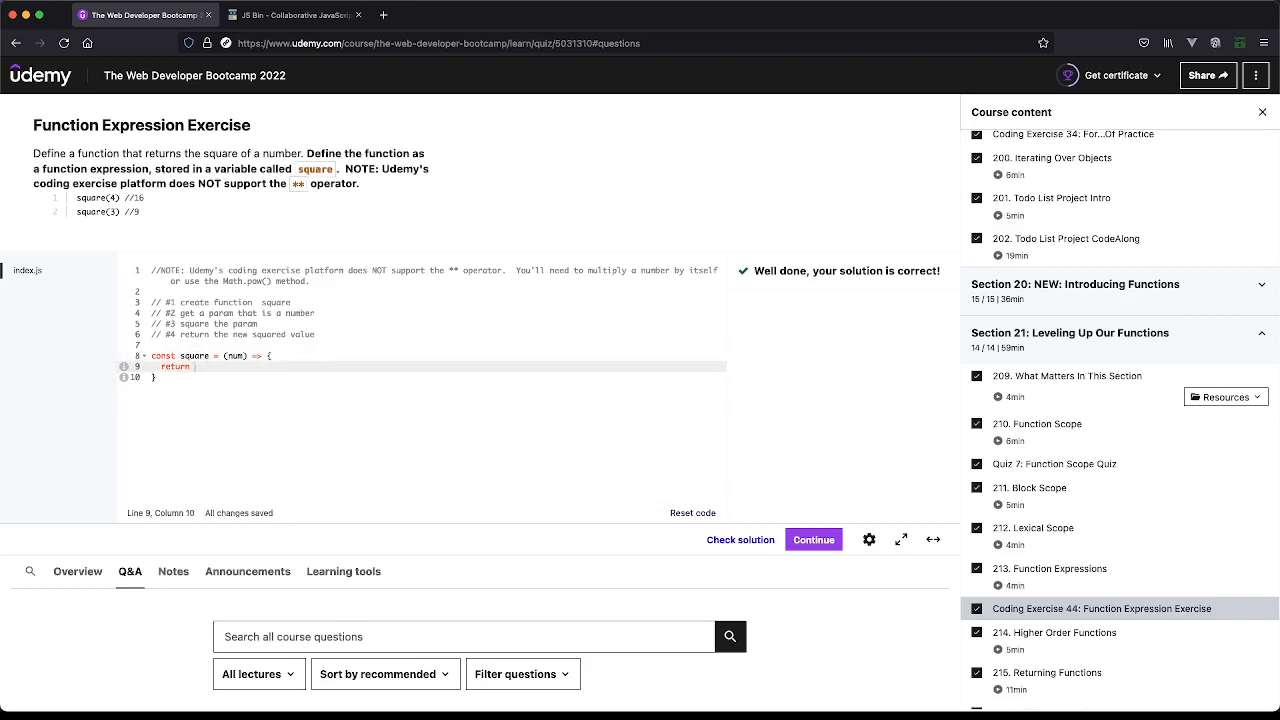
type("num * num")
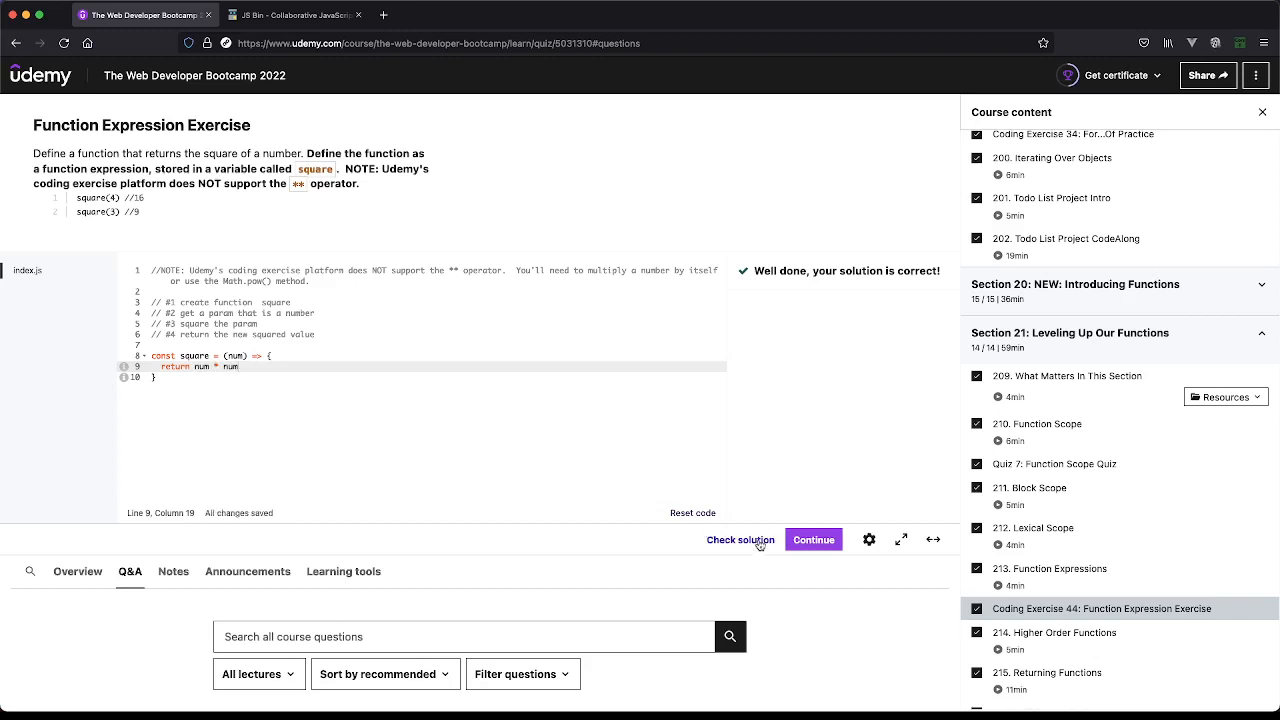
left_click(740, 540)
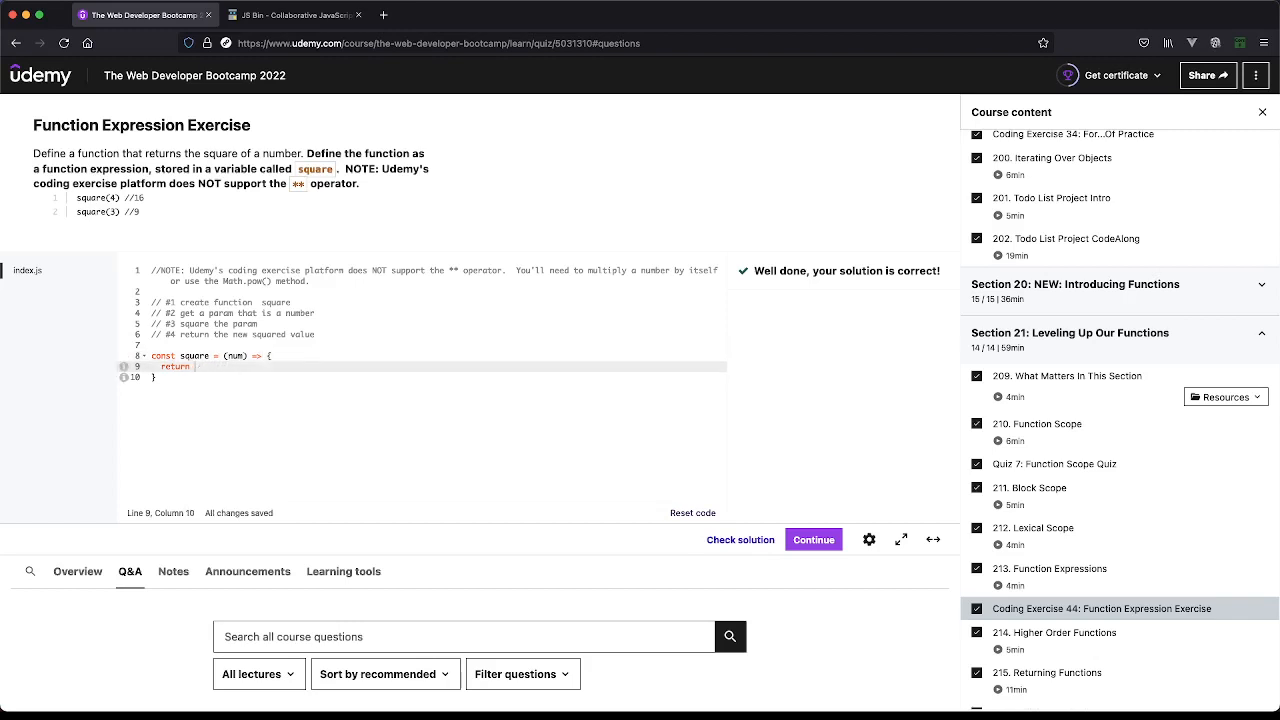
Step: Return Math.pow(num, 2) from square and have Check solution confirm it correct
type("Math")
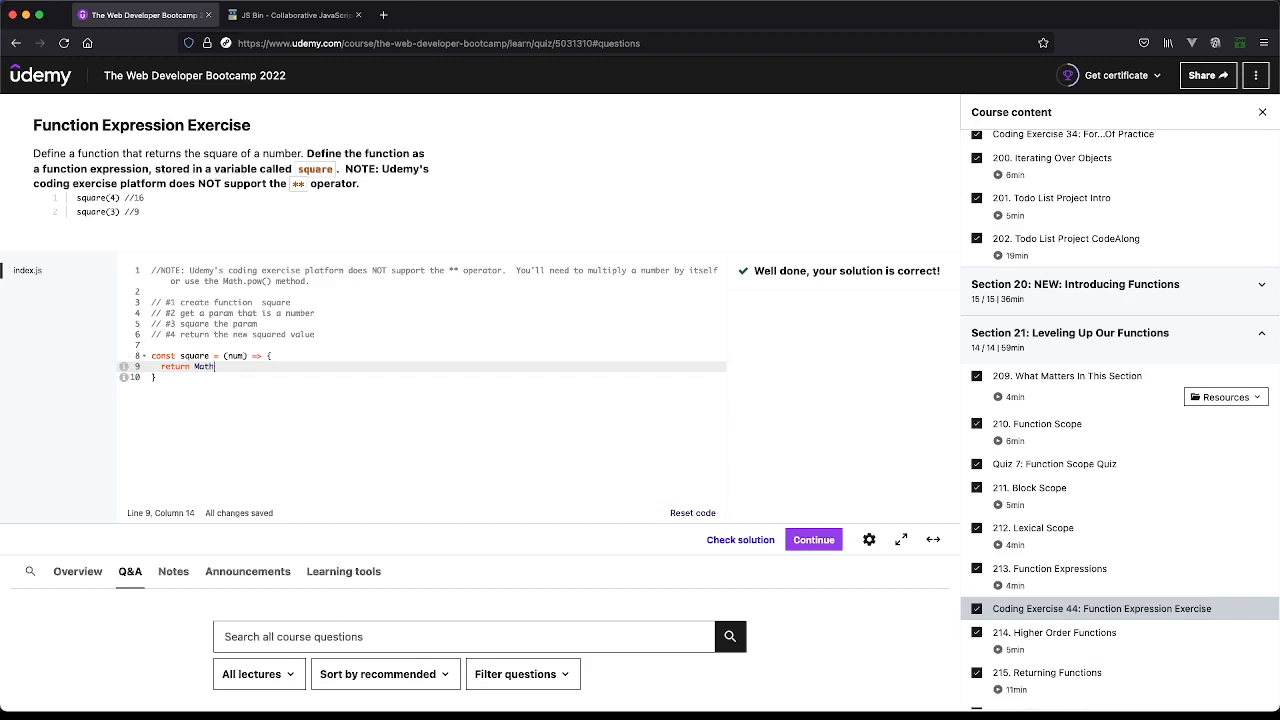
type(".pow(num,")
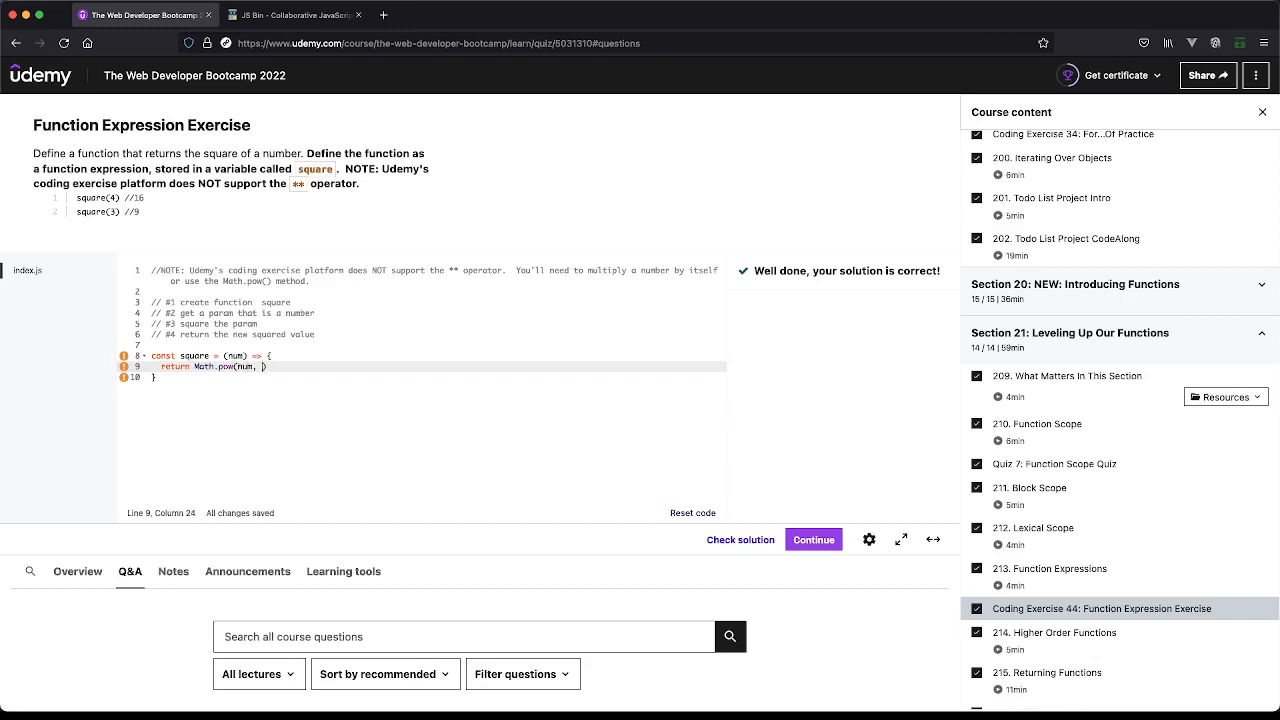
type("2")
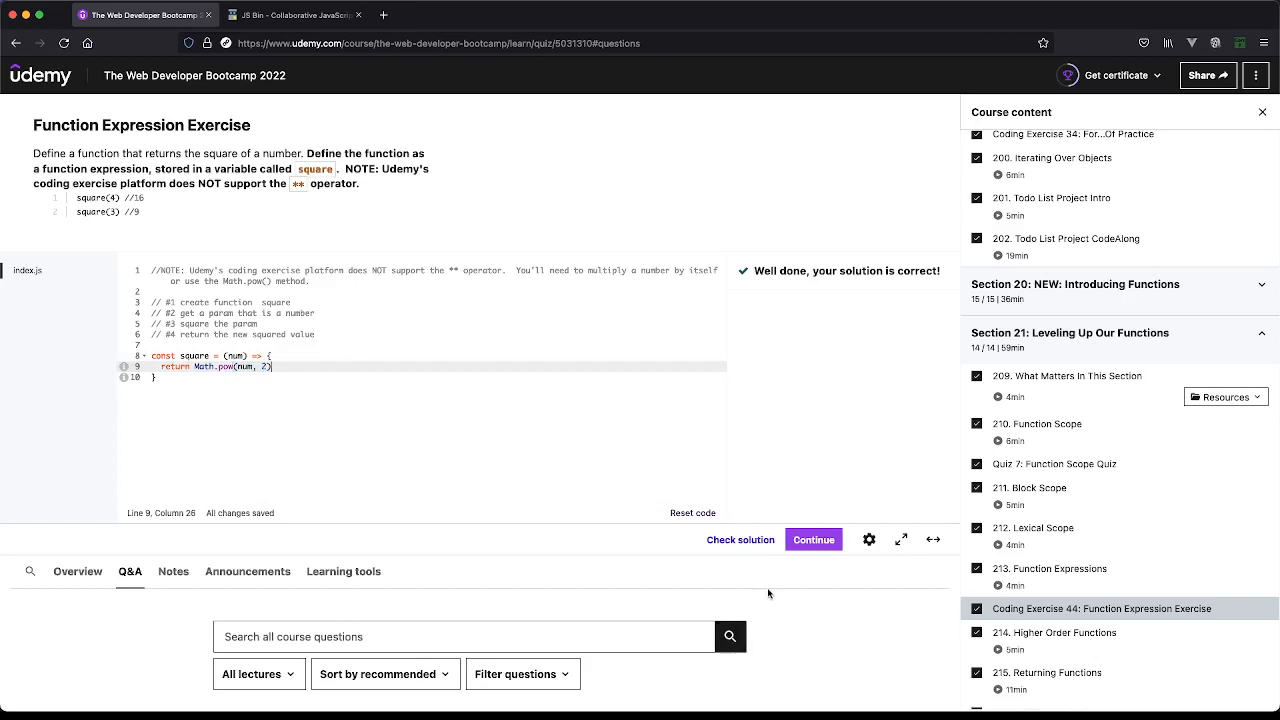
left_click(740, 540)
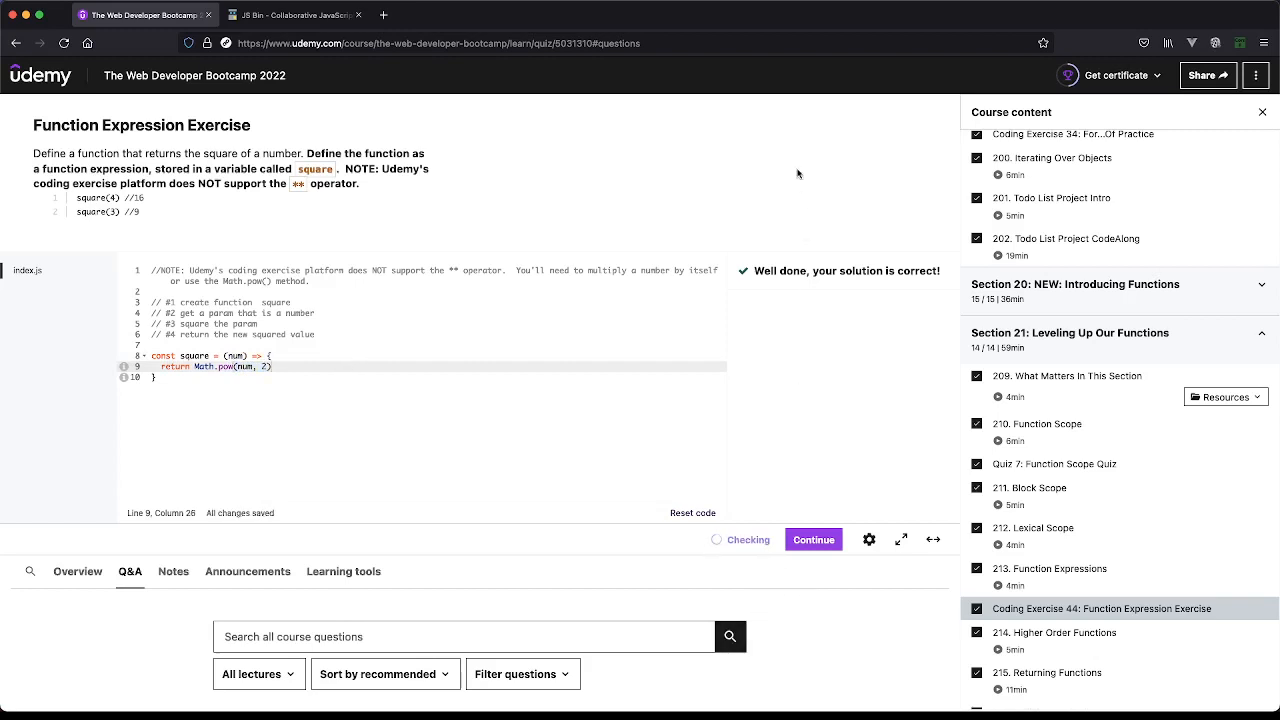
mouse_move(744, 172)
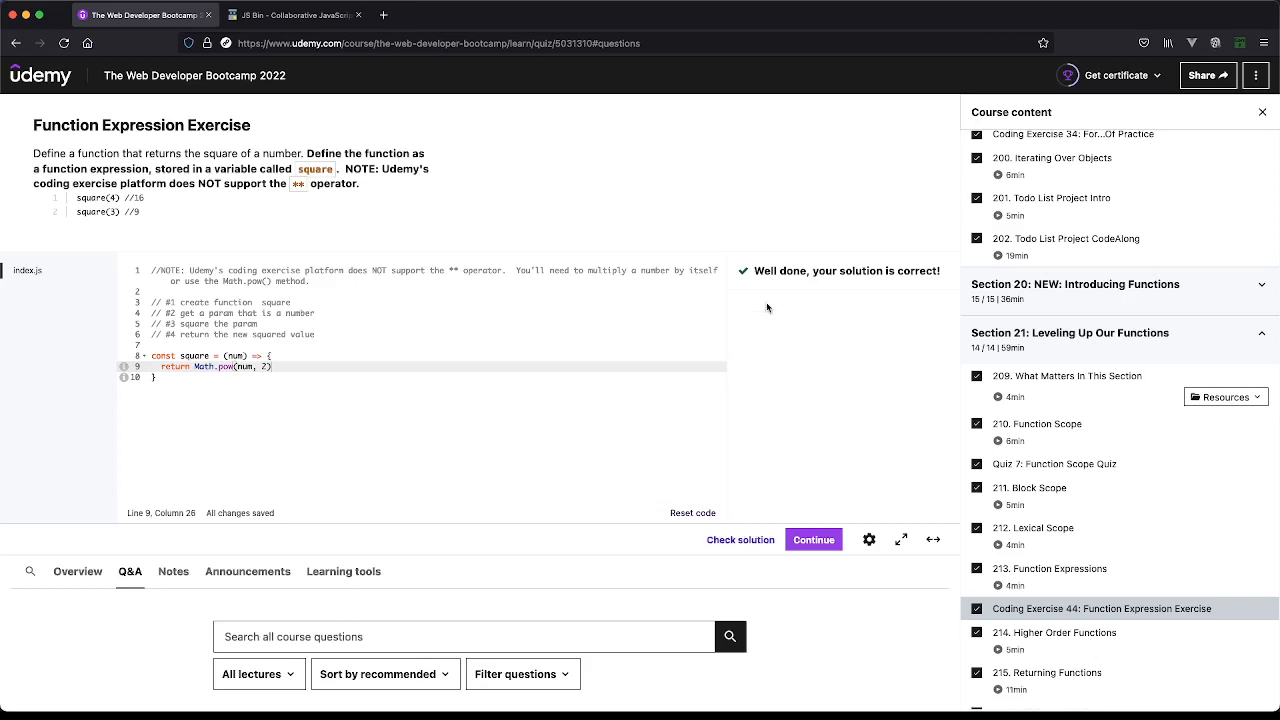
left_click(210, 366)
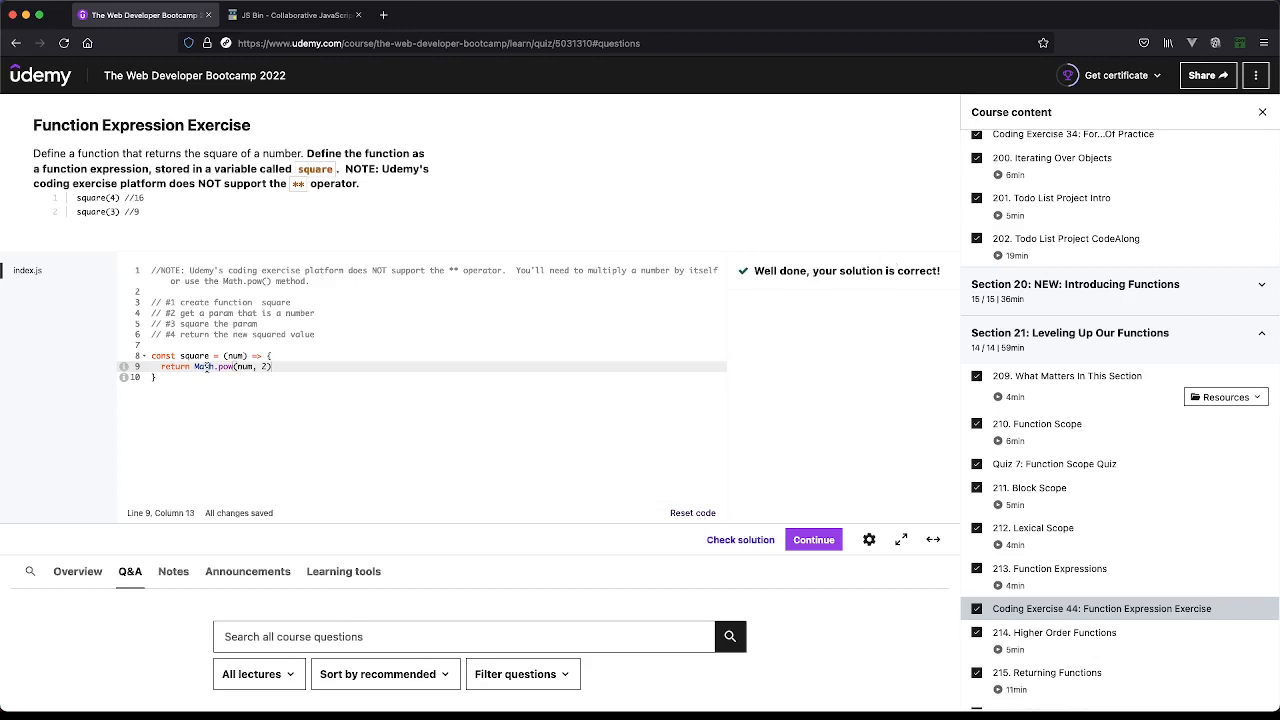
left_click(164, 376)
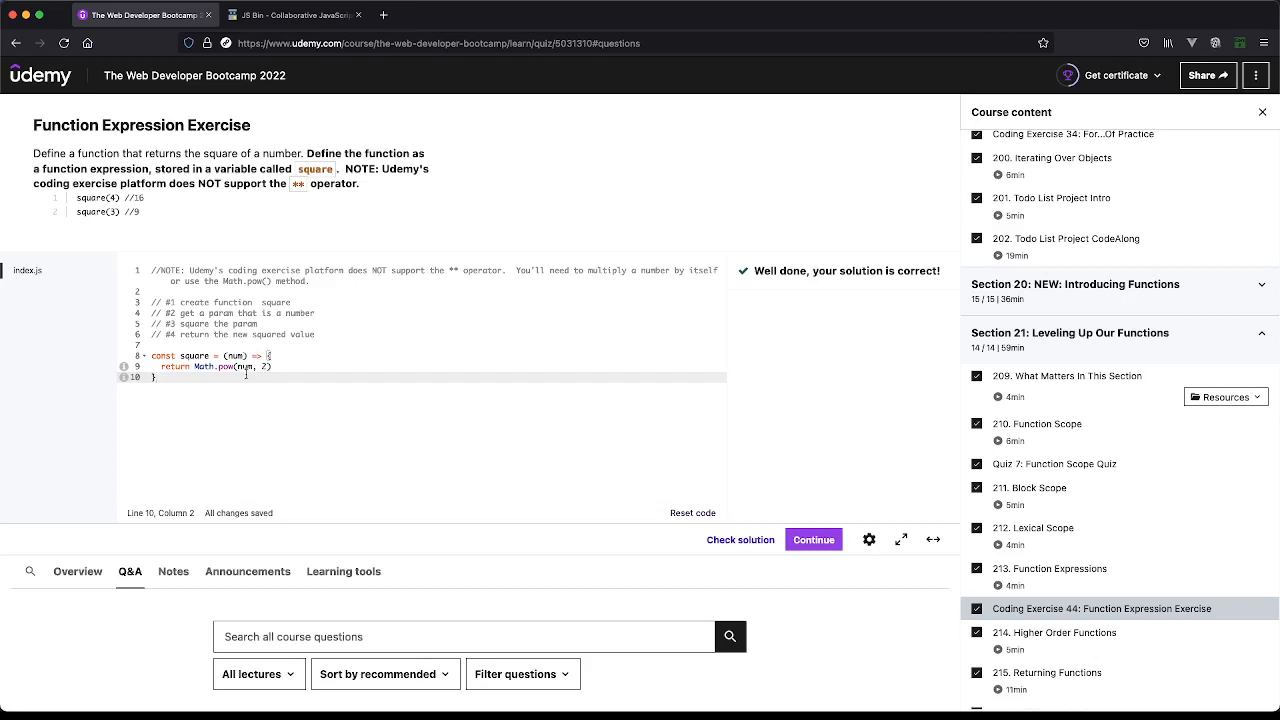
mouse_move(332, 362)
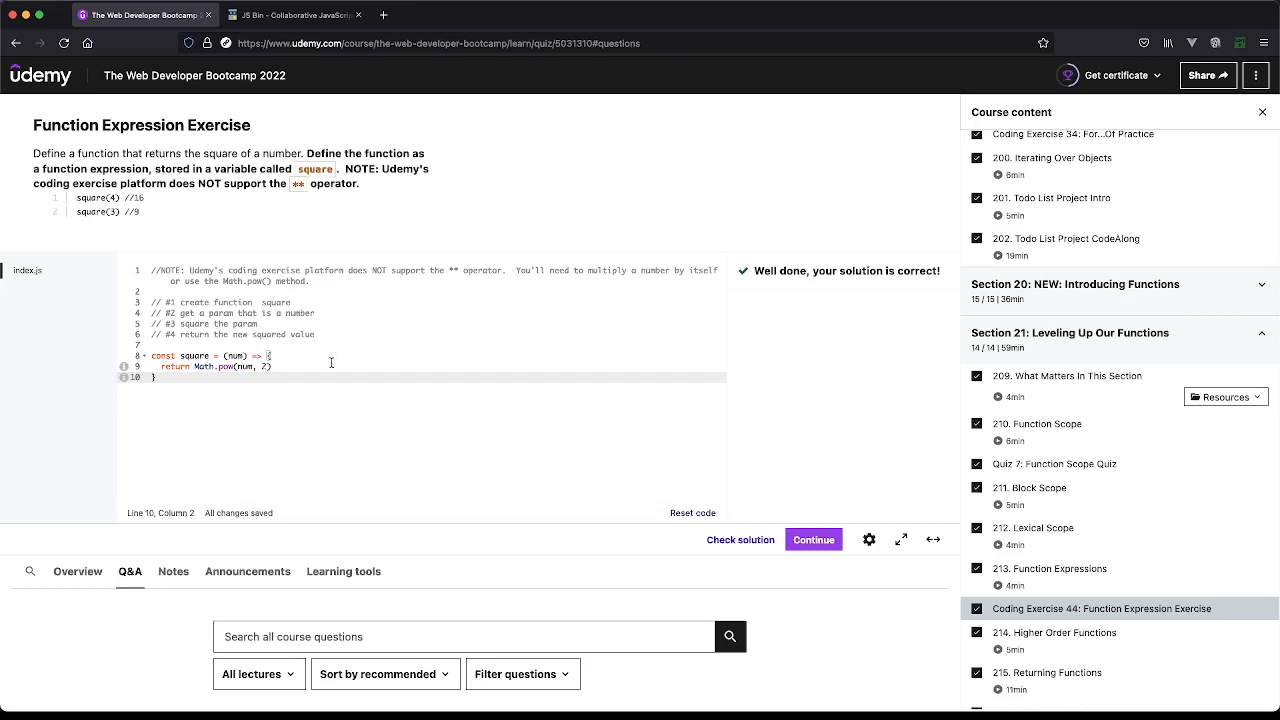